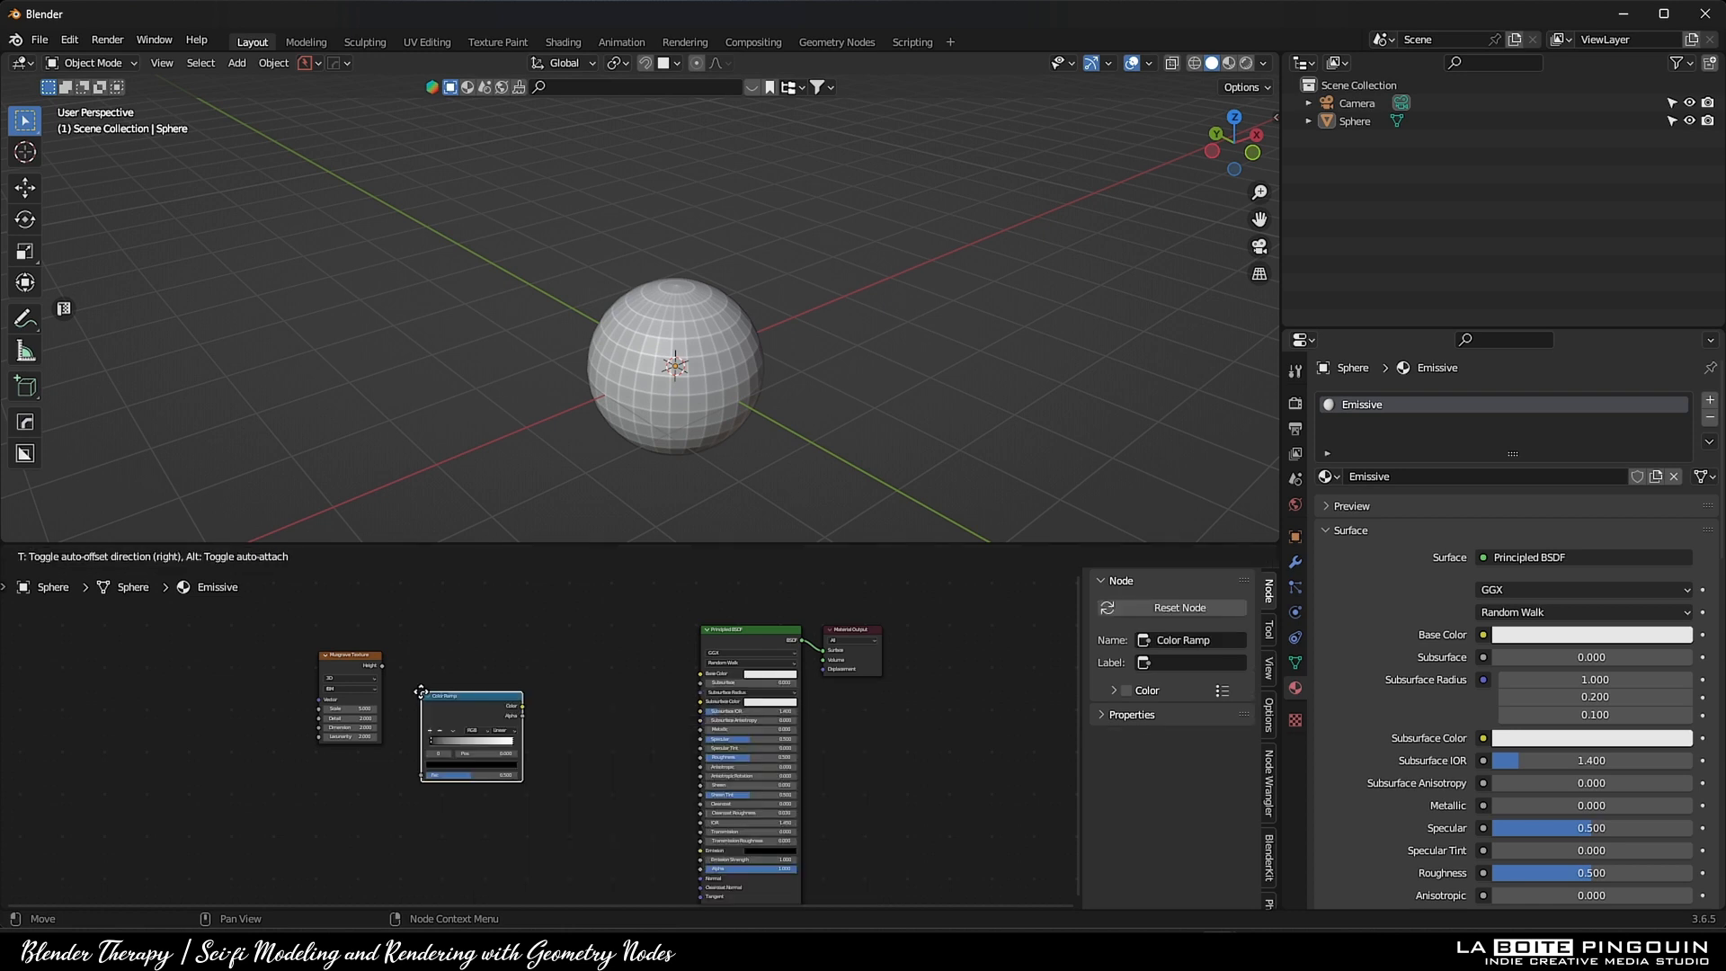
Mix a musgrave-driven colour ramp into the core sphere's base and subsurface colour
type("mix col")
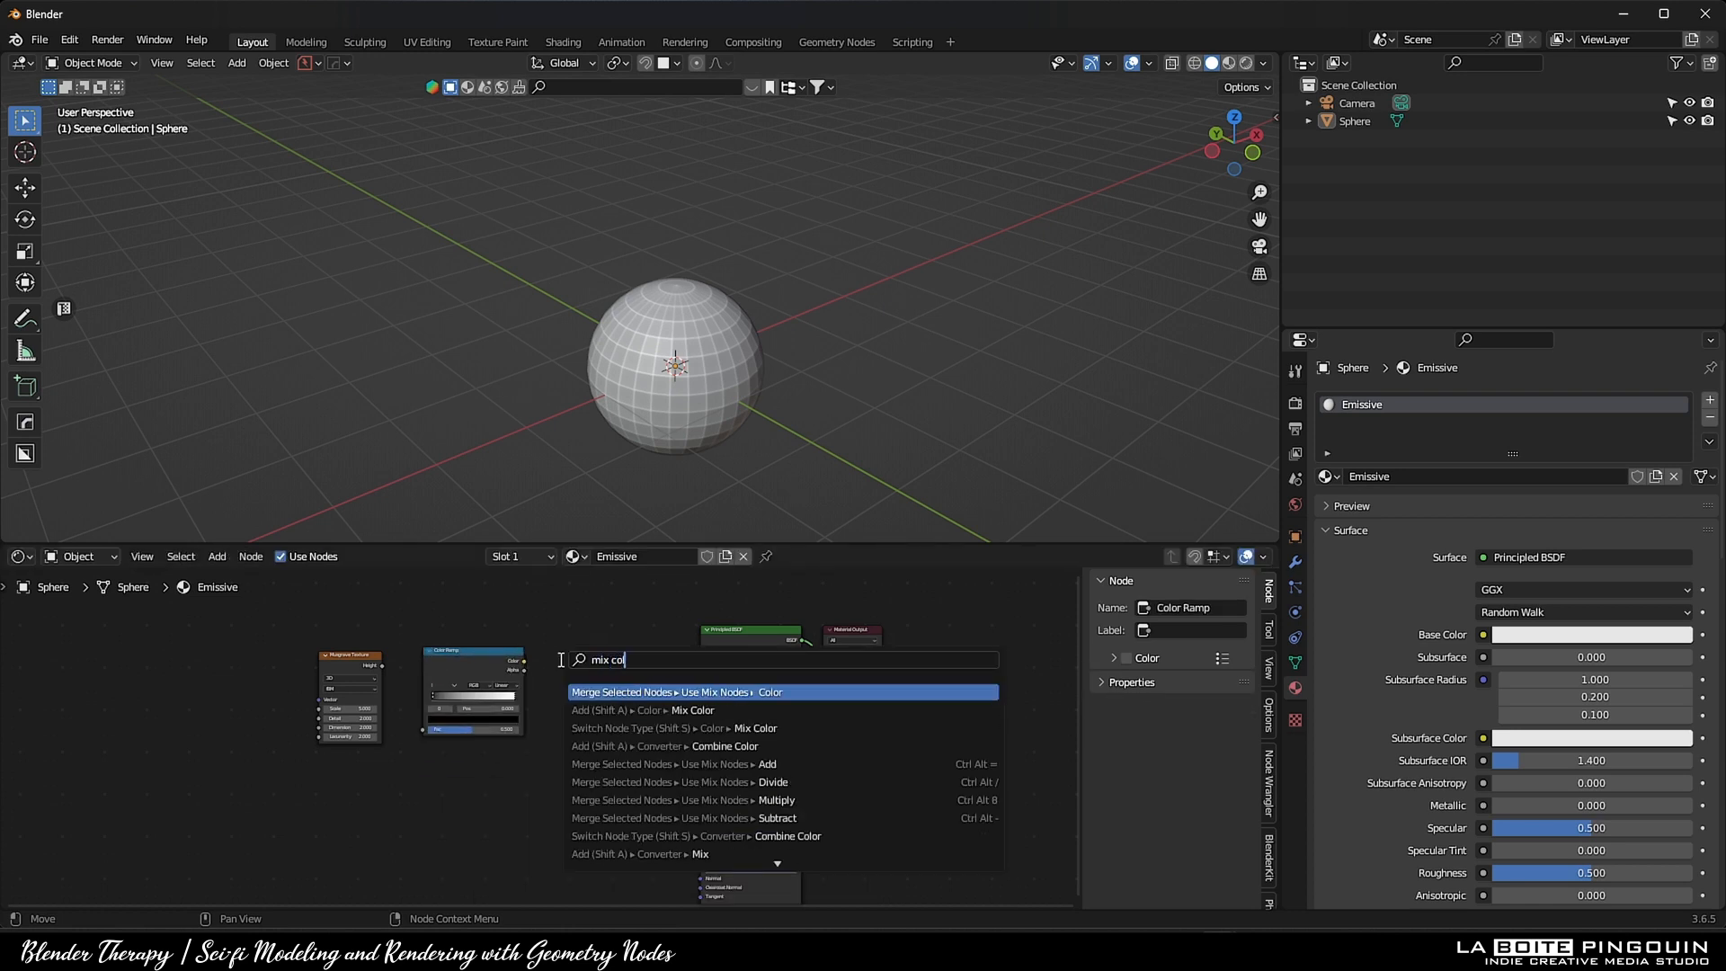
left_click(676, 691)
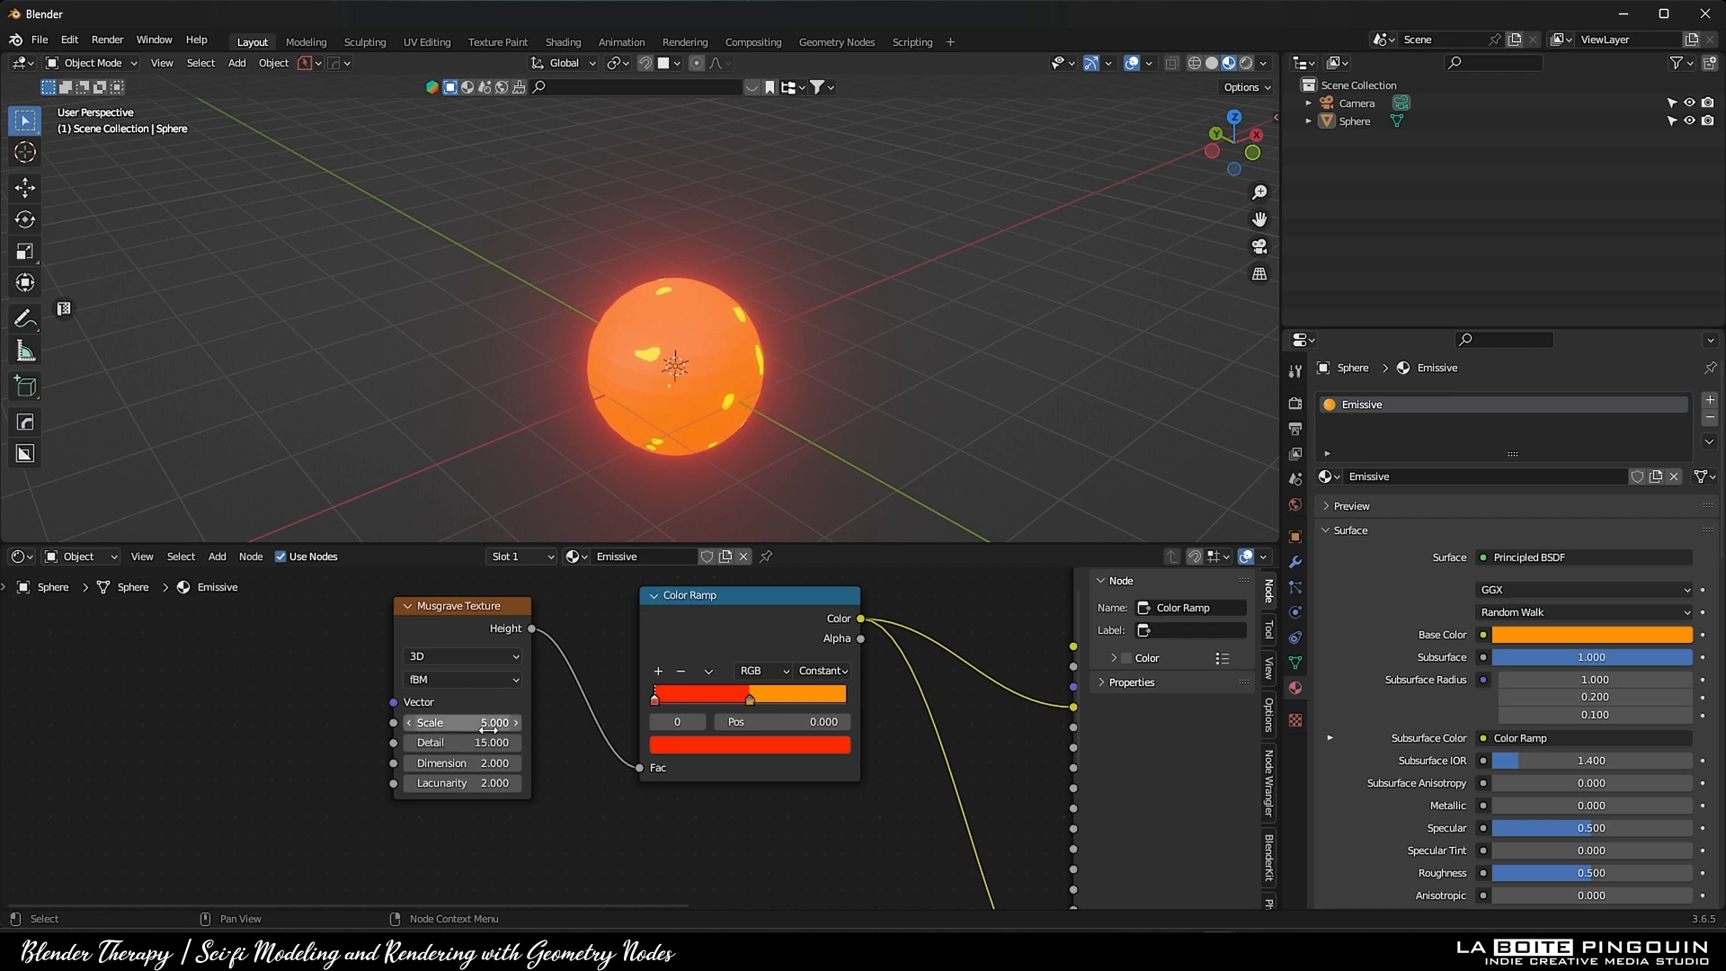
left_click(462, 782)
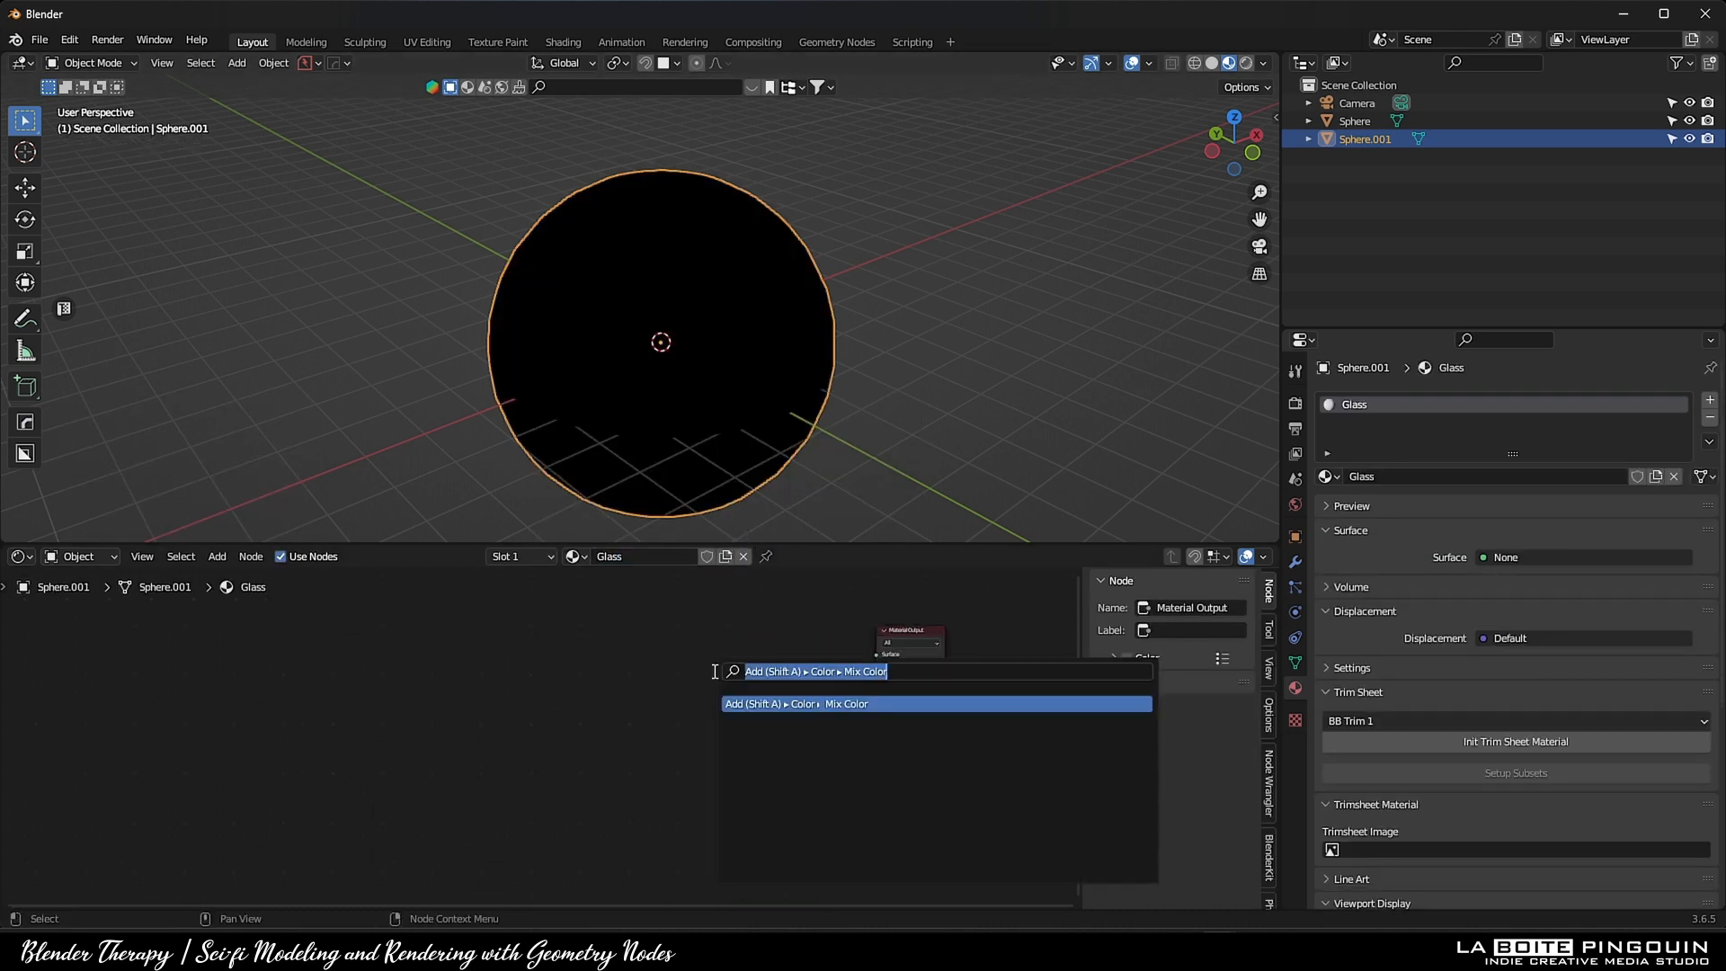
Wire a Glass BSDF into the output with roughness 0.55 for a frosted look
left_click(795, 703)
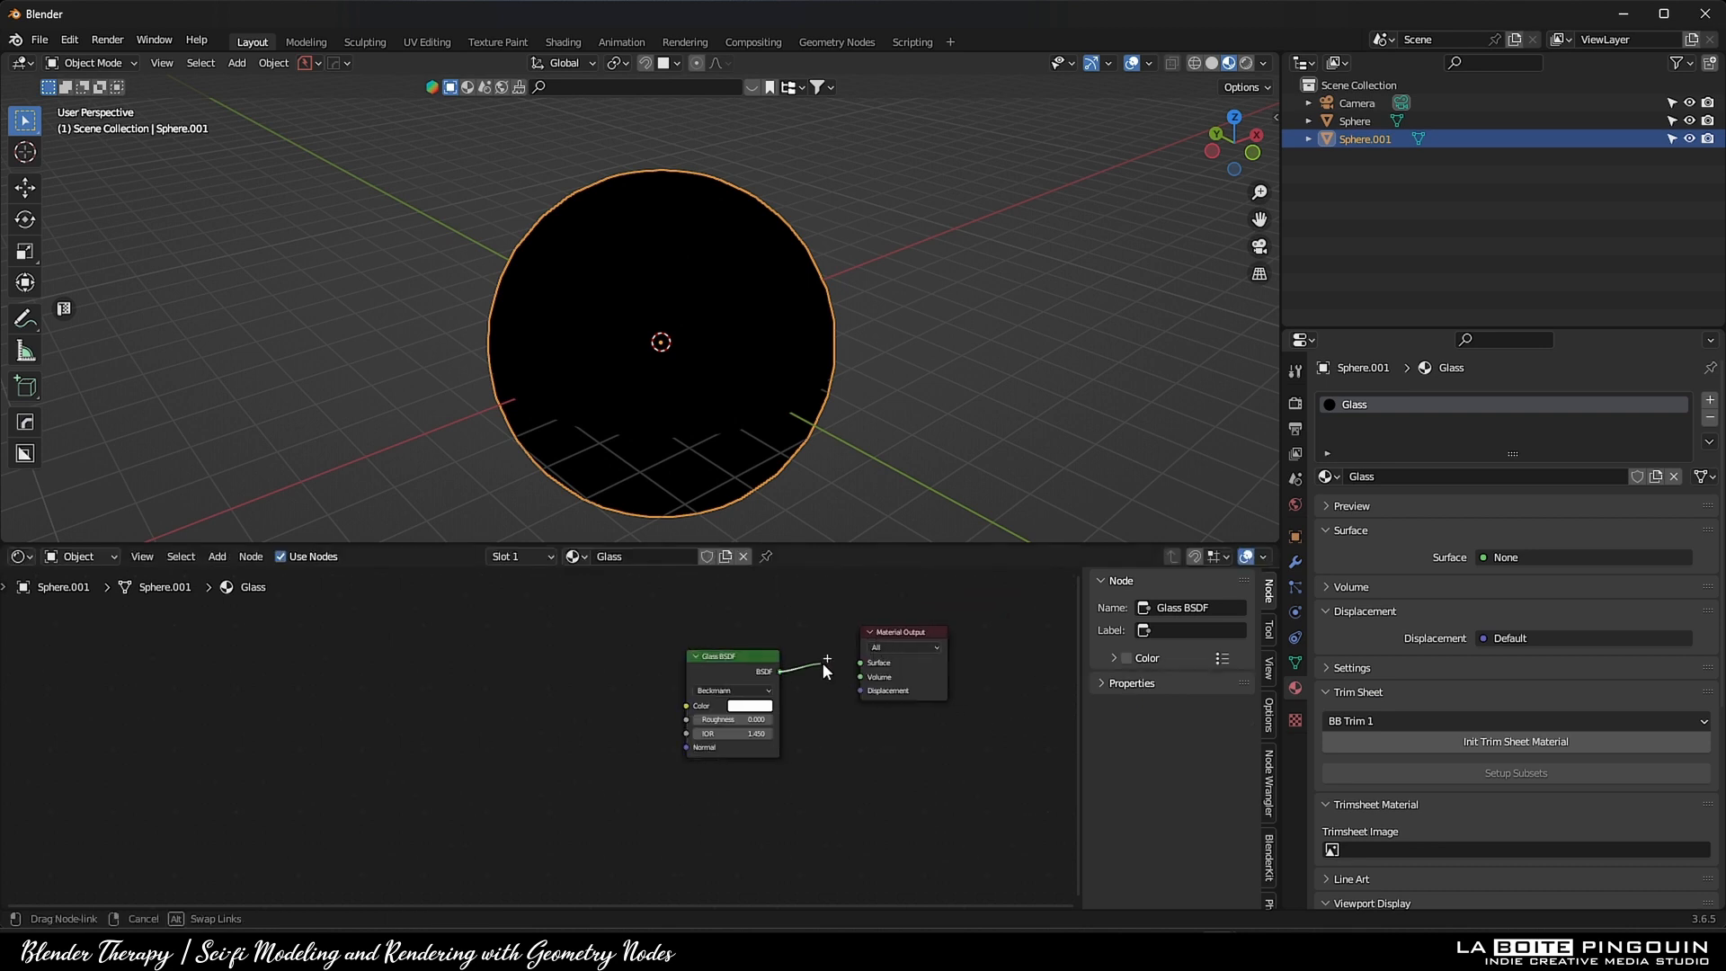
left_click_drag(791, 670, 863, 661)
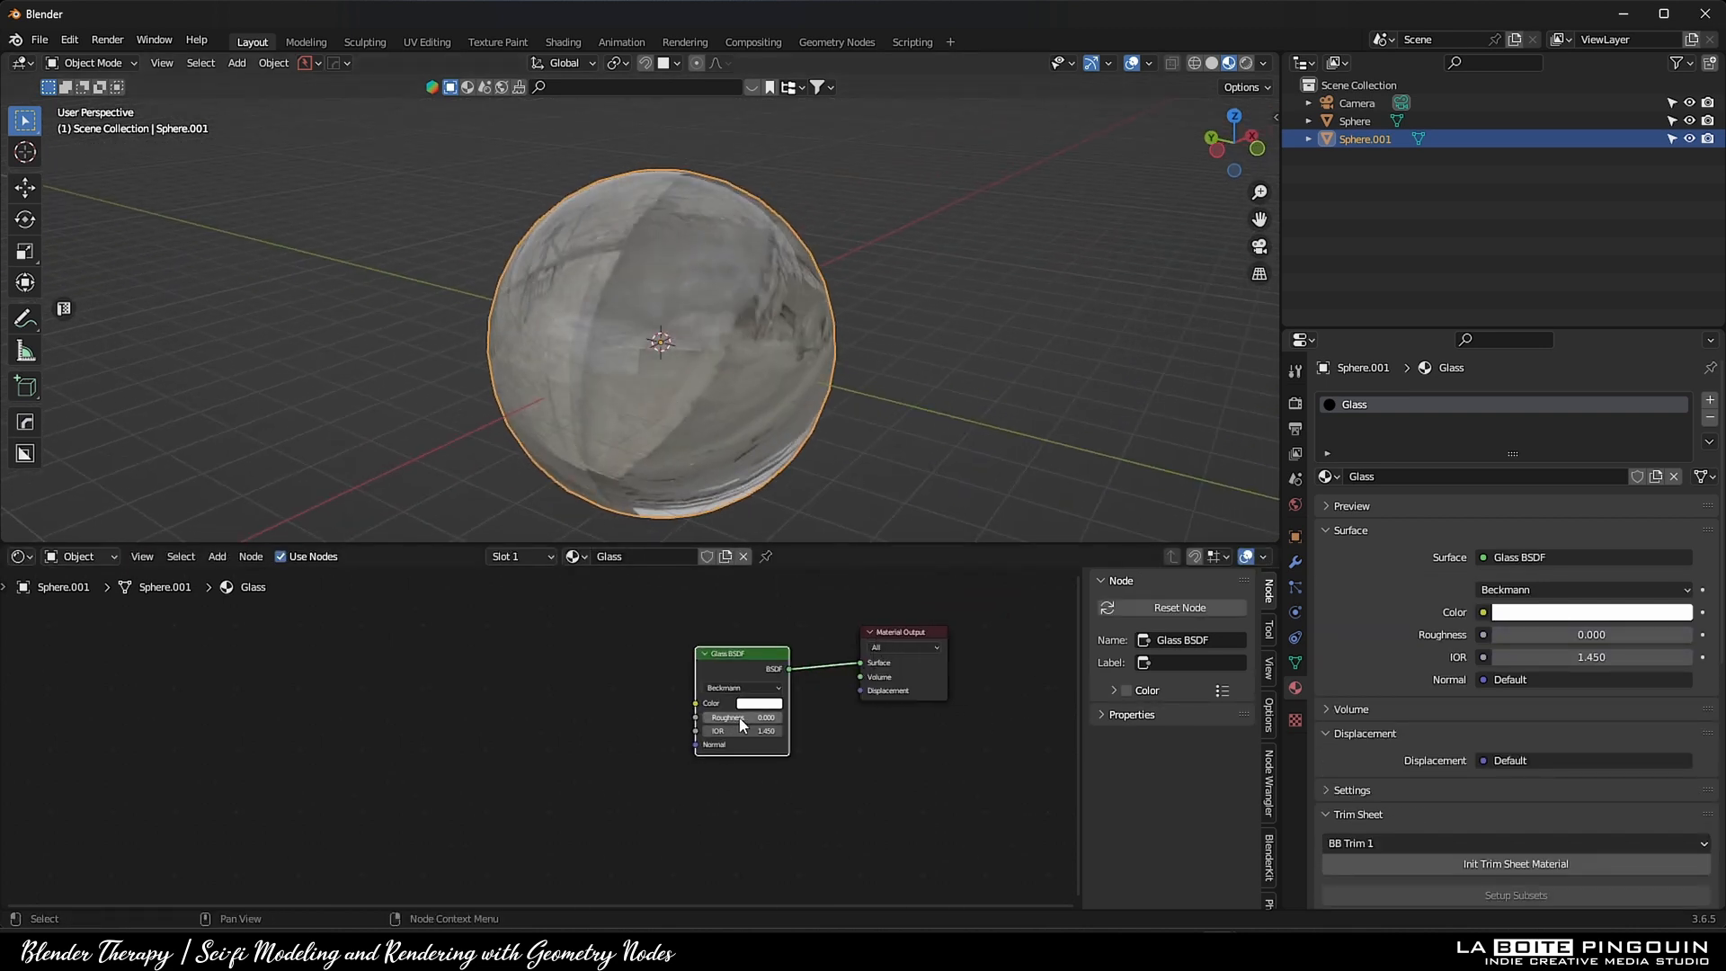
left_click_drag(766, 718, 823, 711)
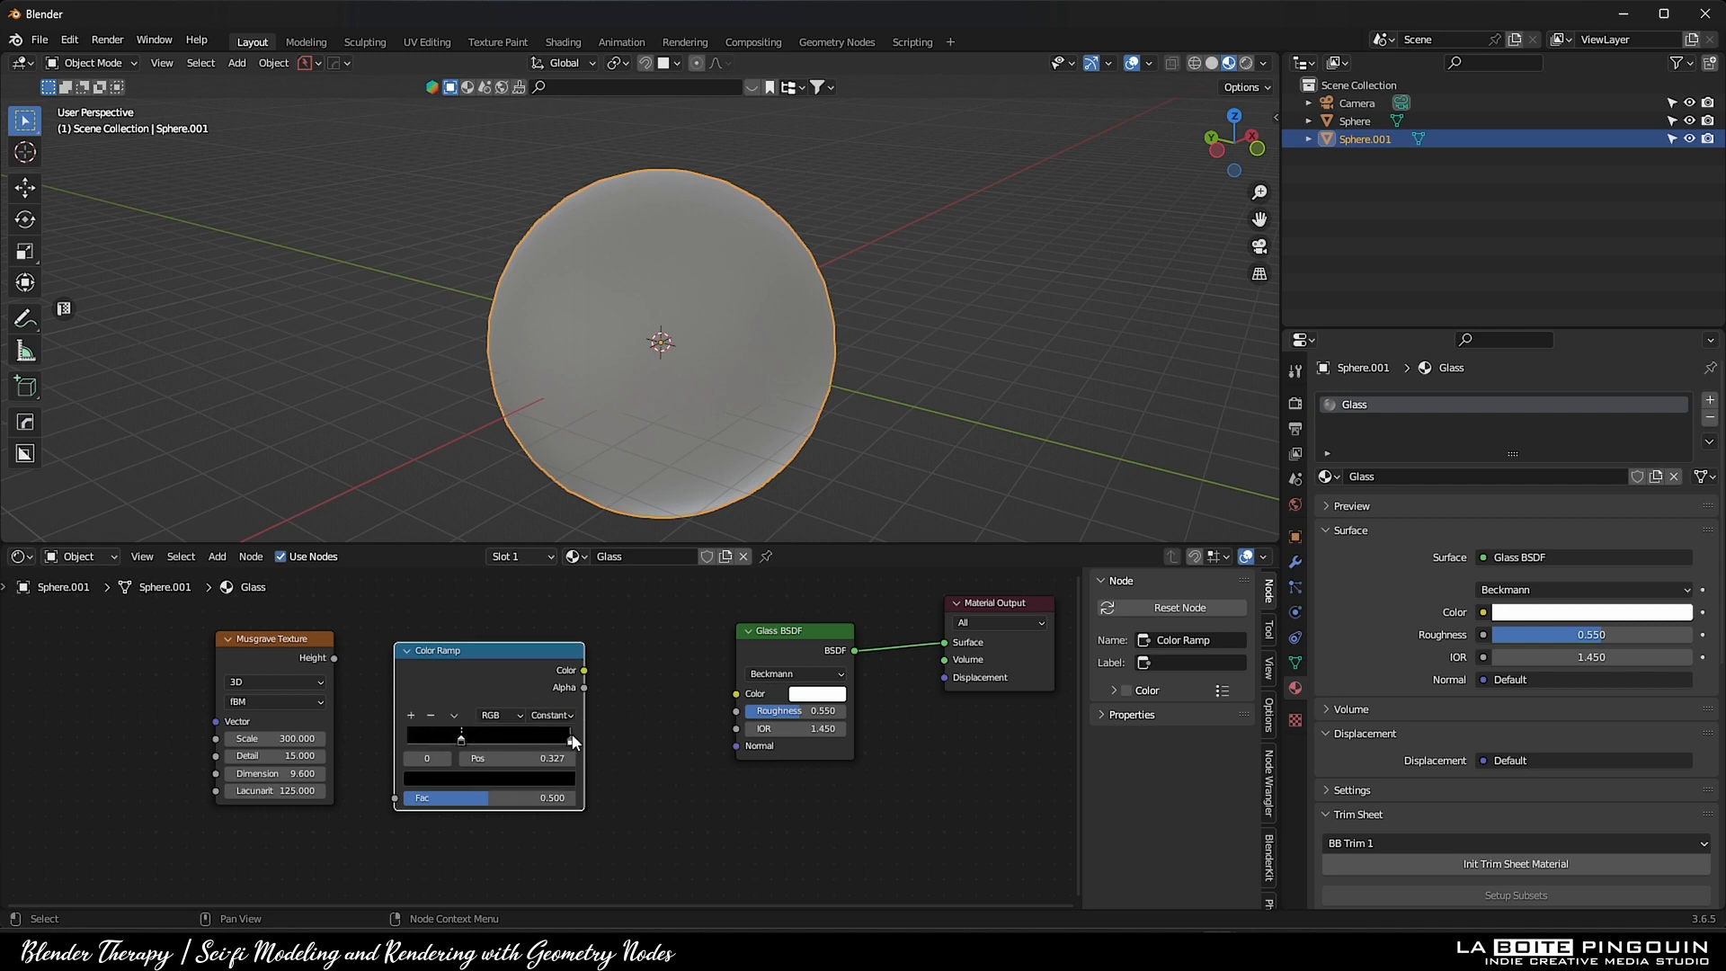
Feed the glass colour from a musgrave colour ramp through a Mix Color node and preview rendered
left_click(534, 732)
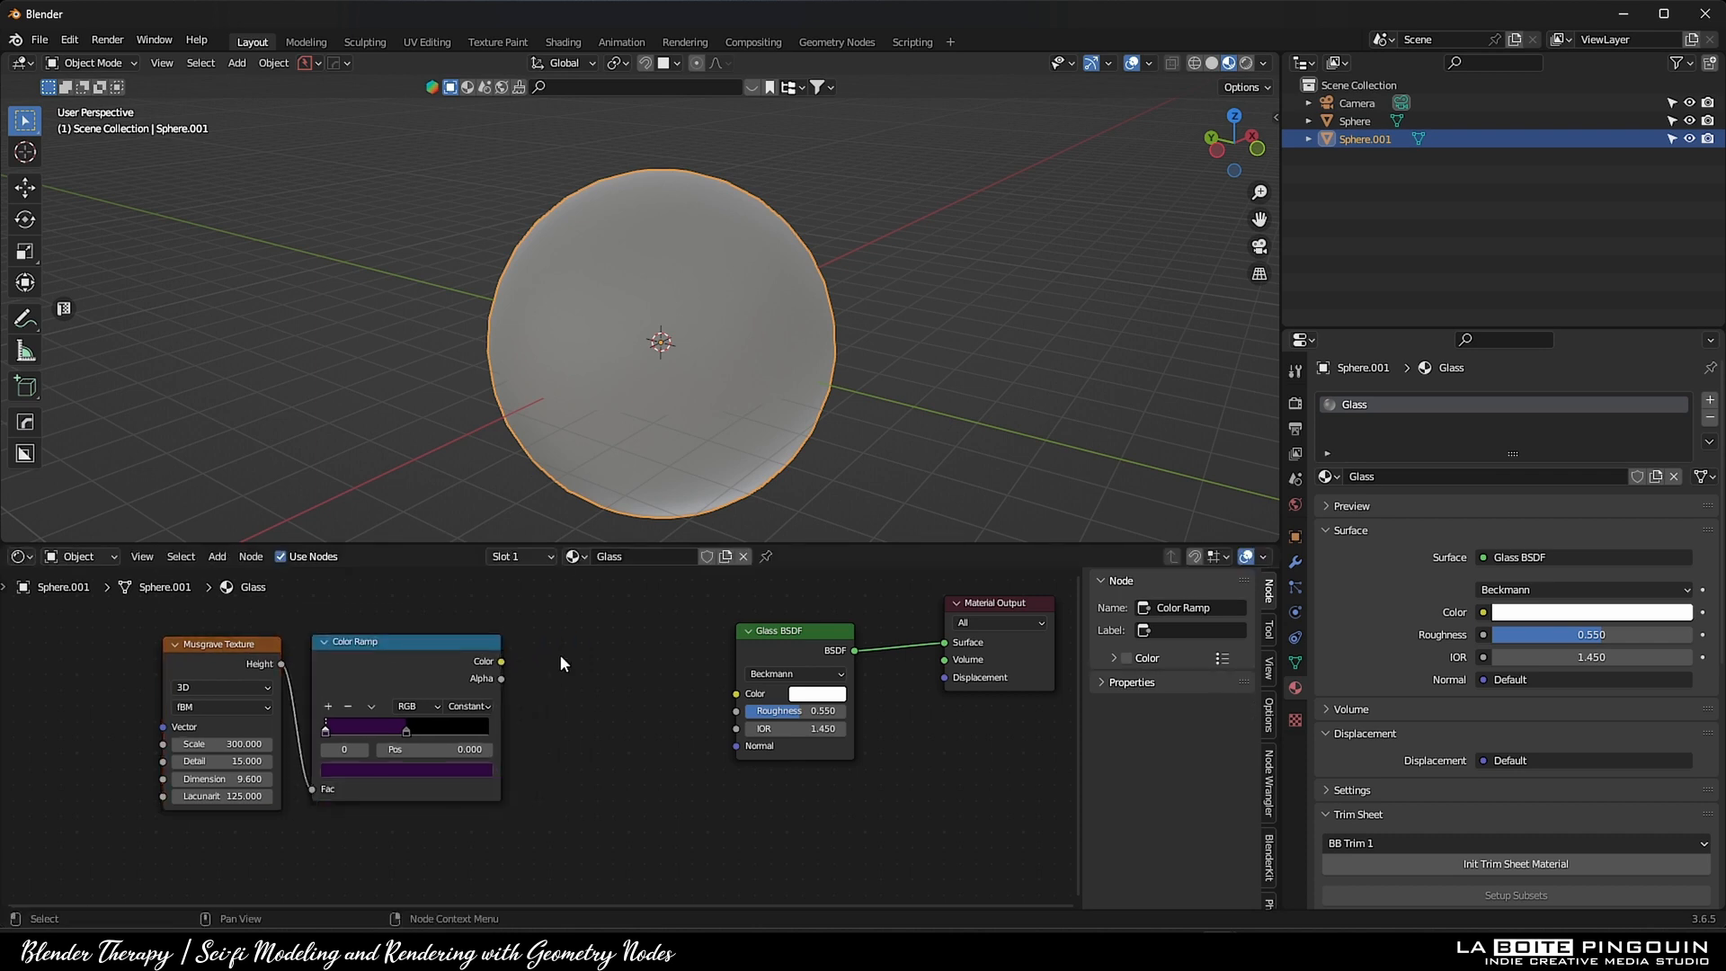
type("mix co")
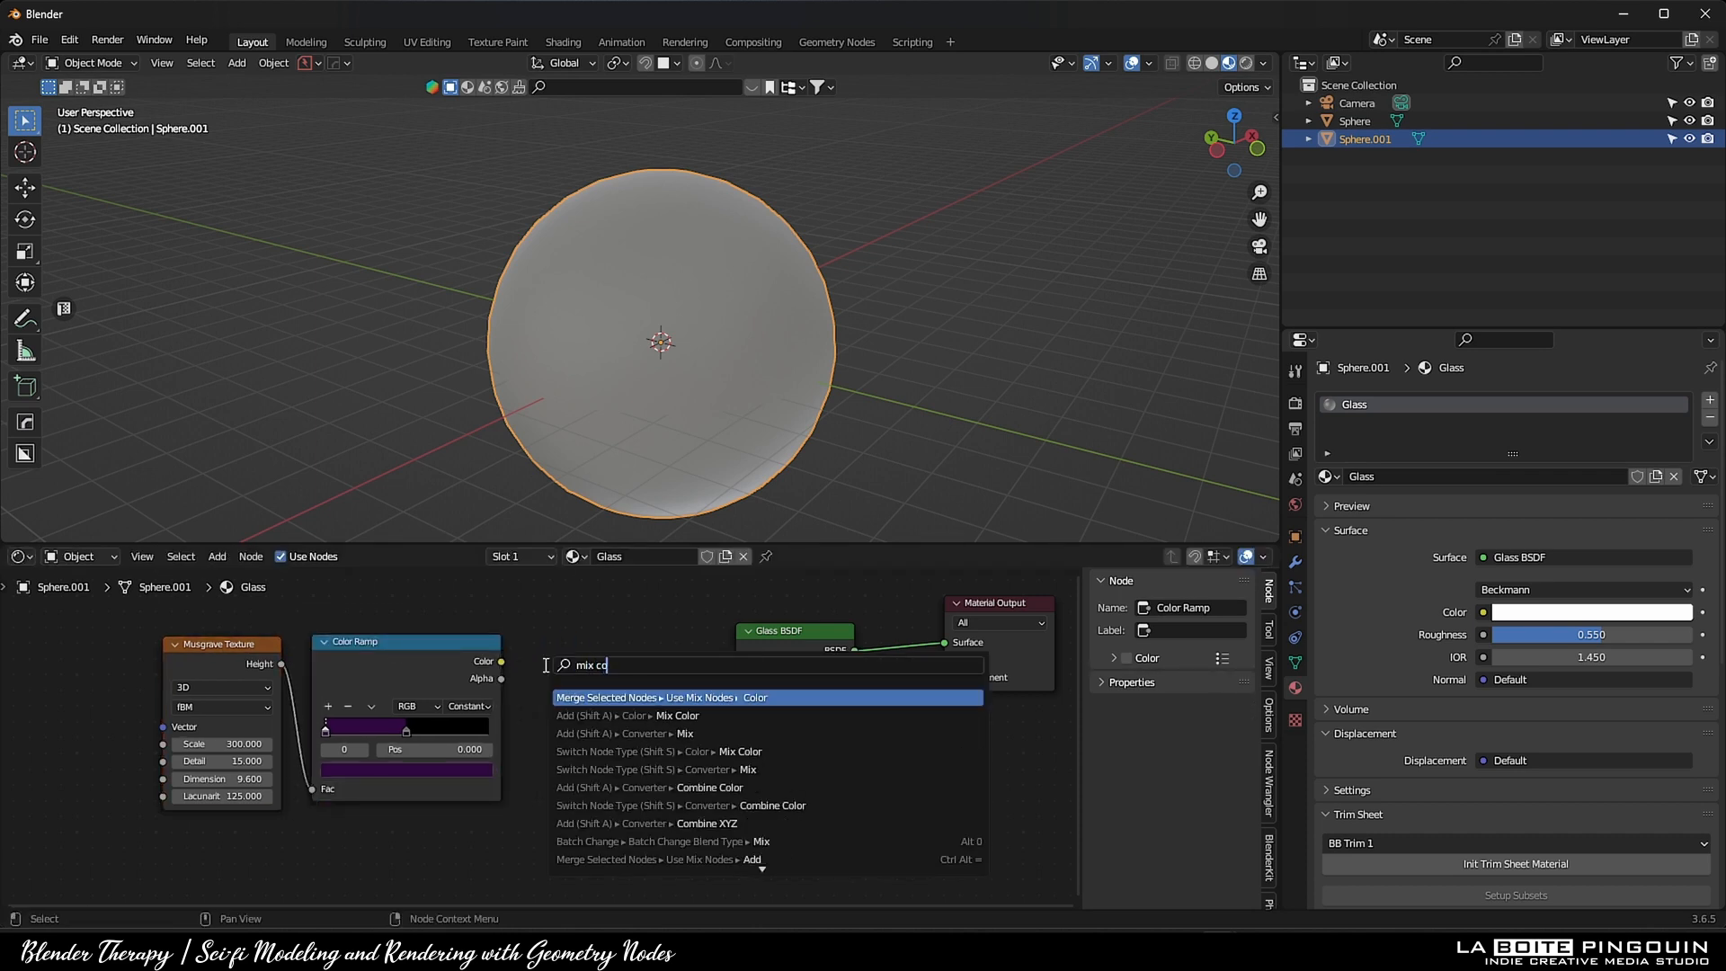
left_click(755, 698)
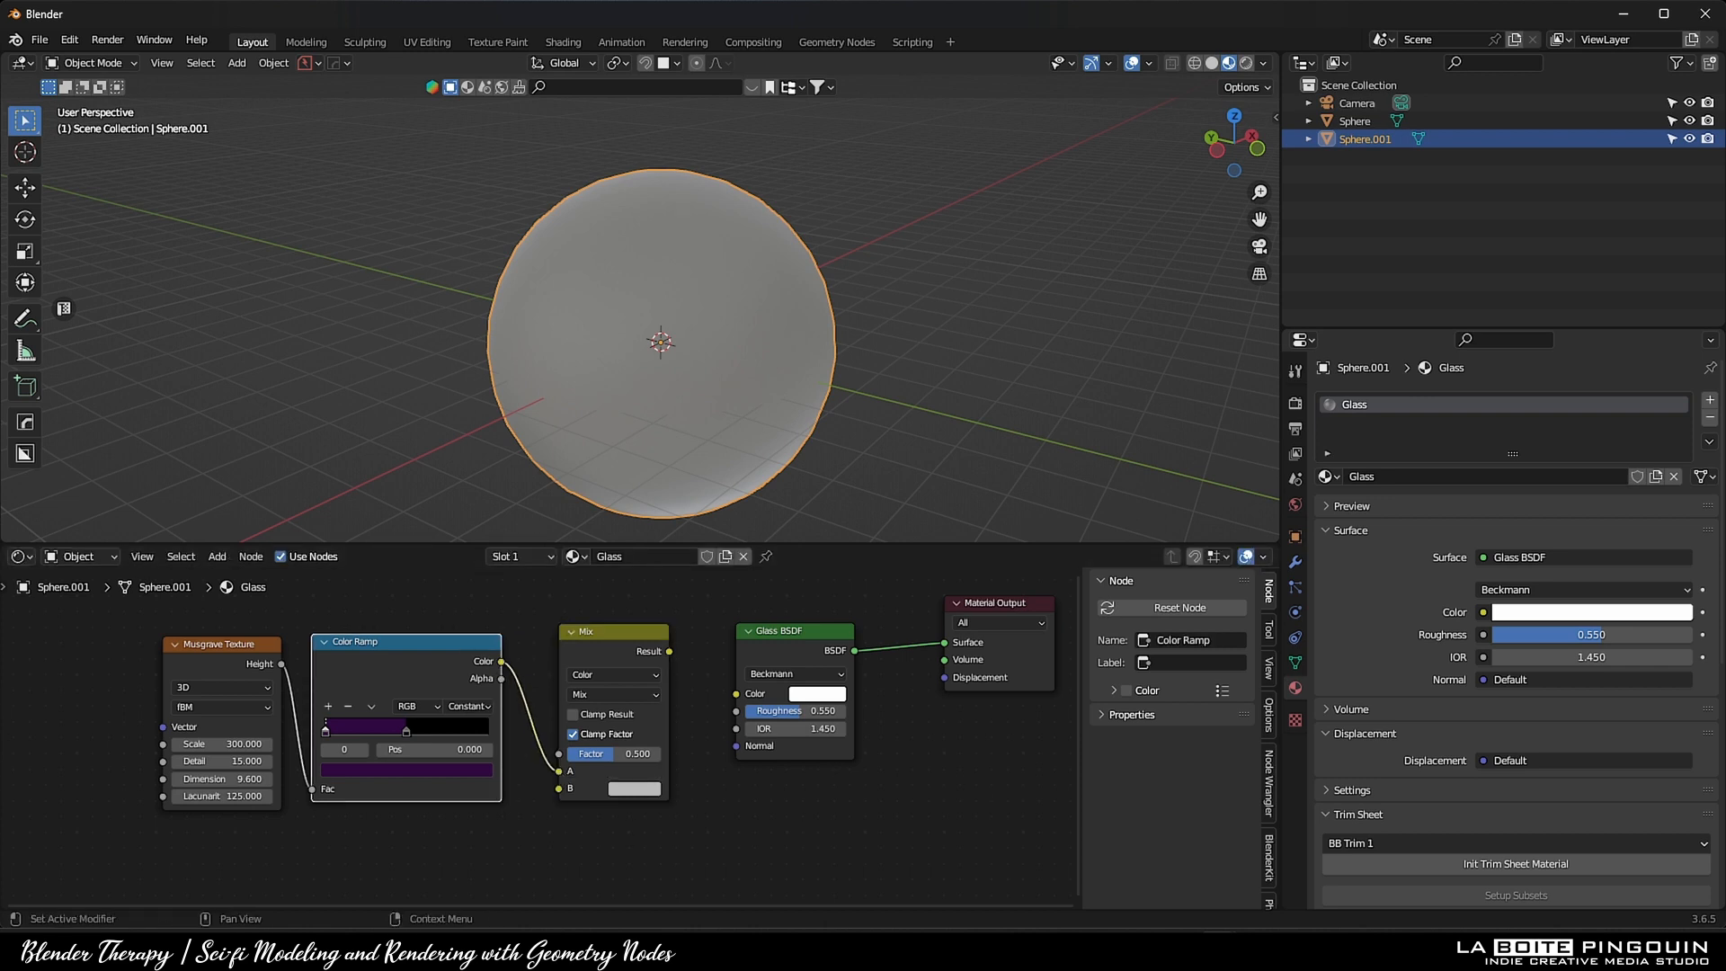
left_click(630, 674)
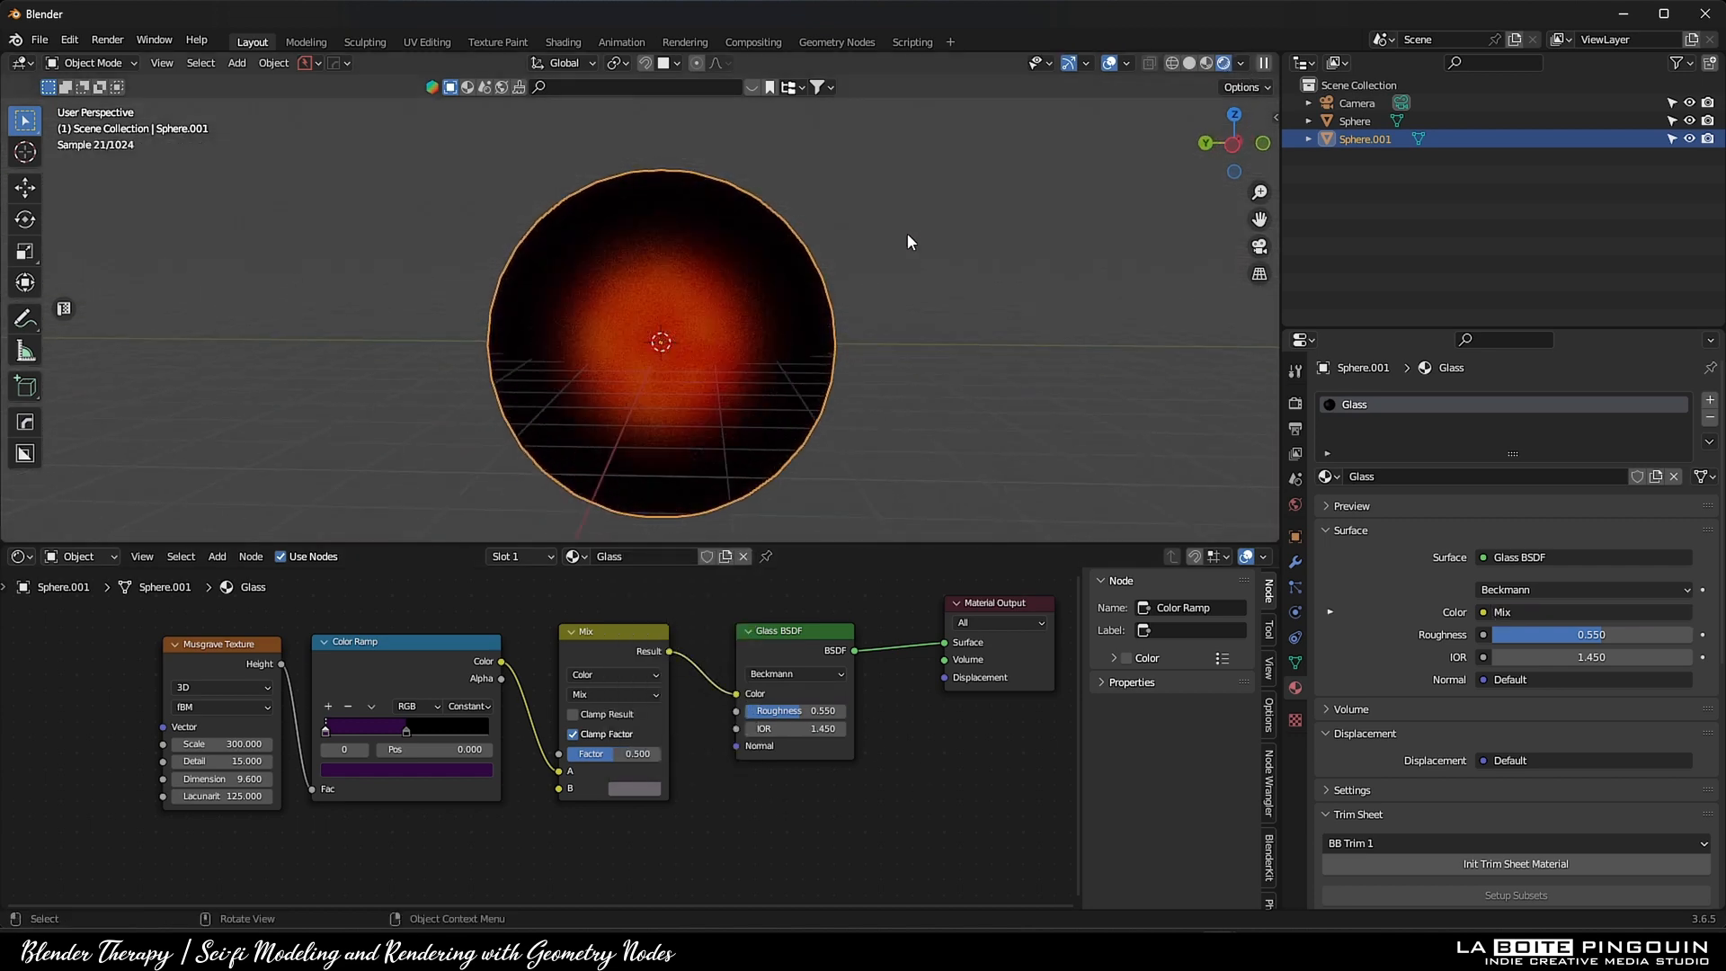
left_click_drag(611, 754, 638, 753)
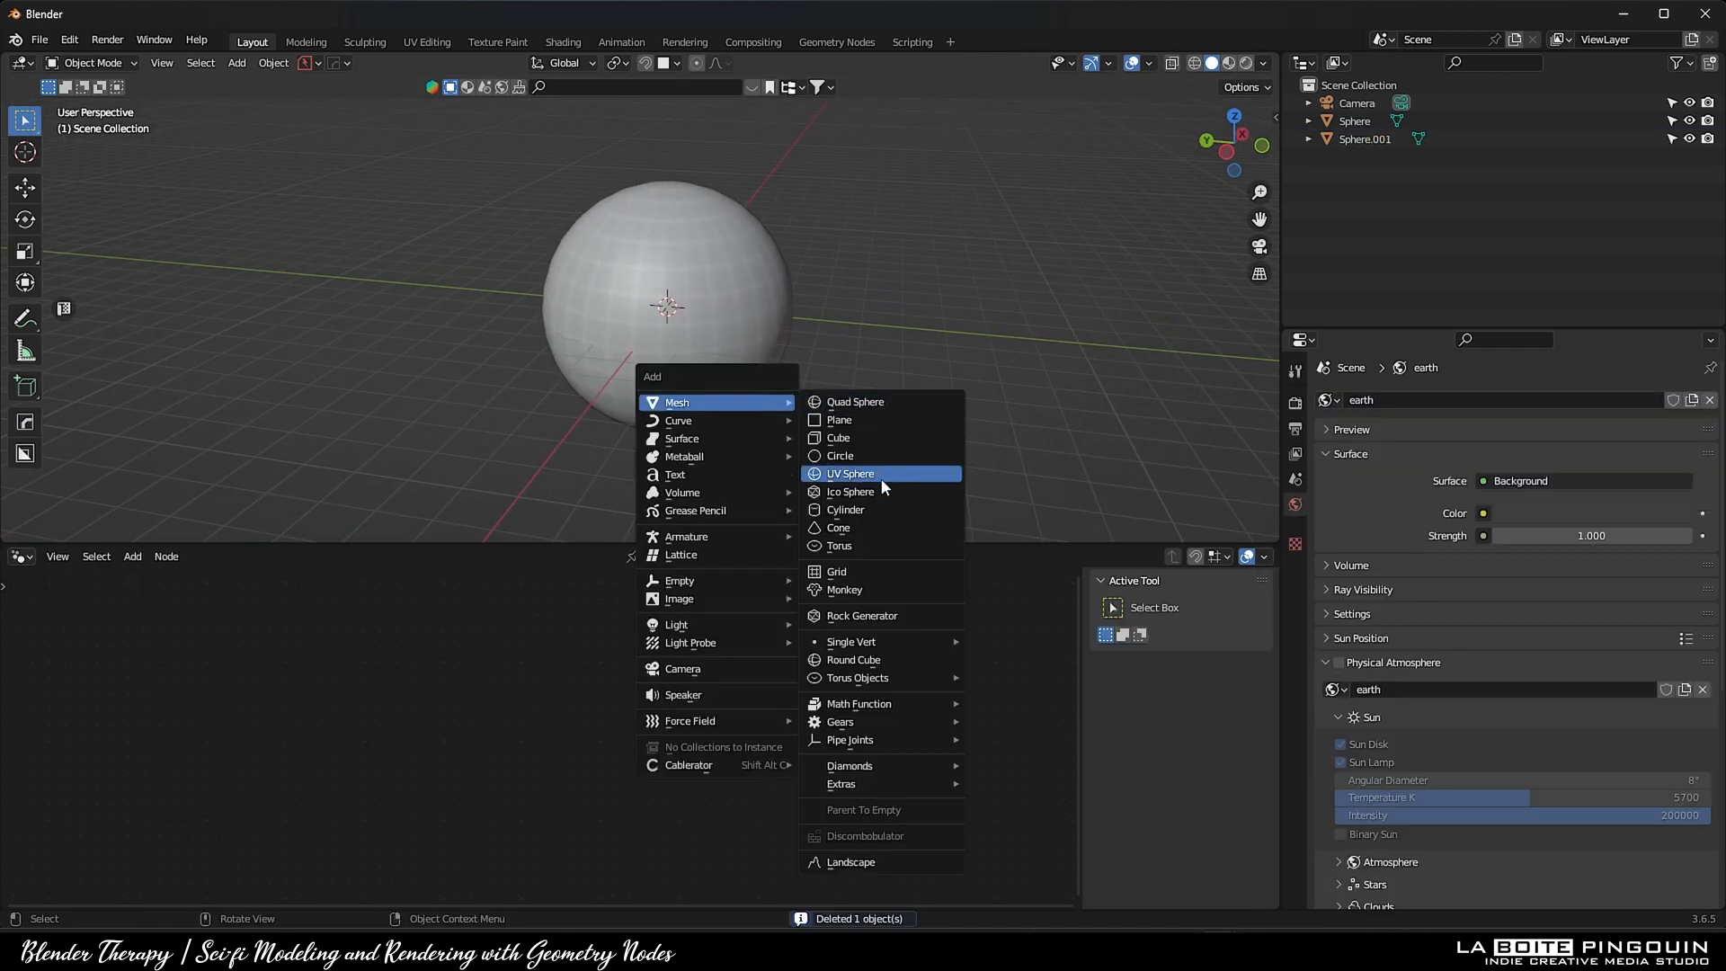
Add an icosphere and insert a Dual Mesh node in its geometry nodes
left_click(850, 491)
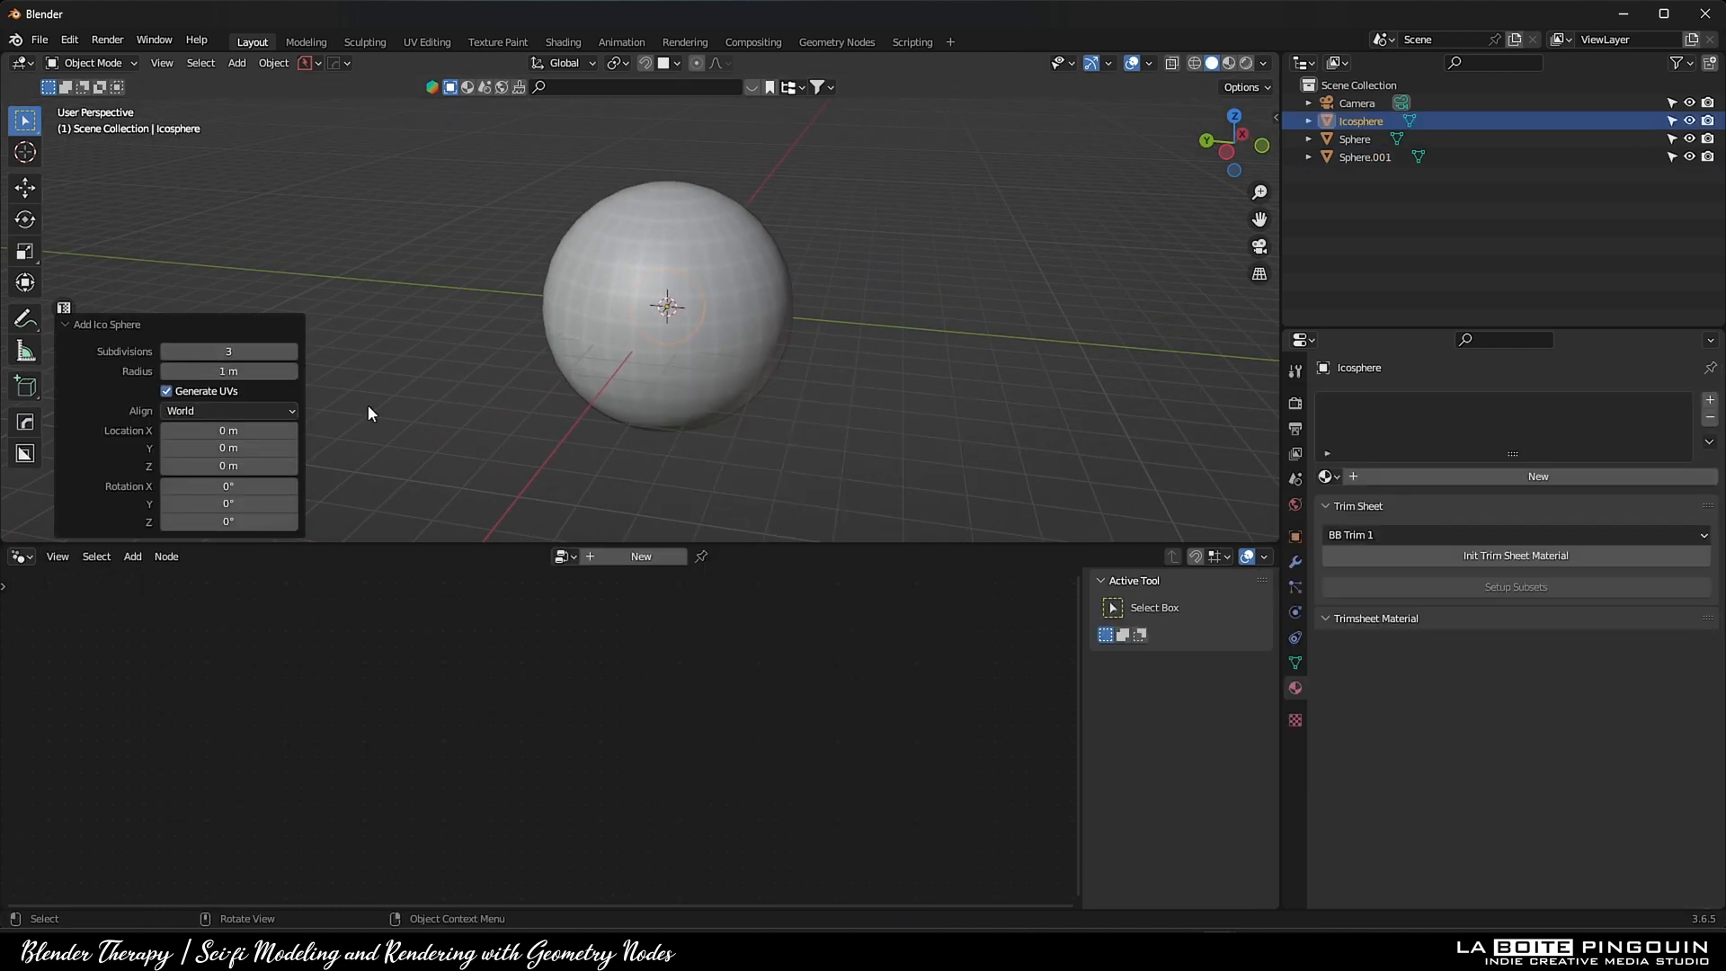
key("s")
type("d")
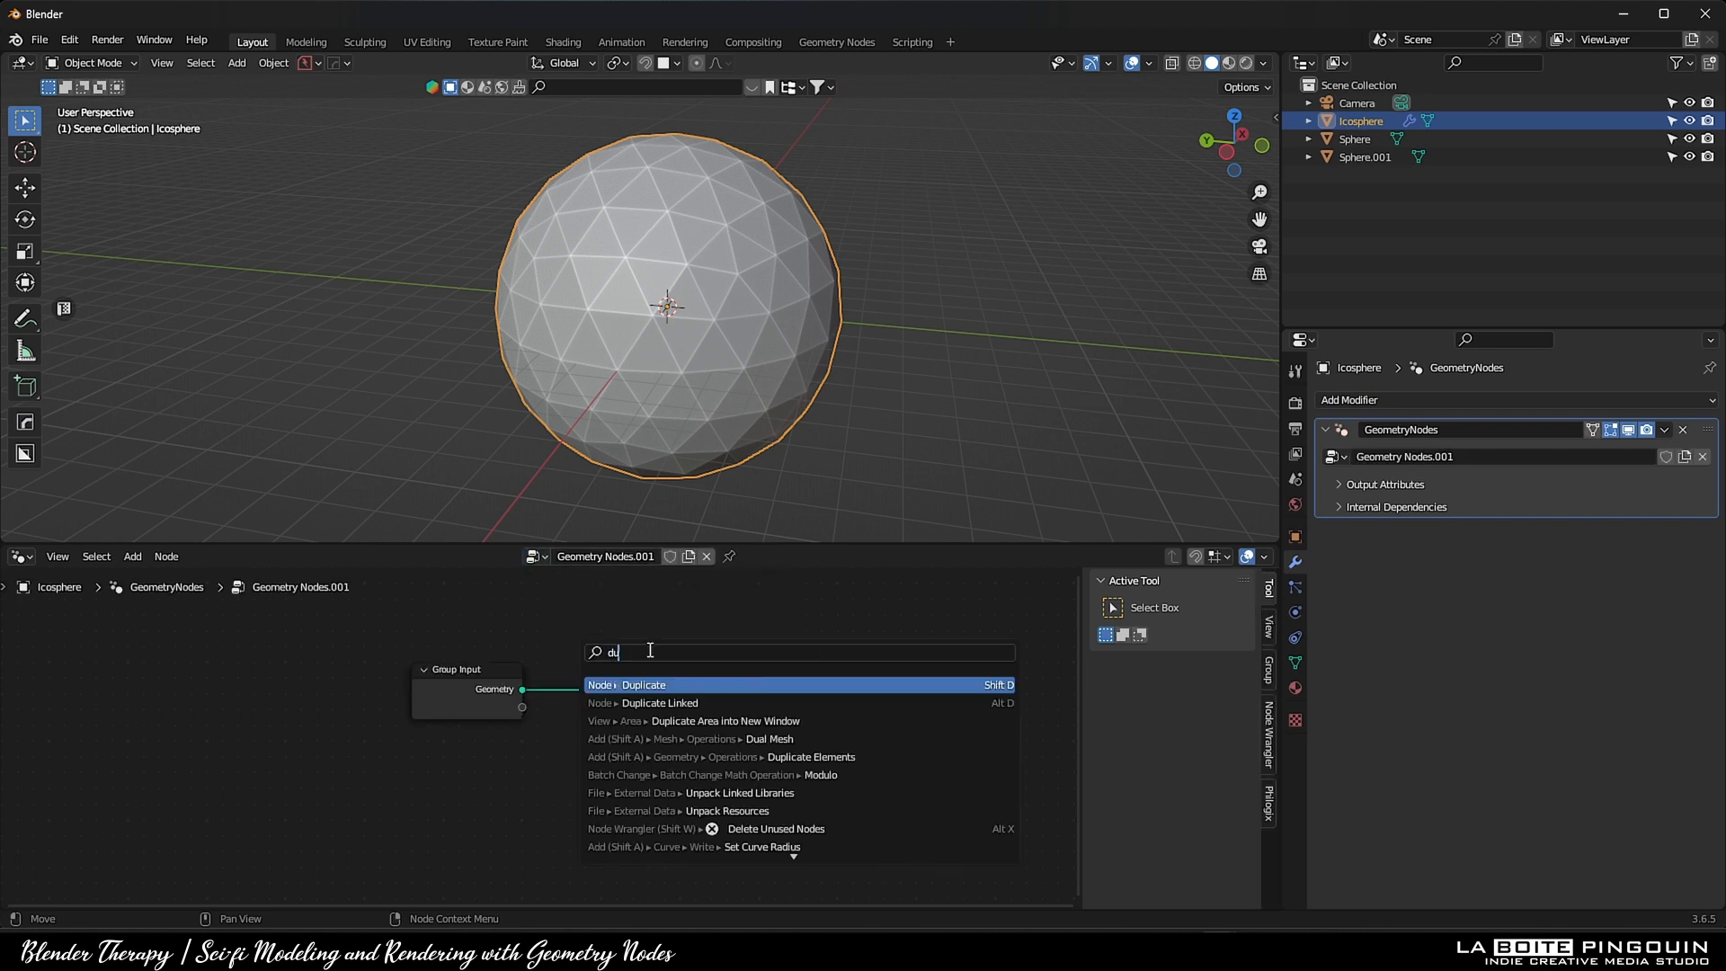
left_click(725, 740)
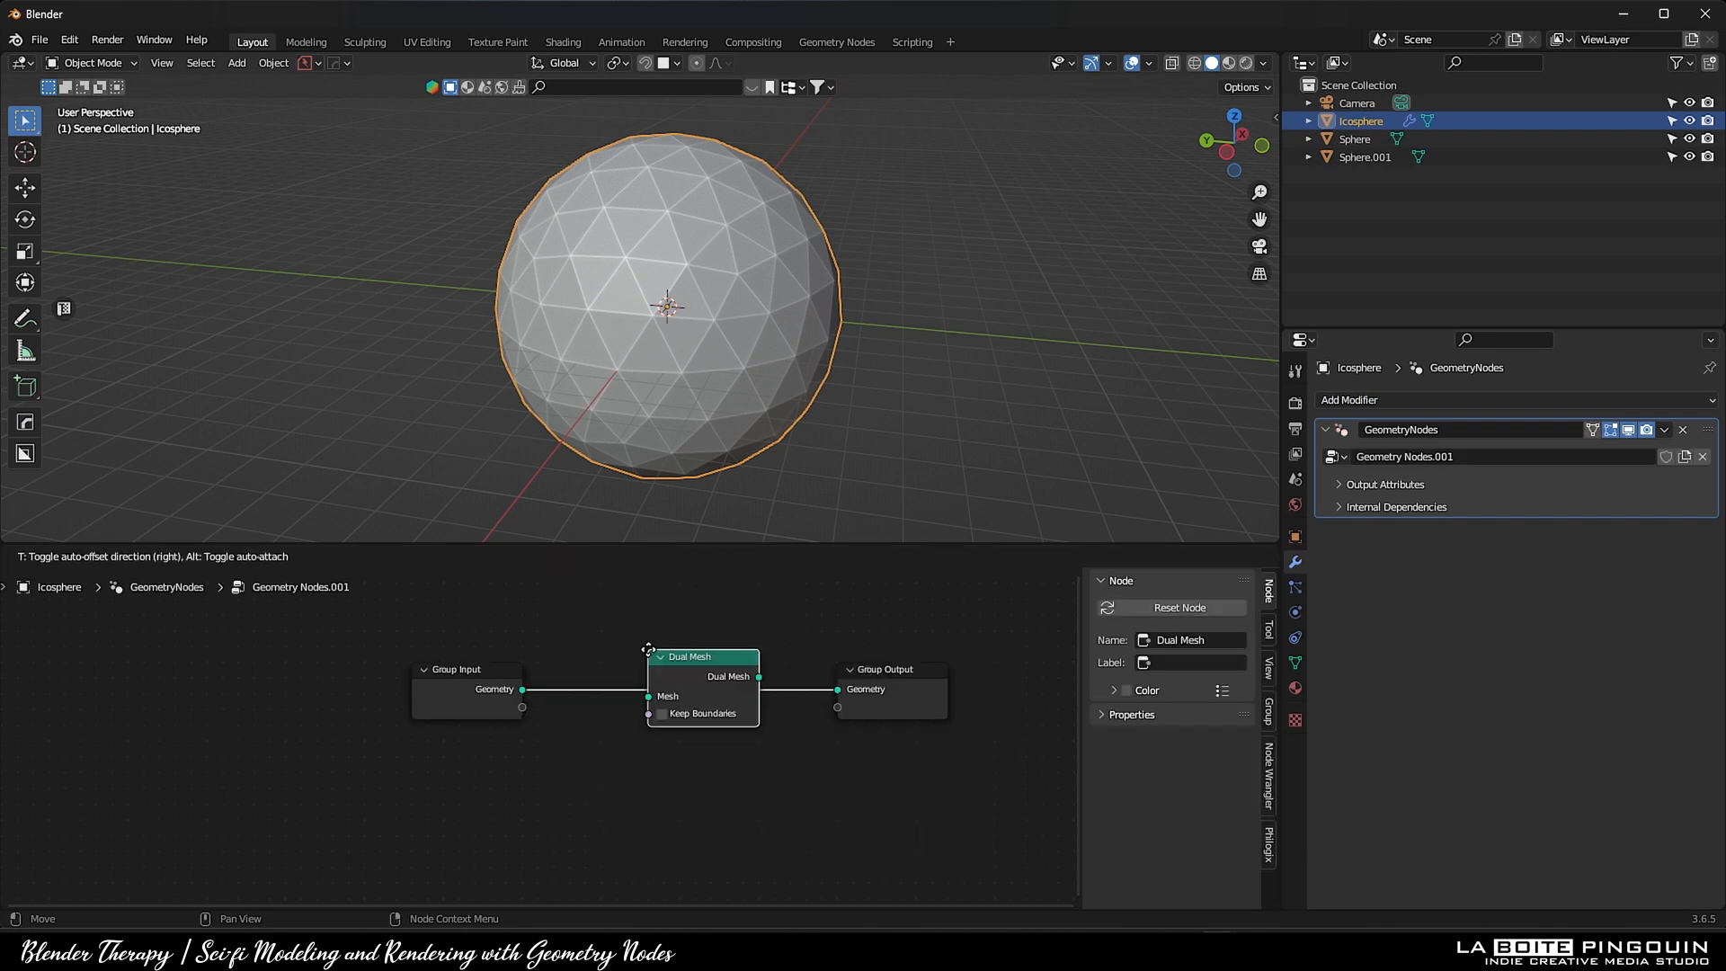
left_click_drag(691, 656, 373, 664)
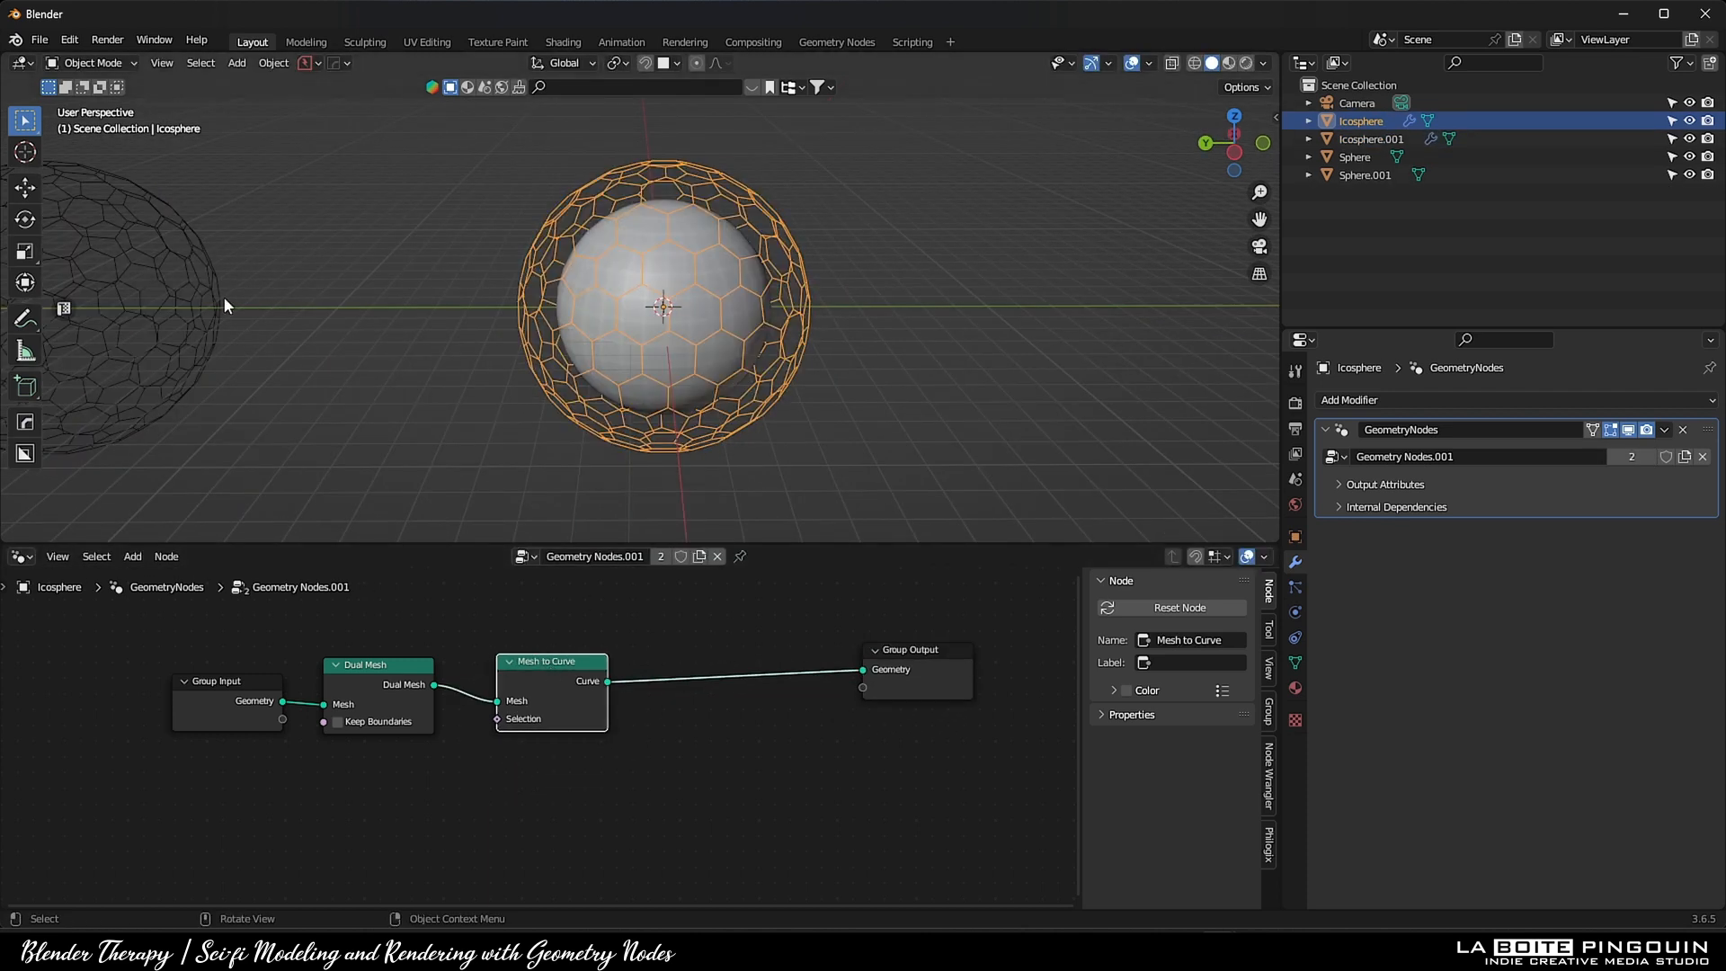
Convert the dual mesh to curves and back to tubes with a 0.03 m circle profile
left_click(1370, 139)
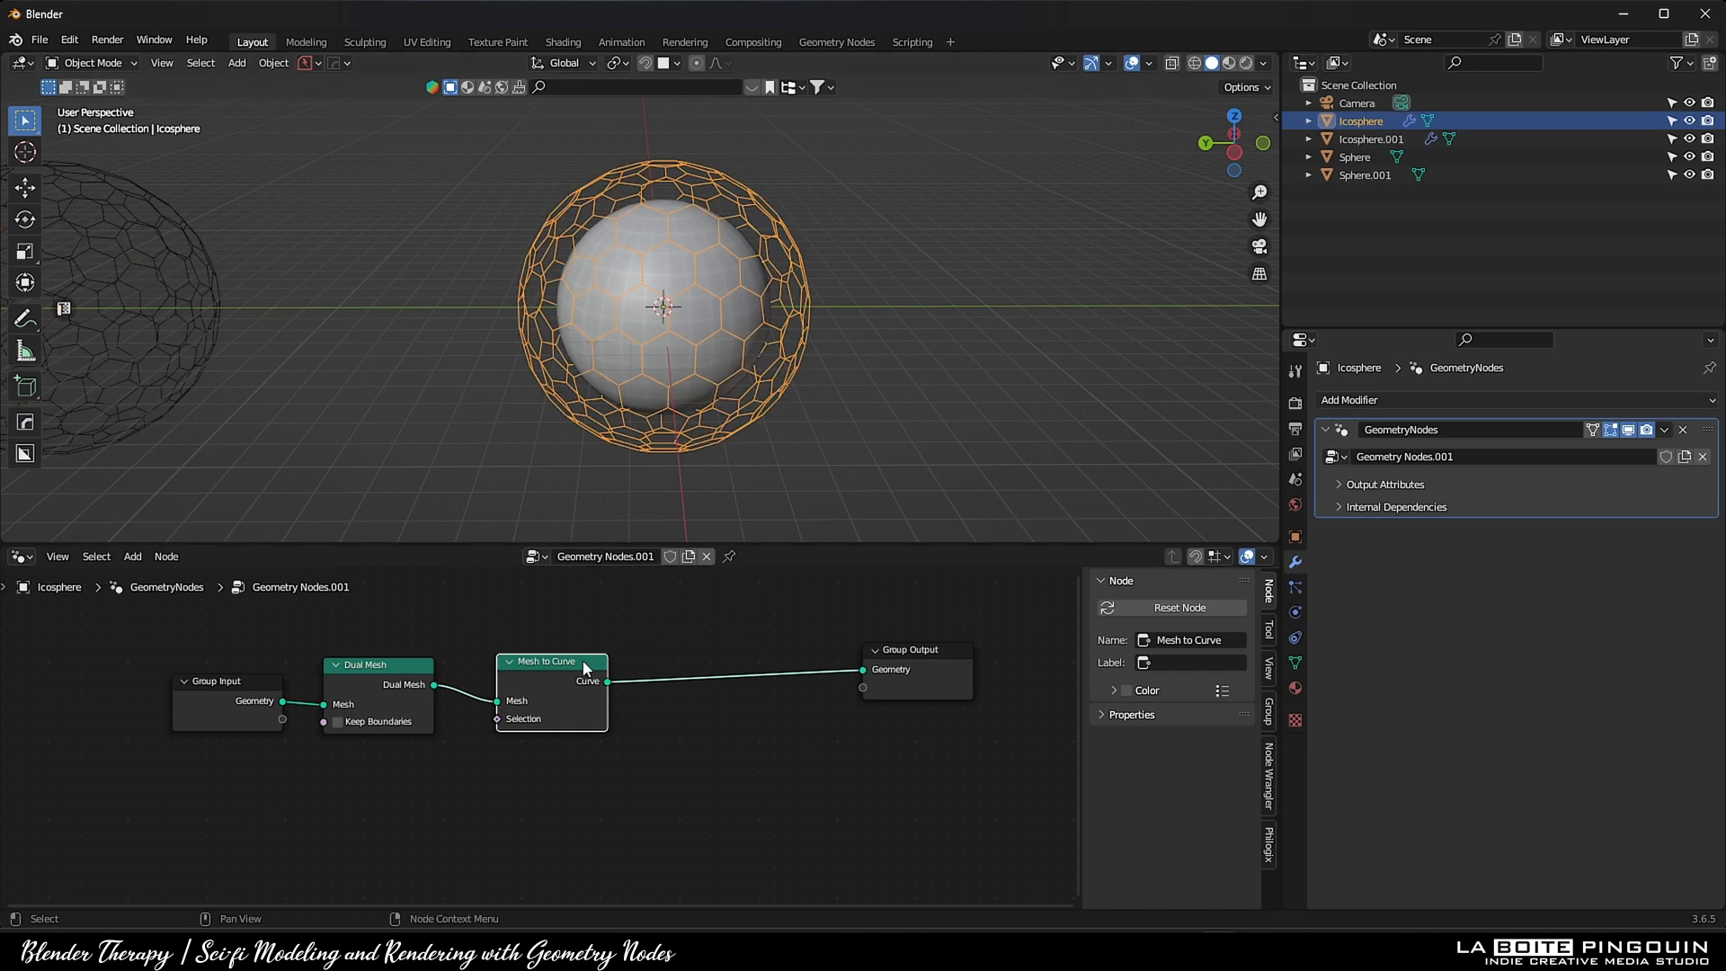
type("curve")
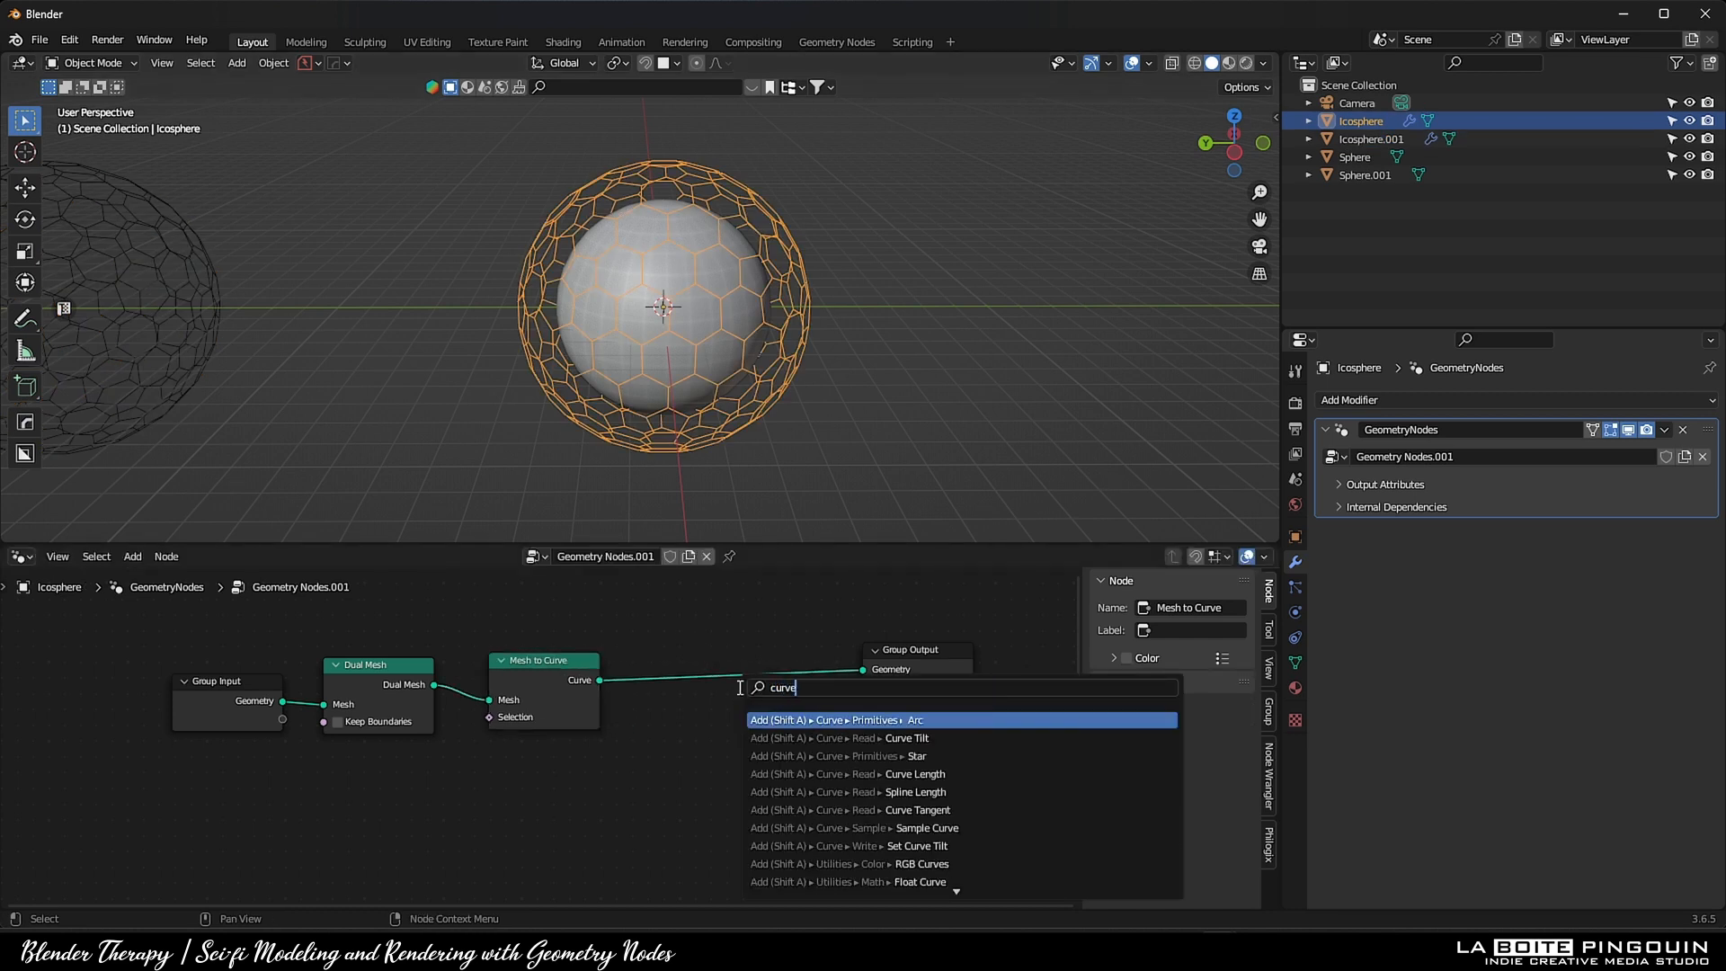
left_click(851, 719)
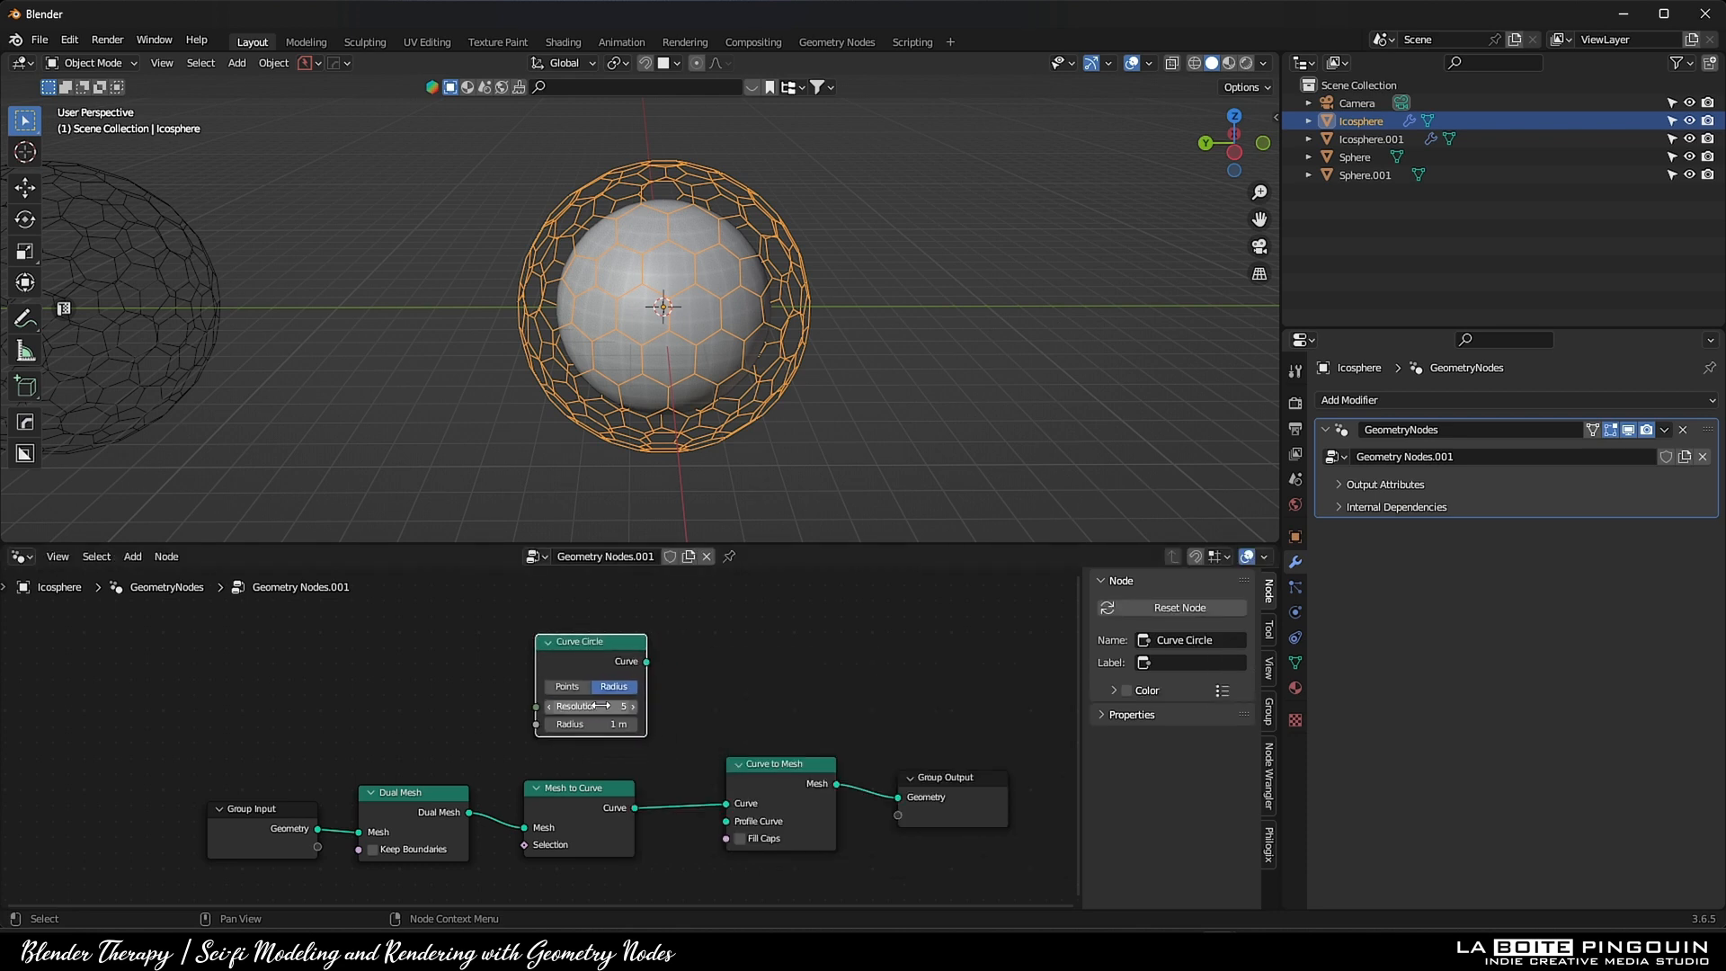
left_click(589, 723)
type("0.03")
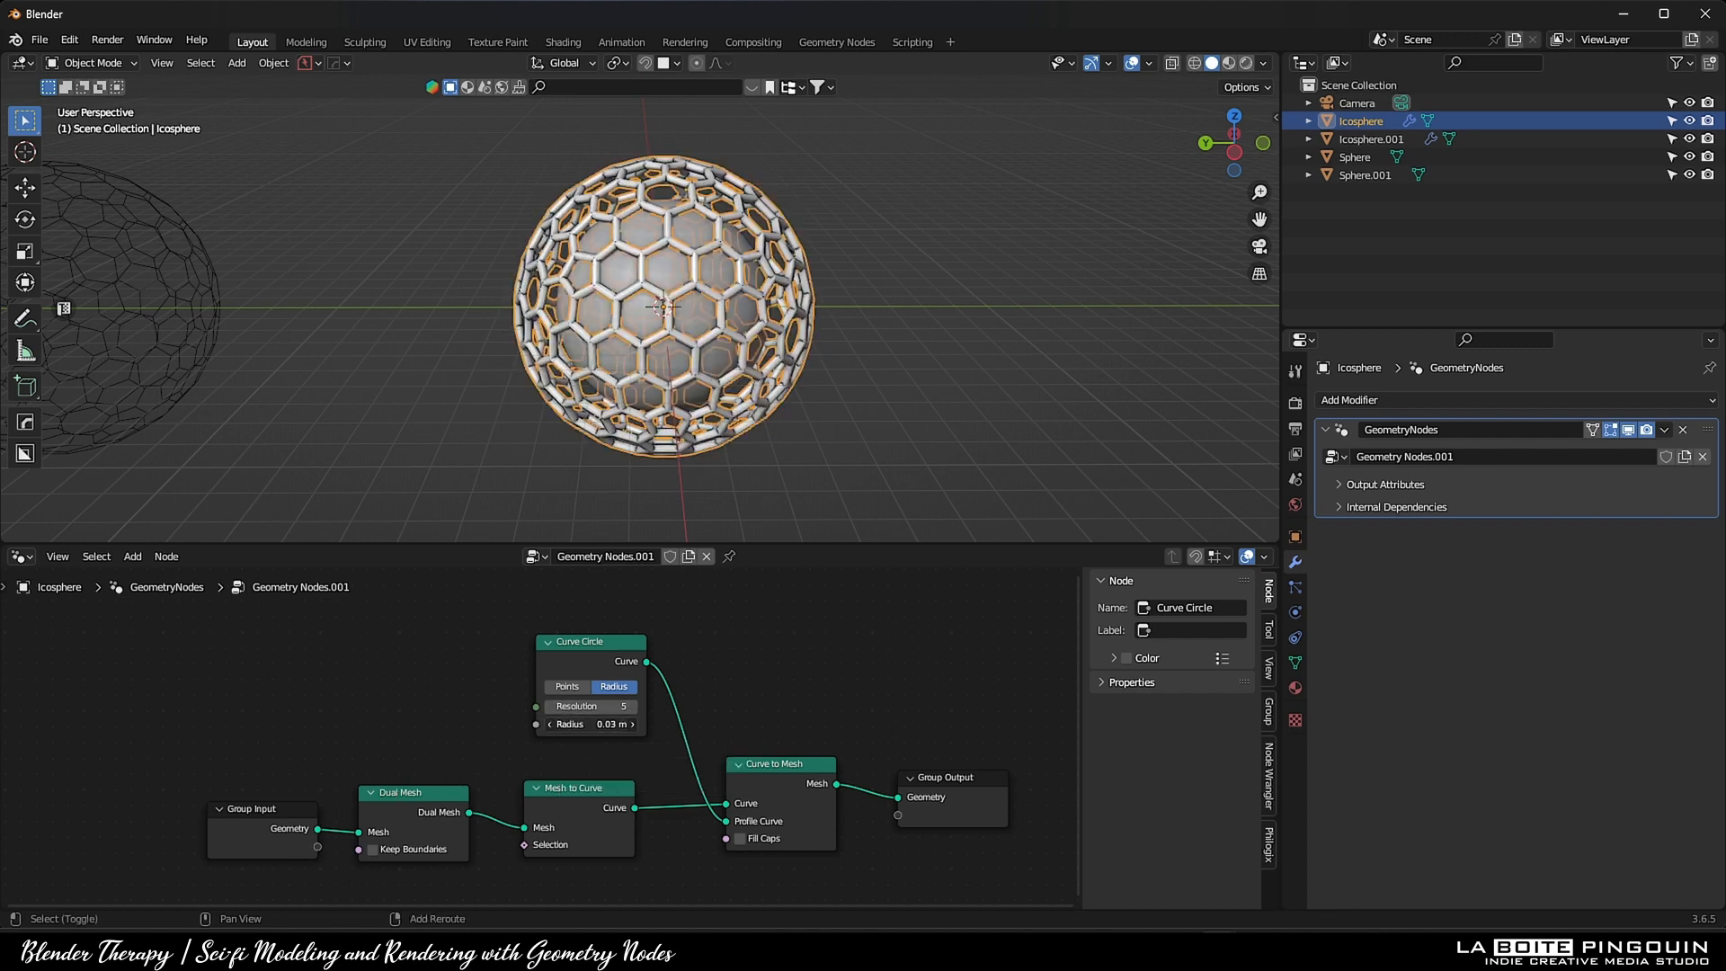
key("s")
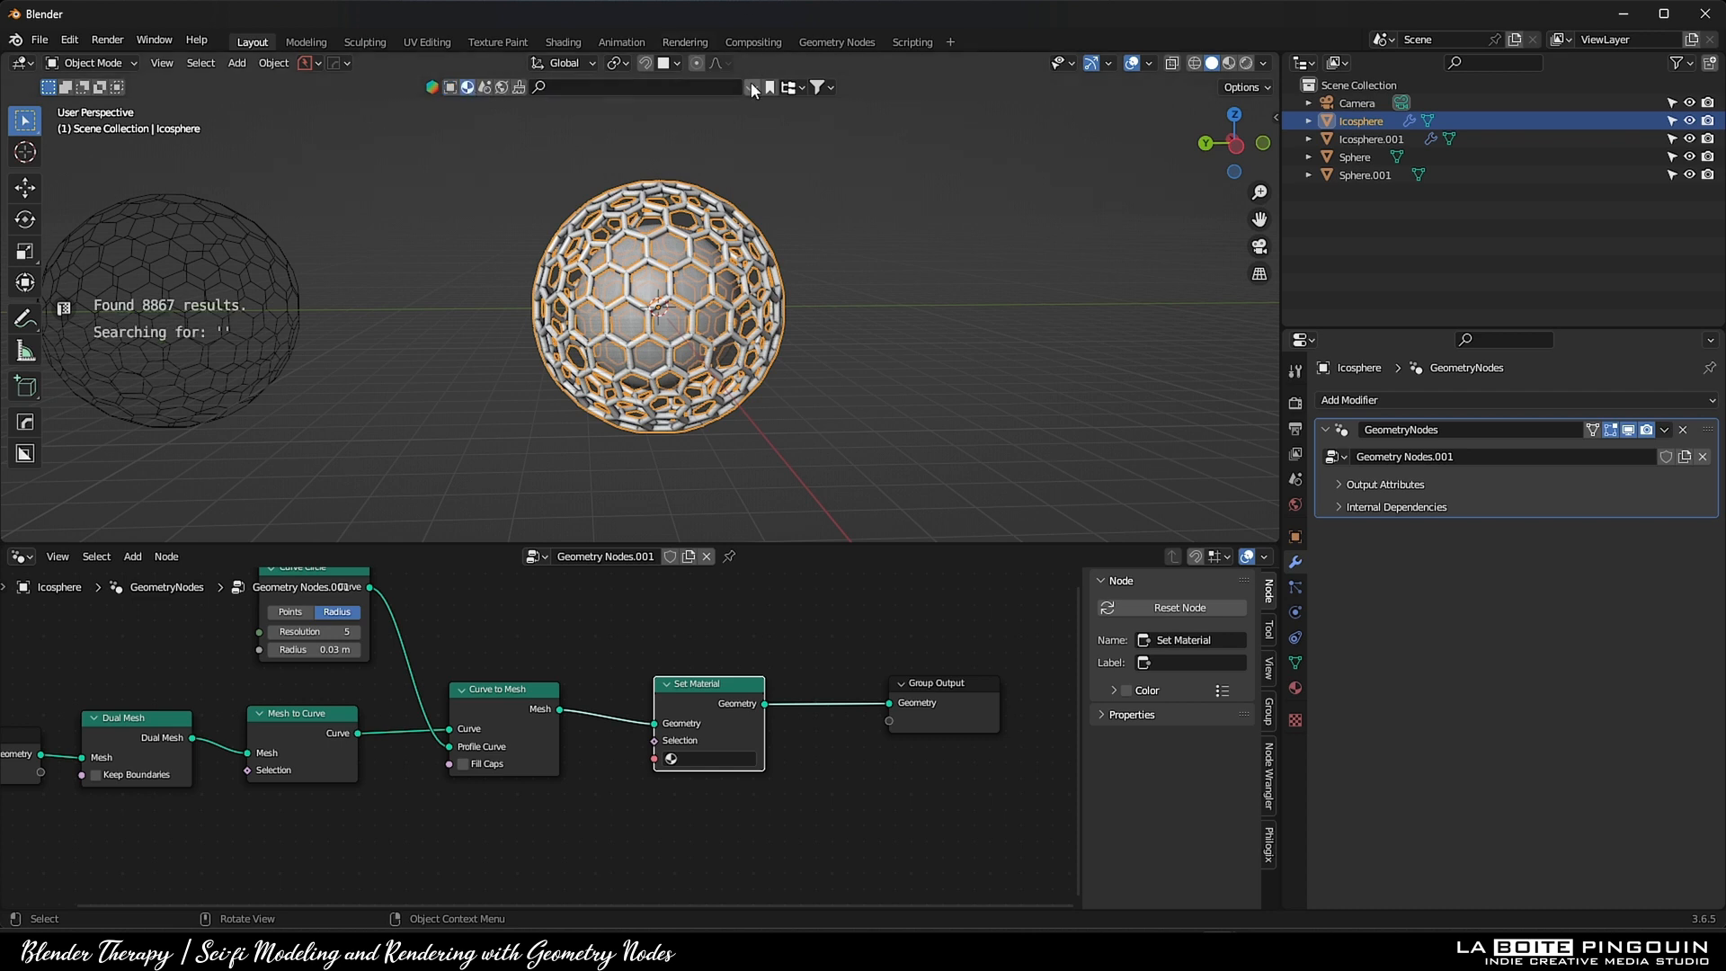
Assign the Procedural Metal scratched asset through the Set Material node
type("procedural metal scratches")
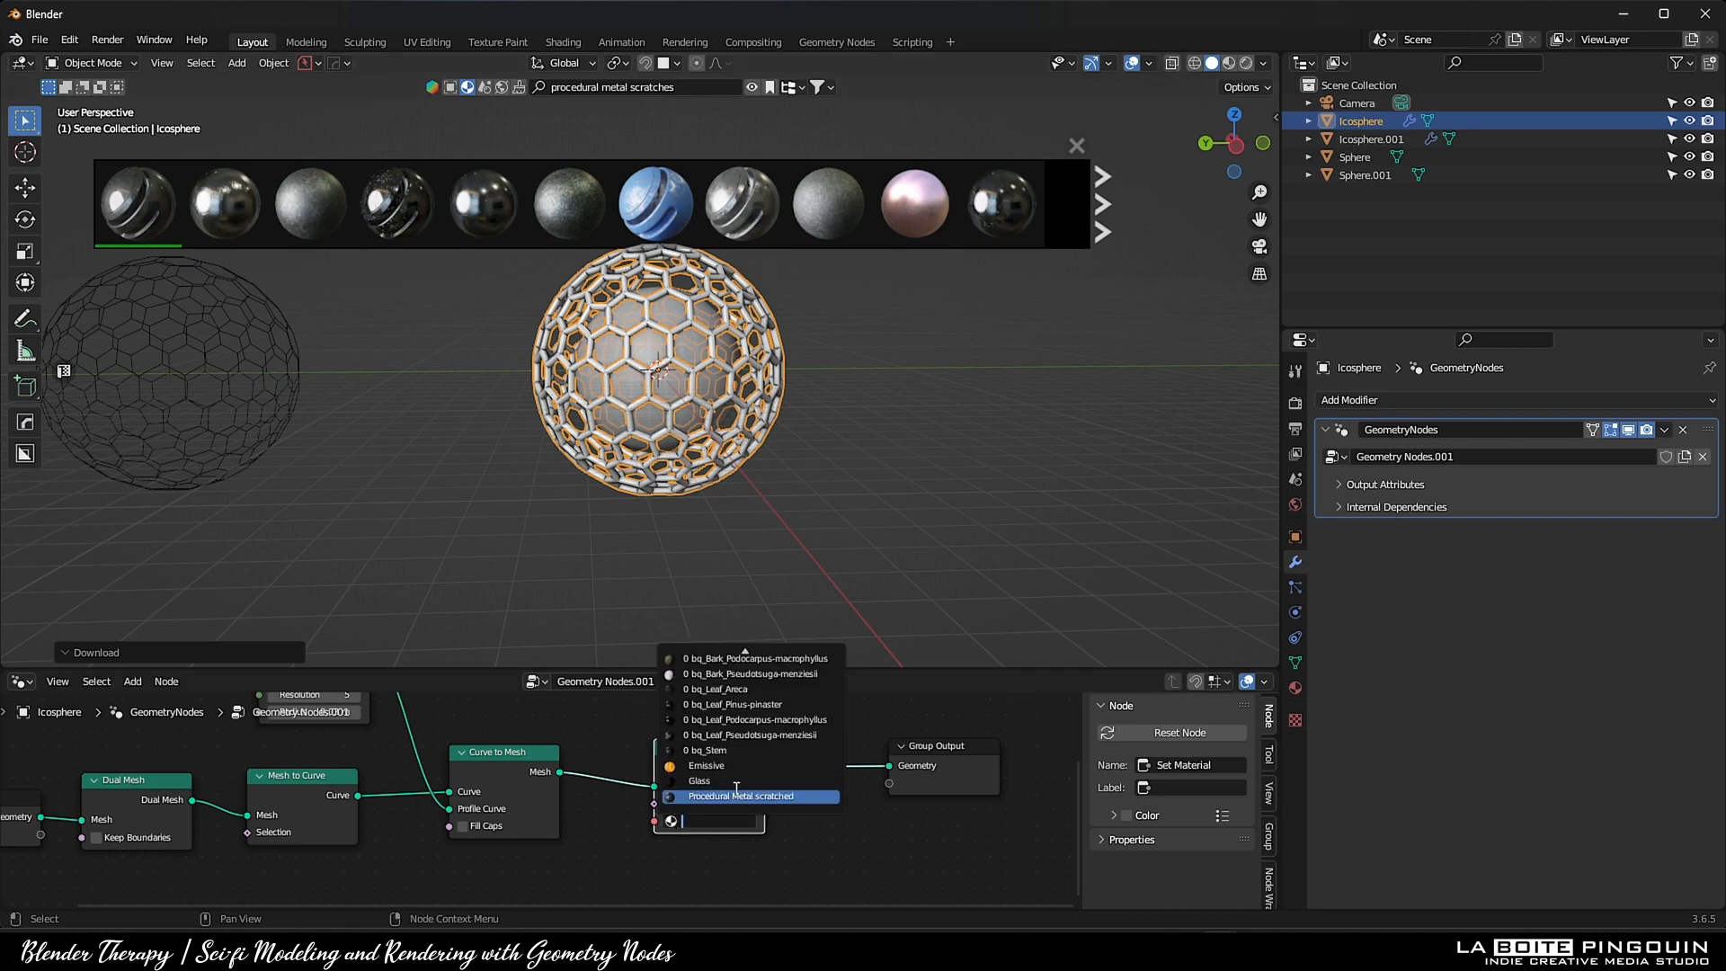
left_click(743, 796)
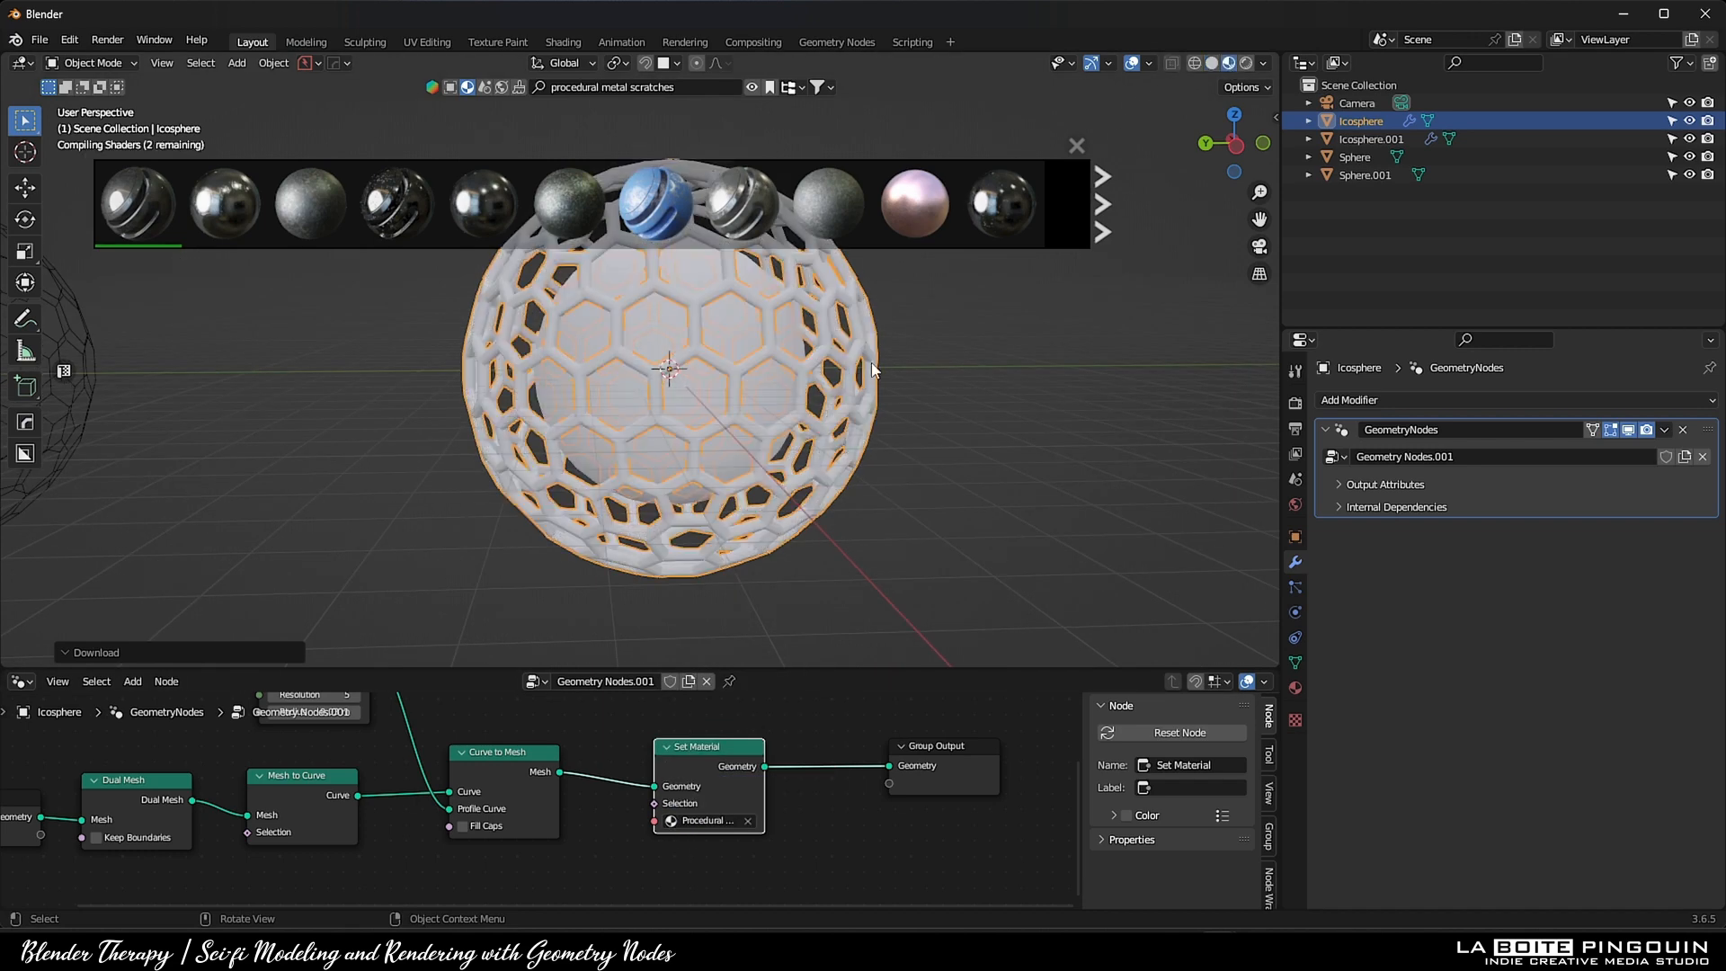
mouse_move(777, 381)
type("realiz")
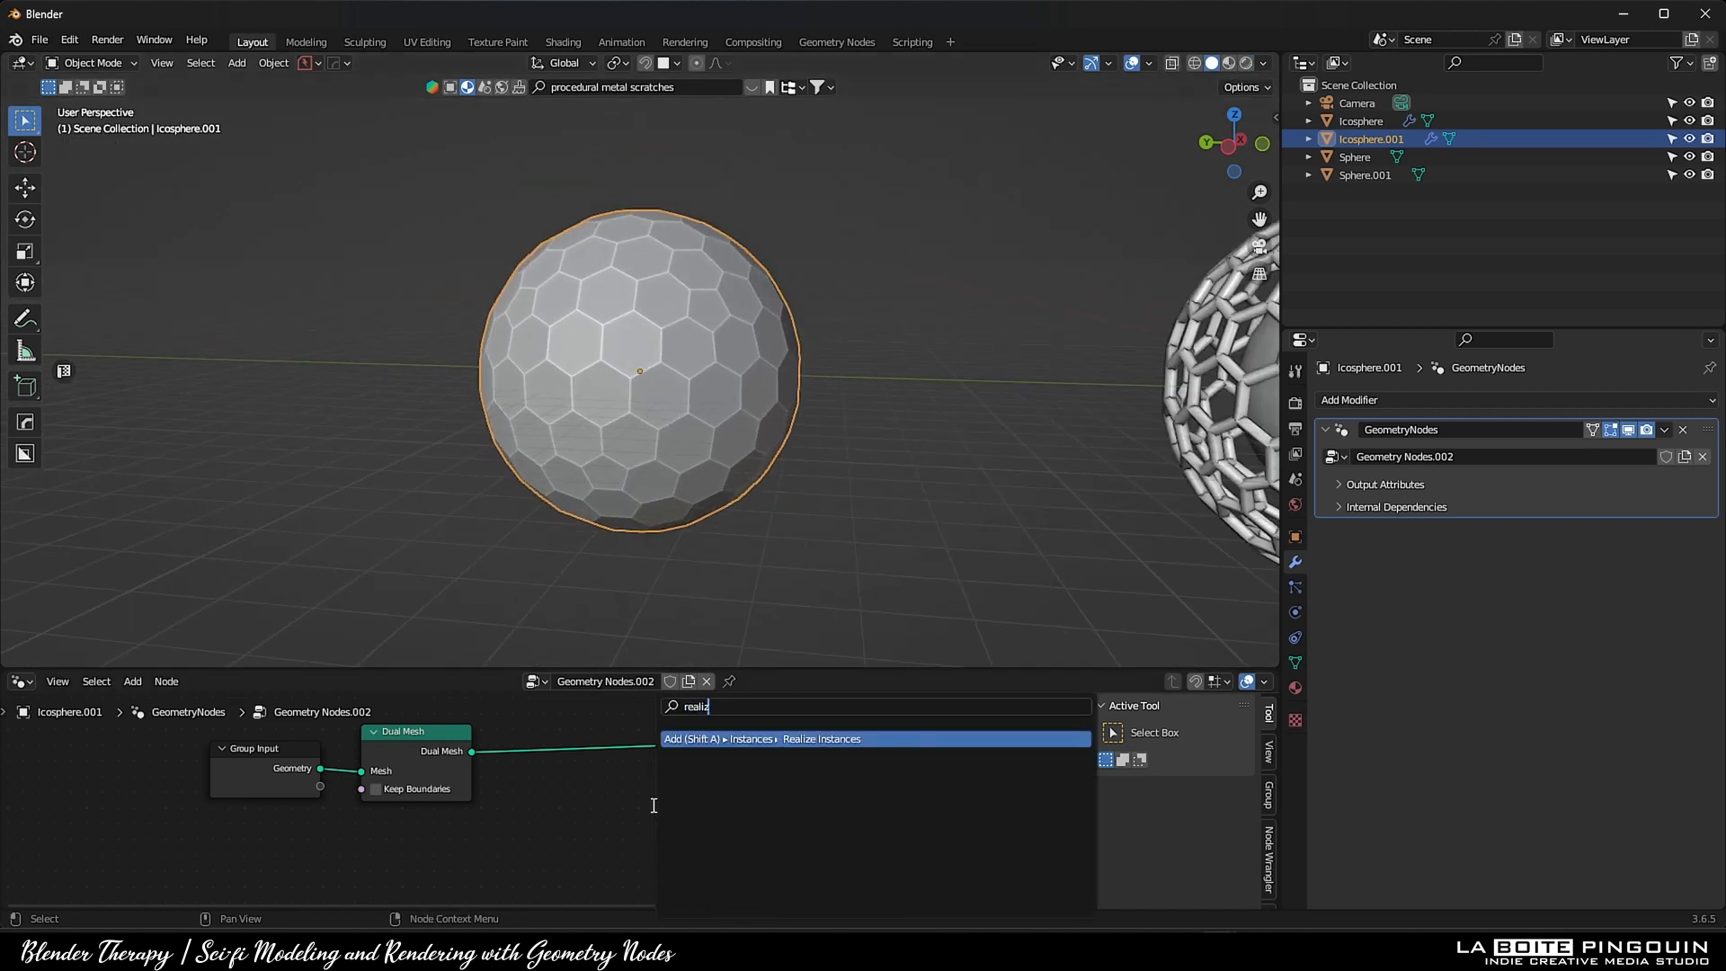
Realize the dual-mesh instances so the second icosphere becomes a solid hexagon mesh
left_click(822, 739)
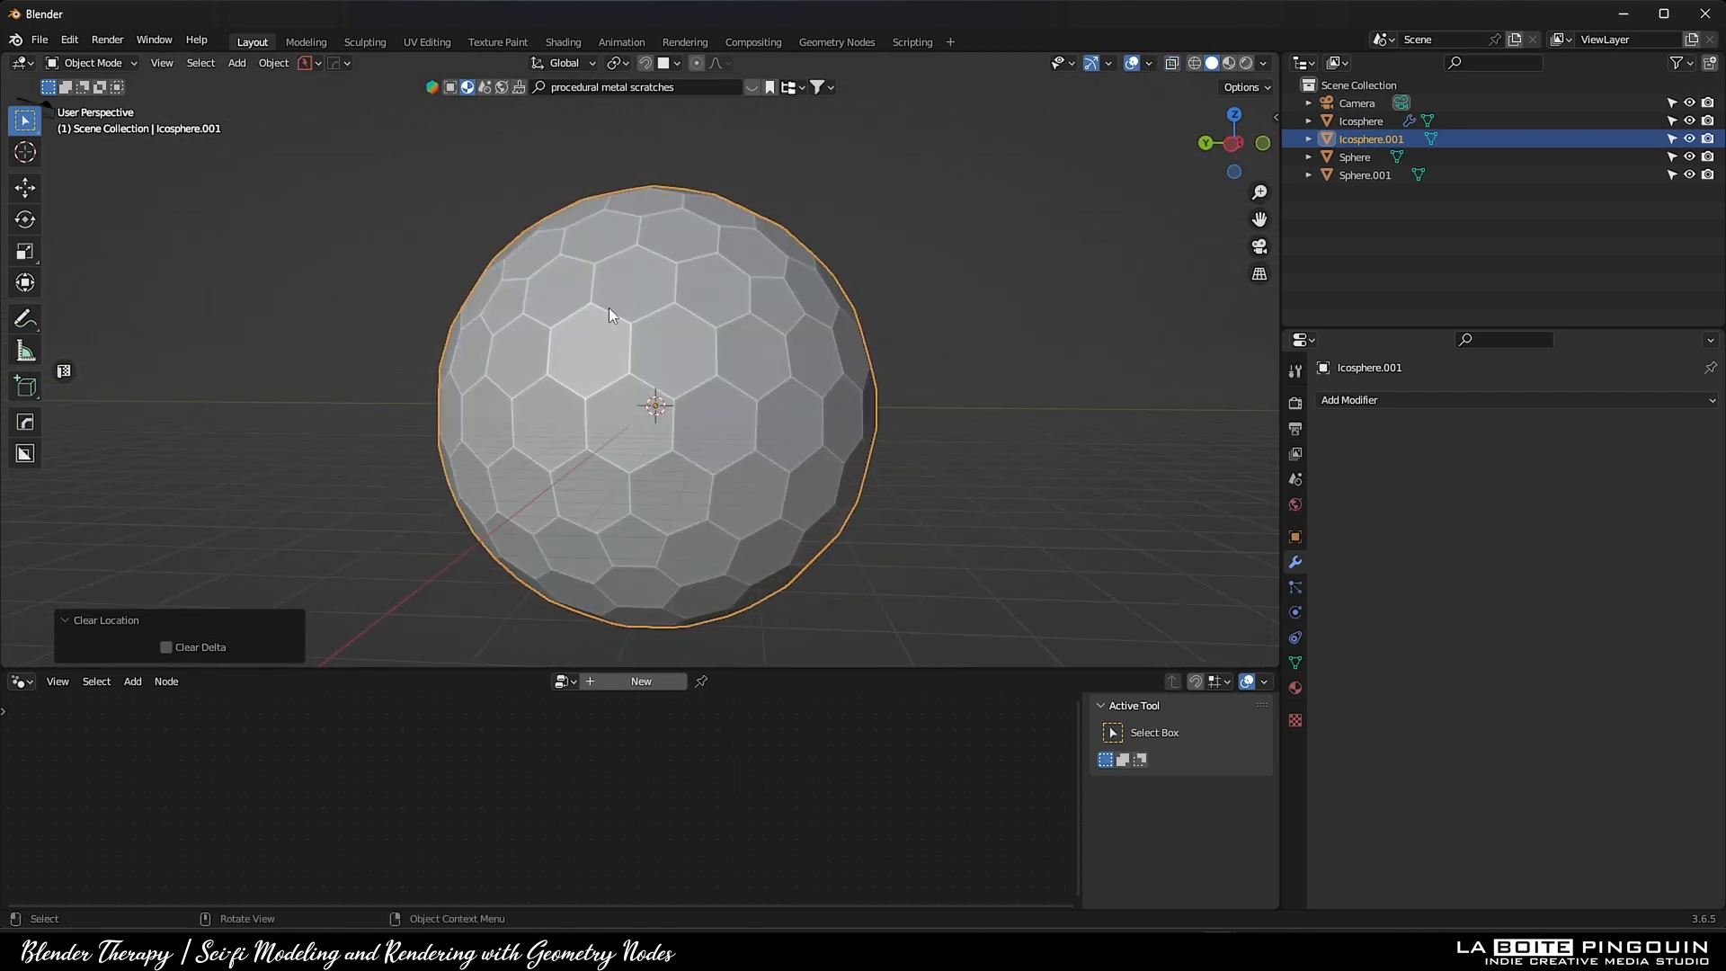
key("Tab")
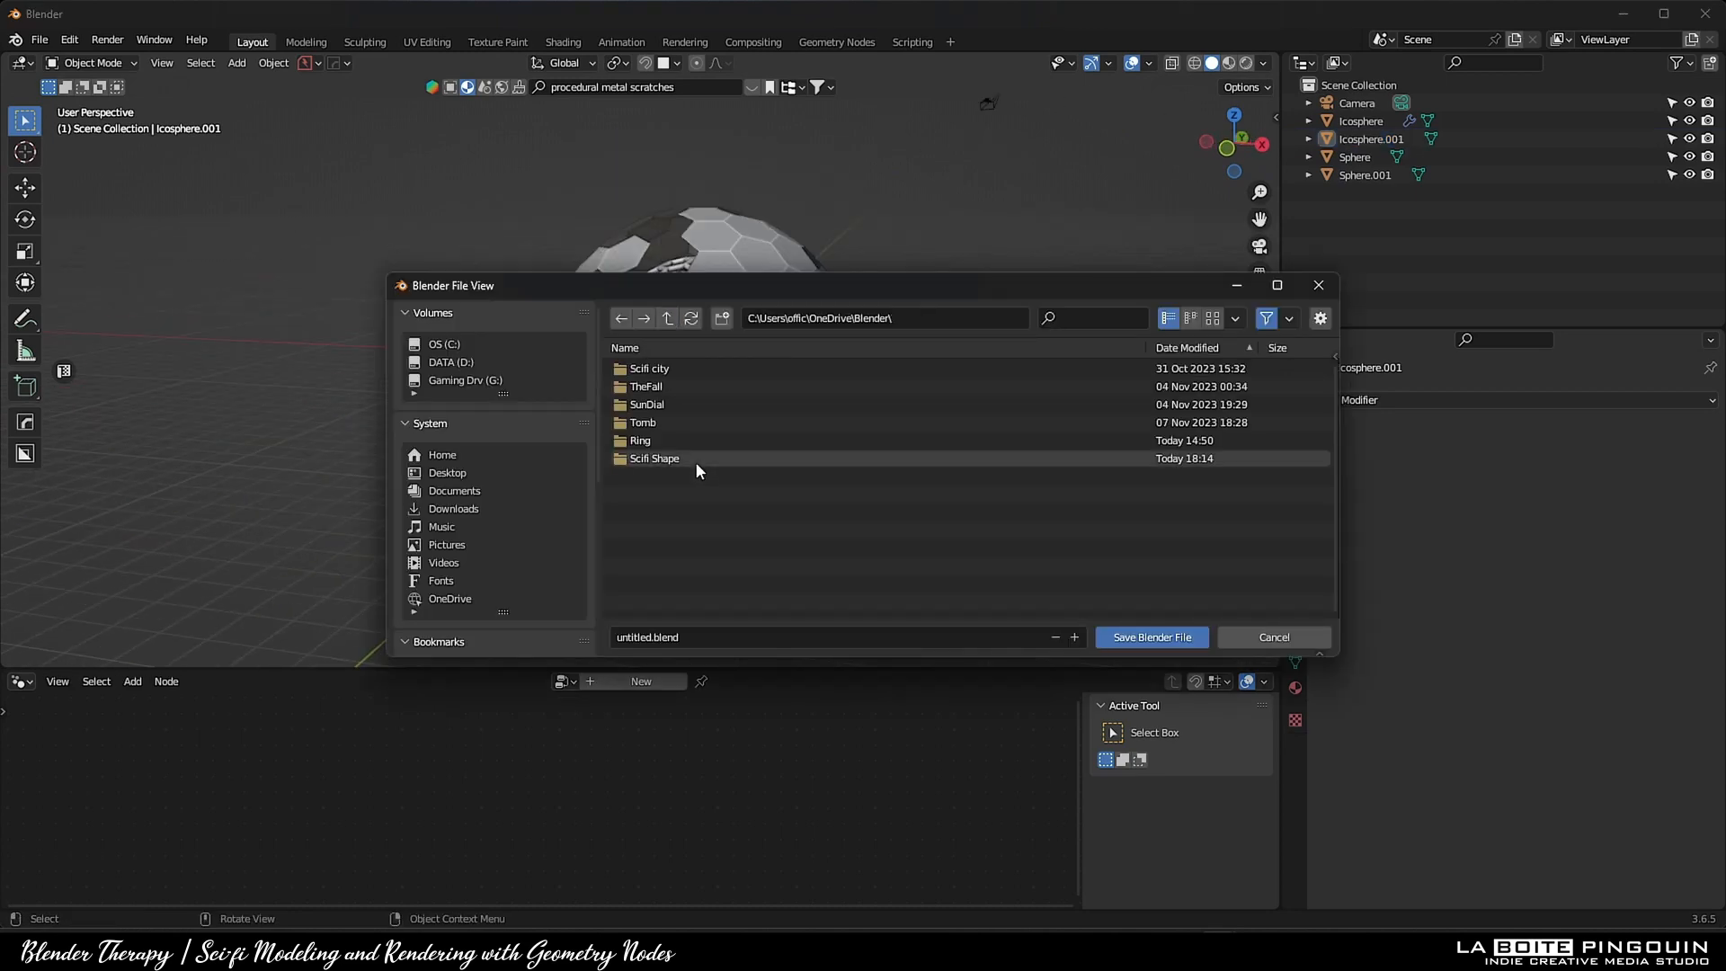
Save the file as scifi_shape_2.blend inside the Scifi Shape folder
left_click(1150, 636)
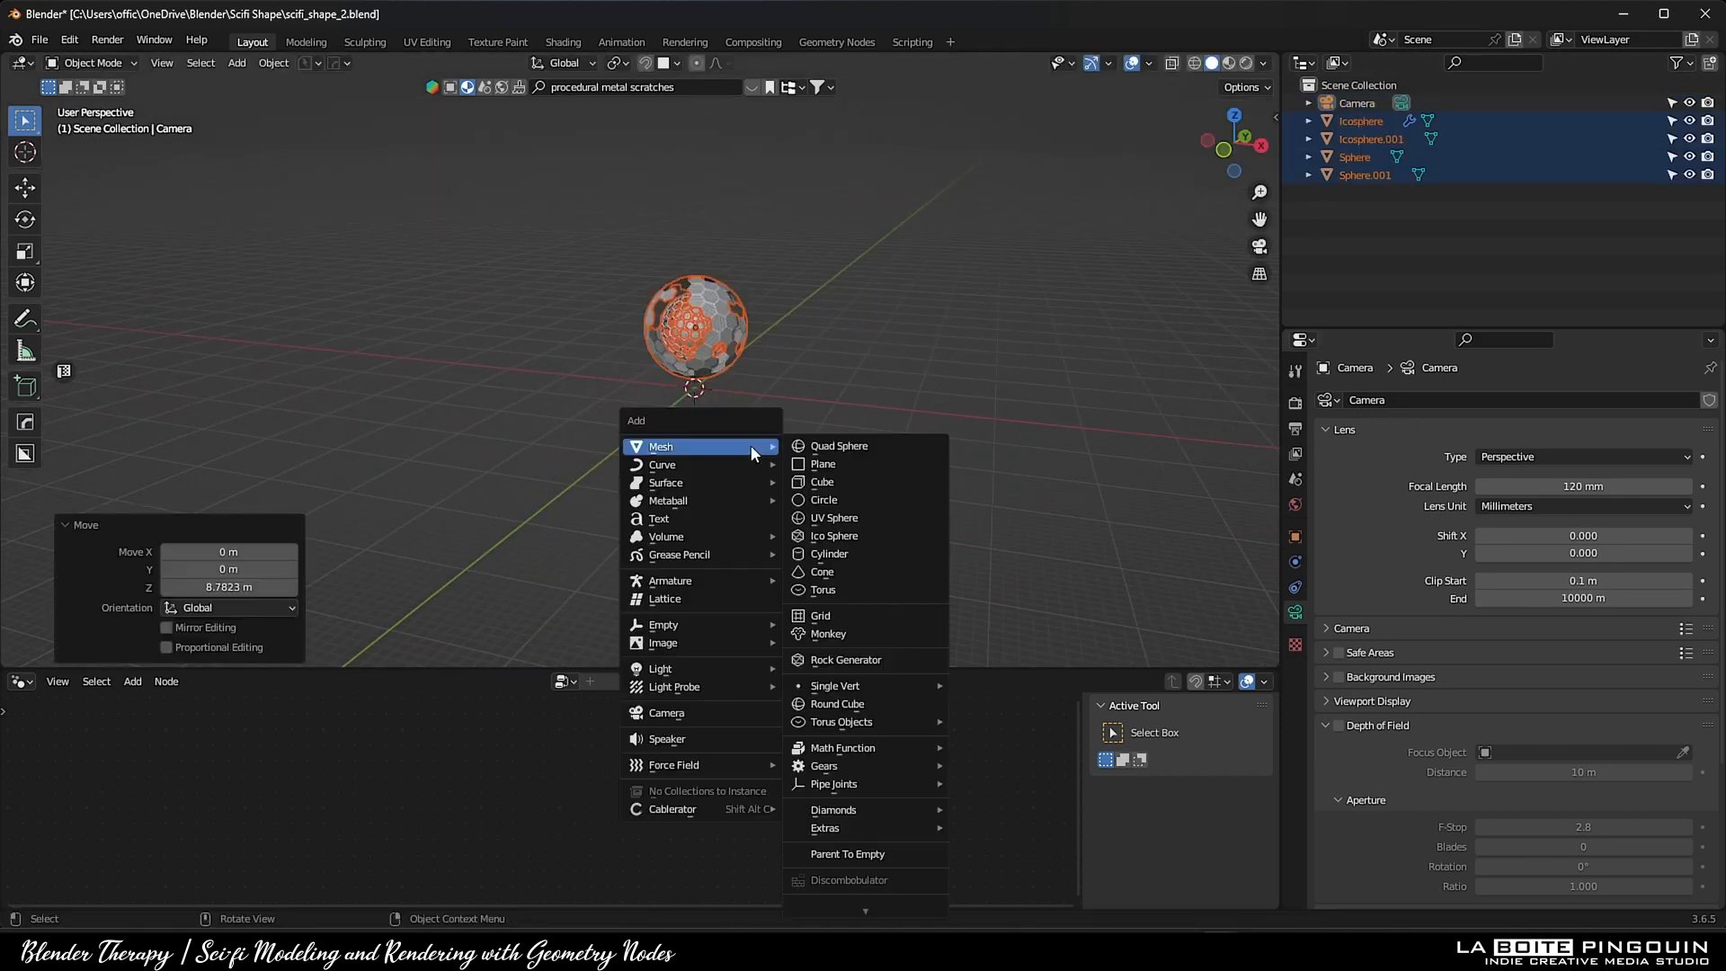
Add a backdrop plane under the spheres and give it a new material
left_click(822, 464)
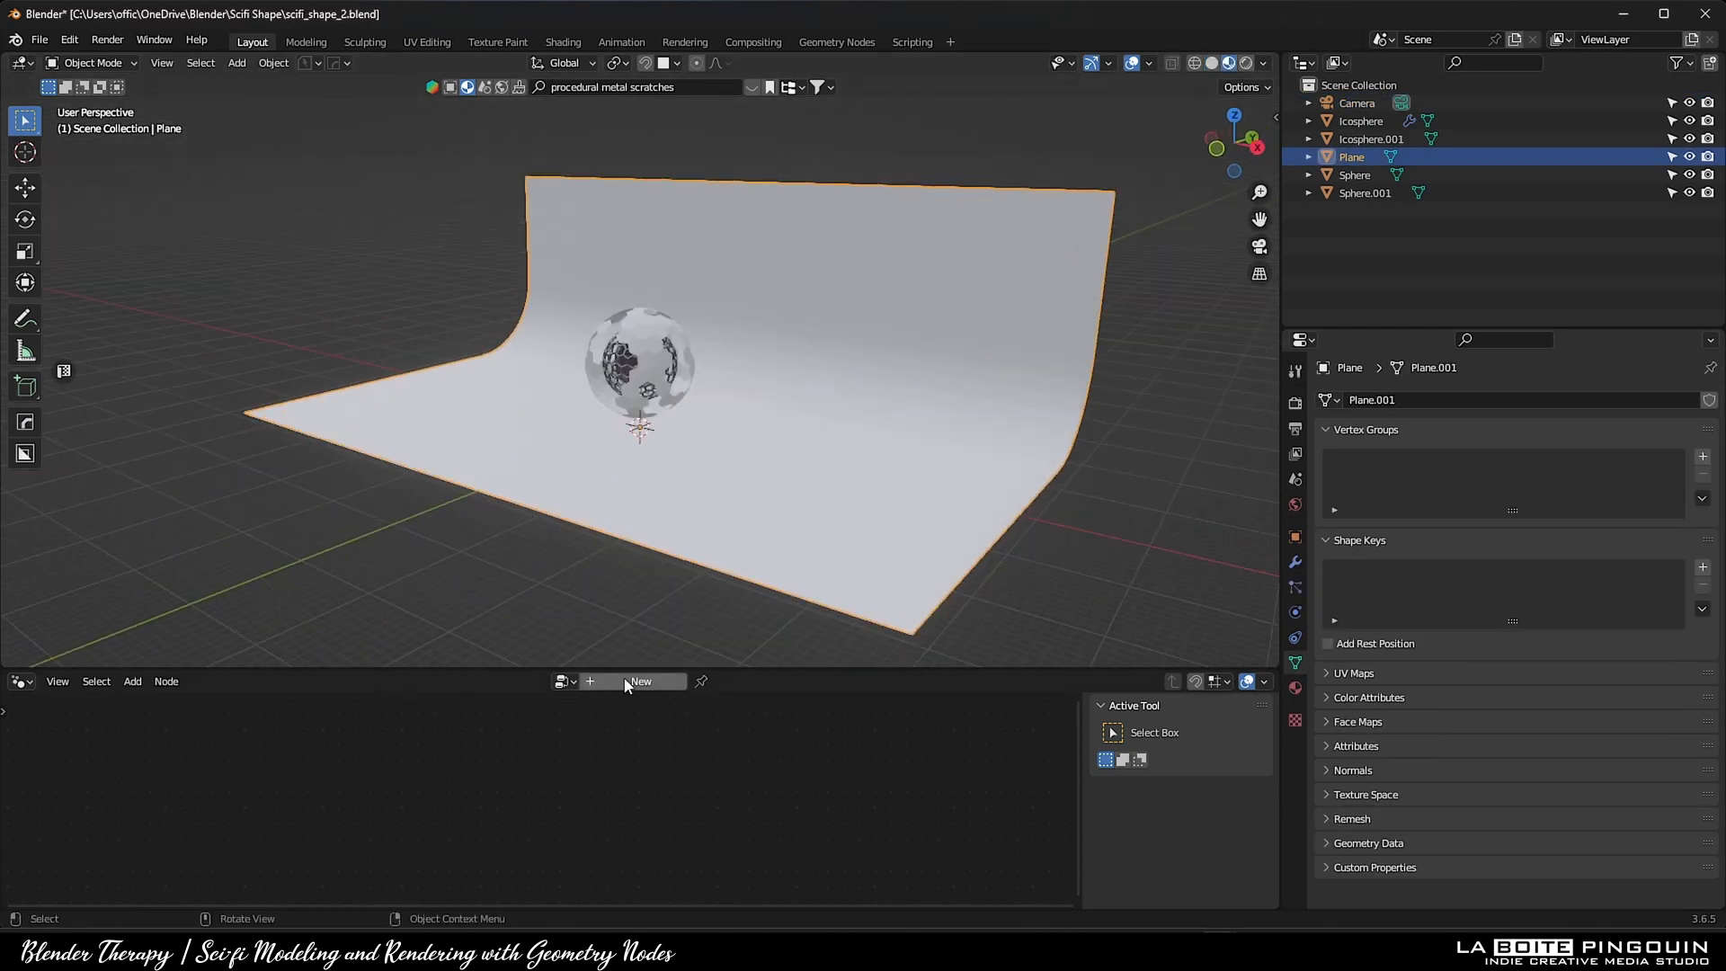
left_click(19, 680)
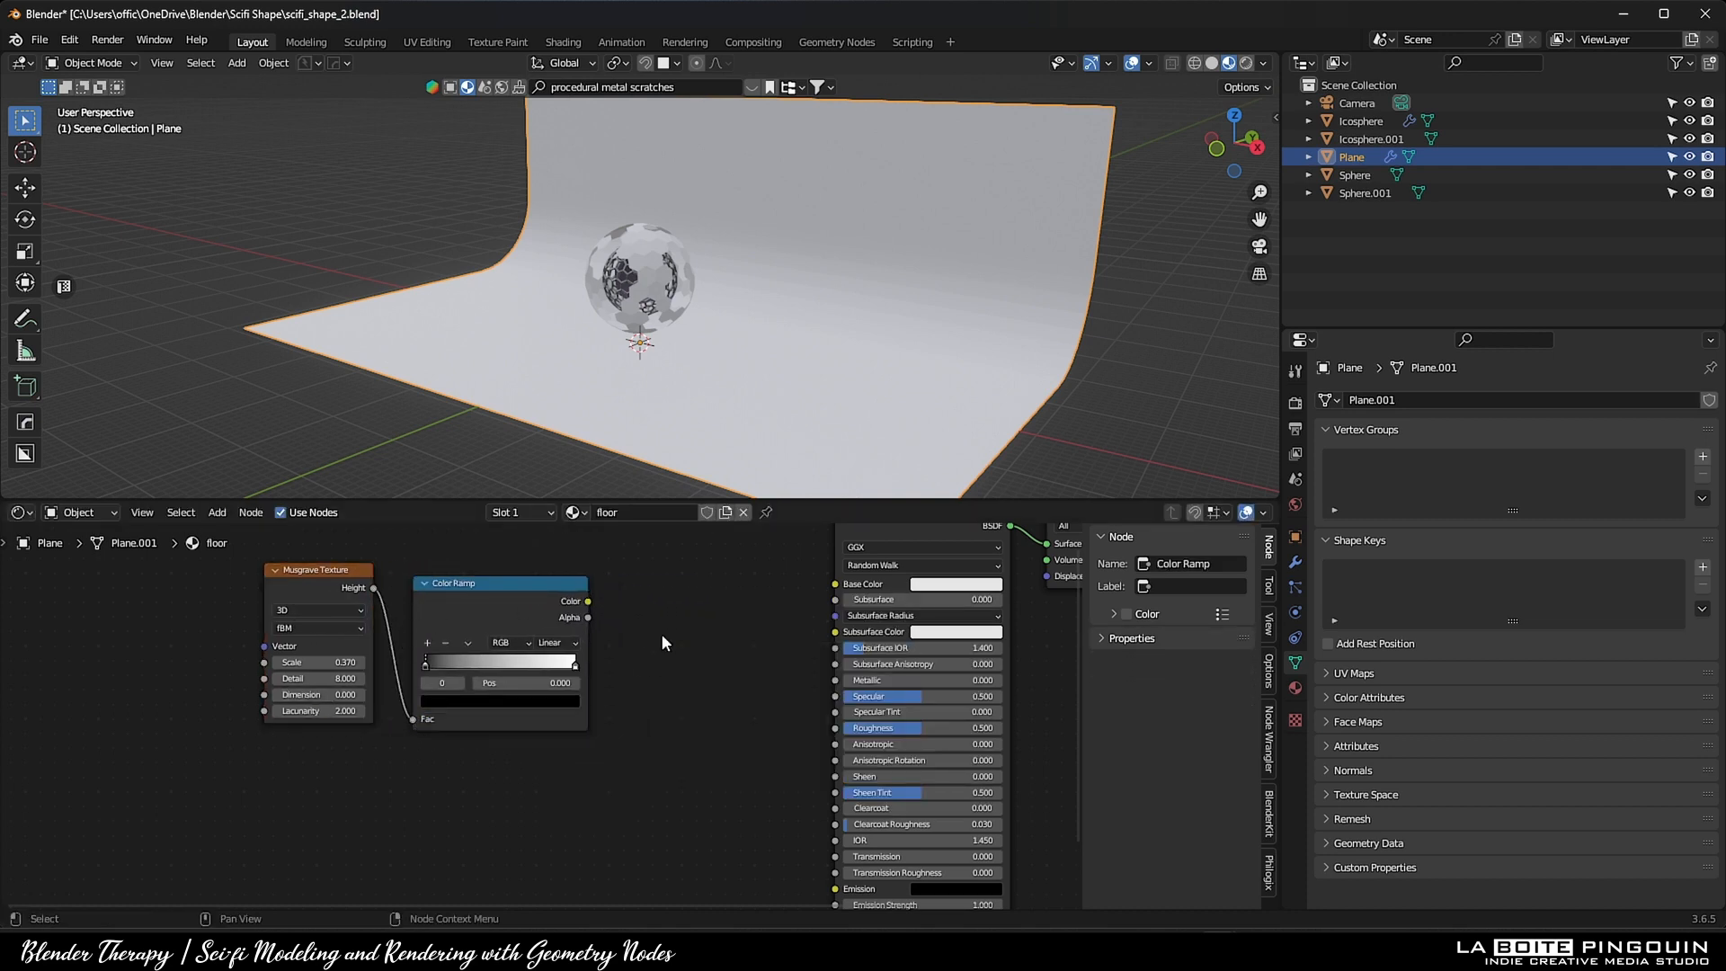
Add a Bump node so the musgrave ramp drives the floor's surface relief
type("bump")
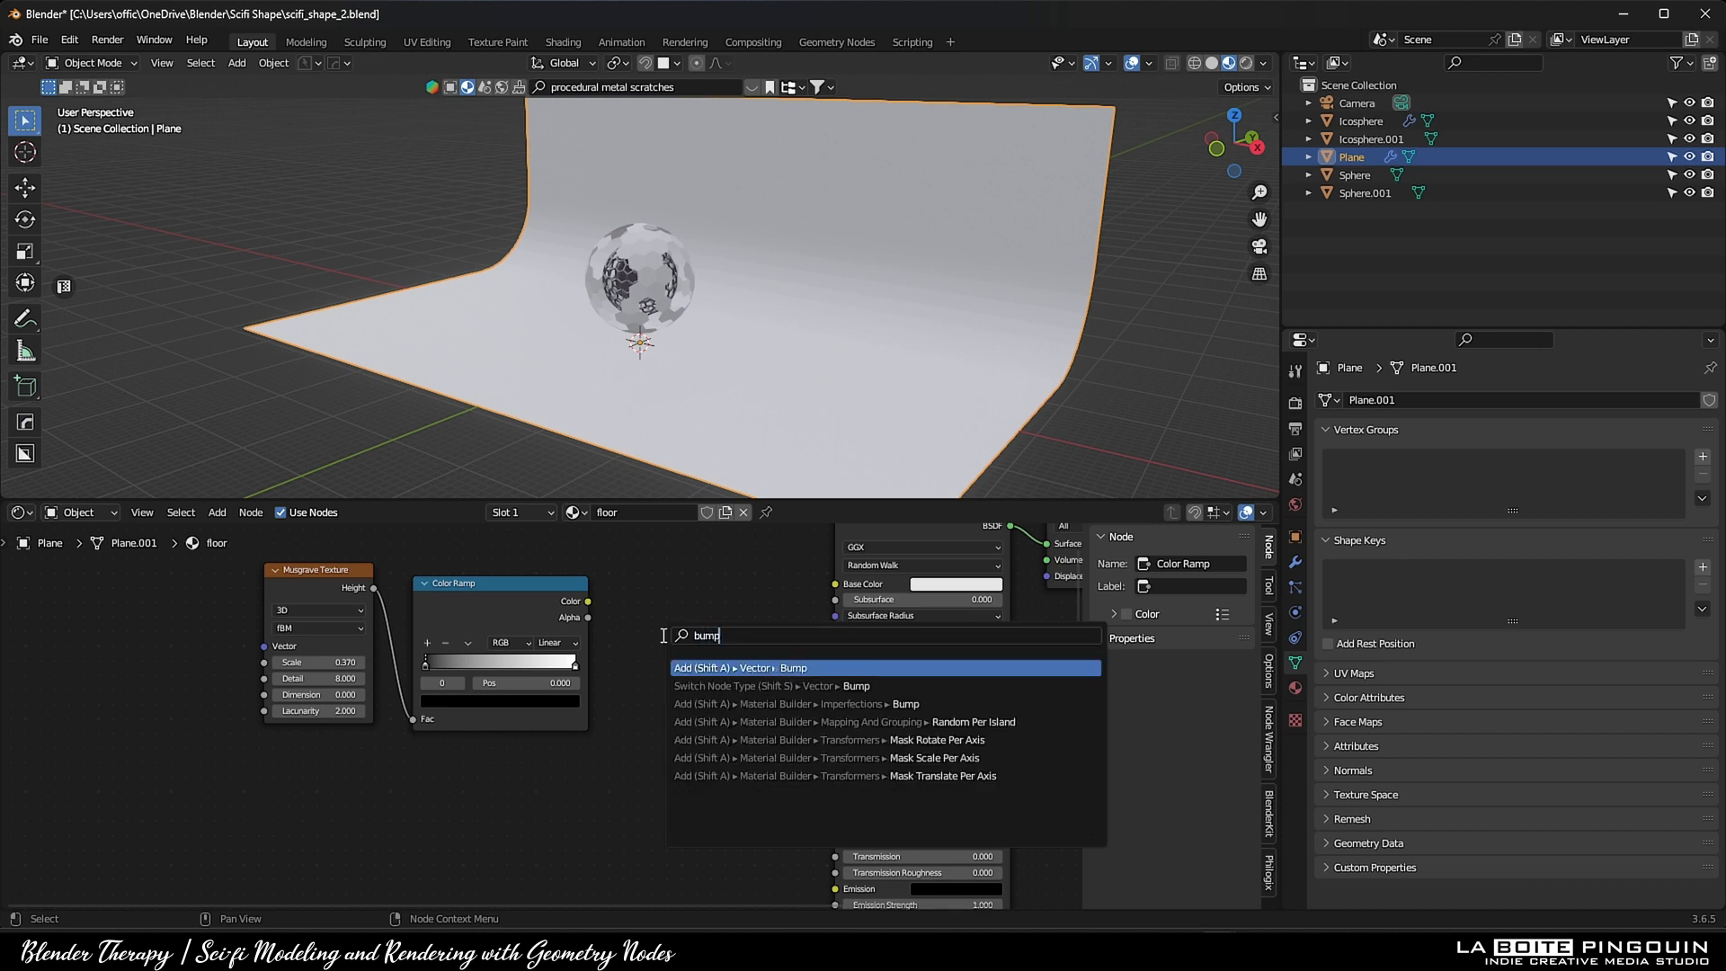
left_click(734, 667)
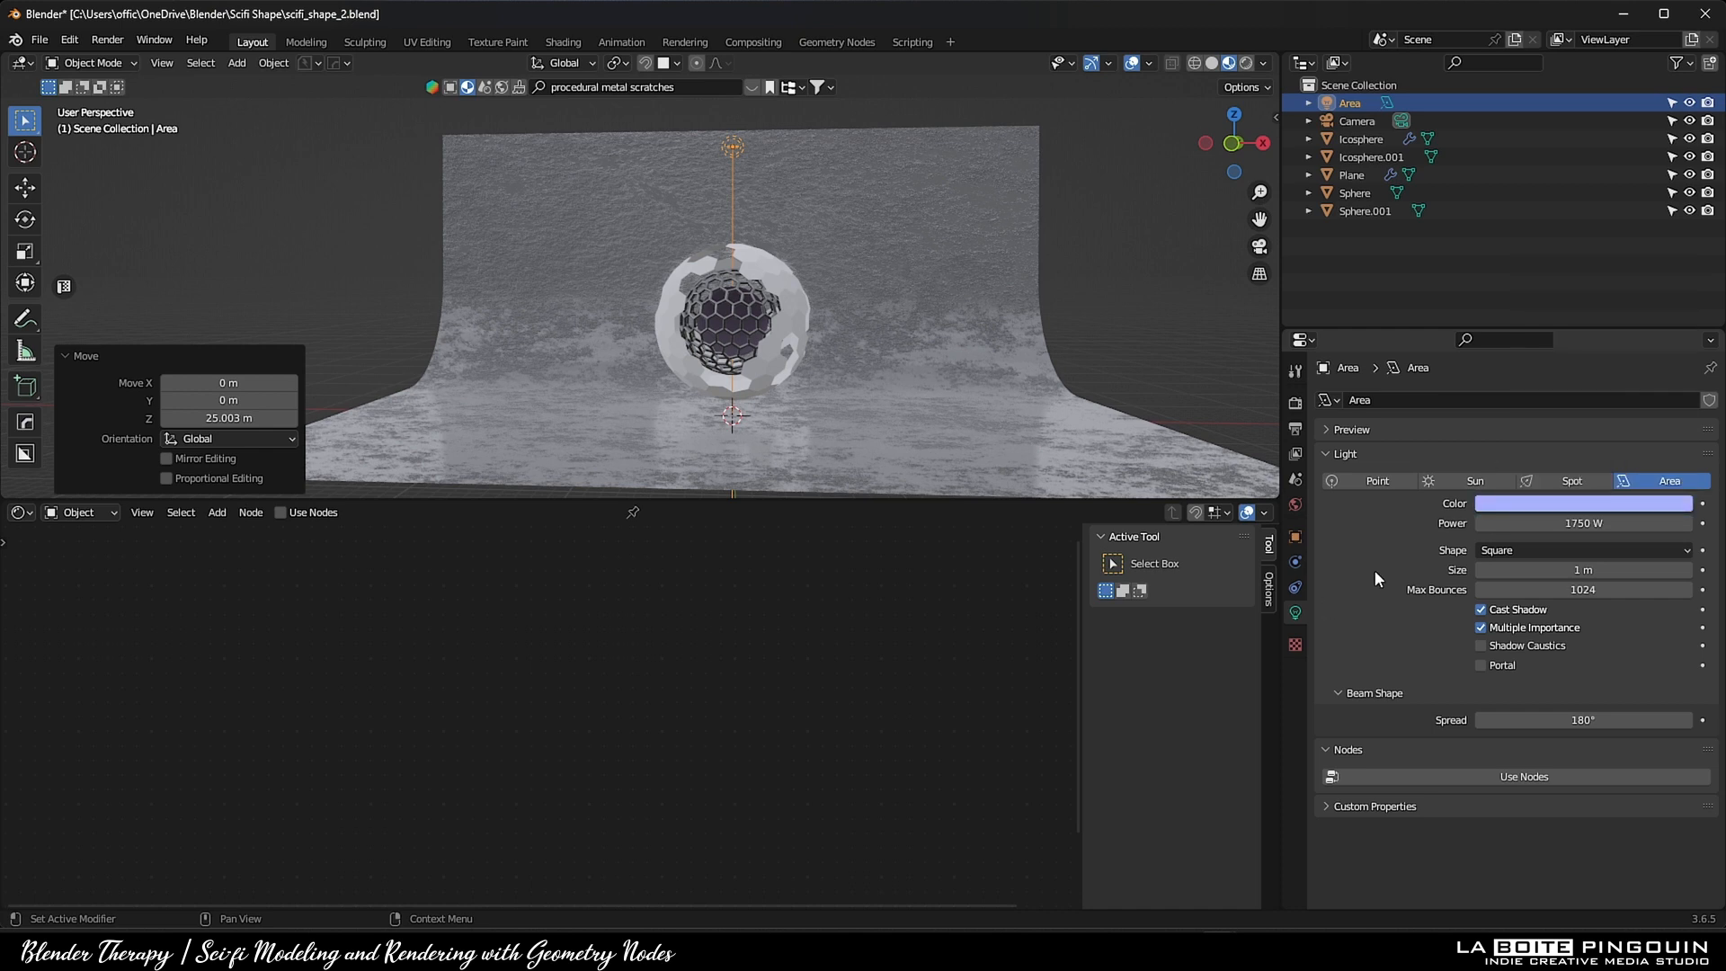
Enlarge the area light to 15 m and retune the floor's musgrave scale
left_click_drag(1587, 570, 1613, 570)
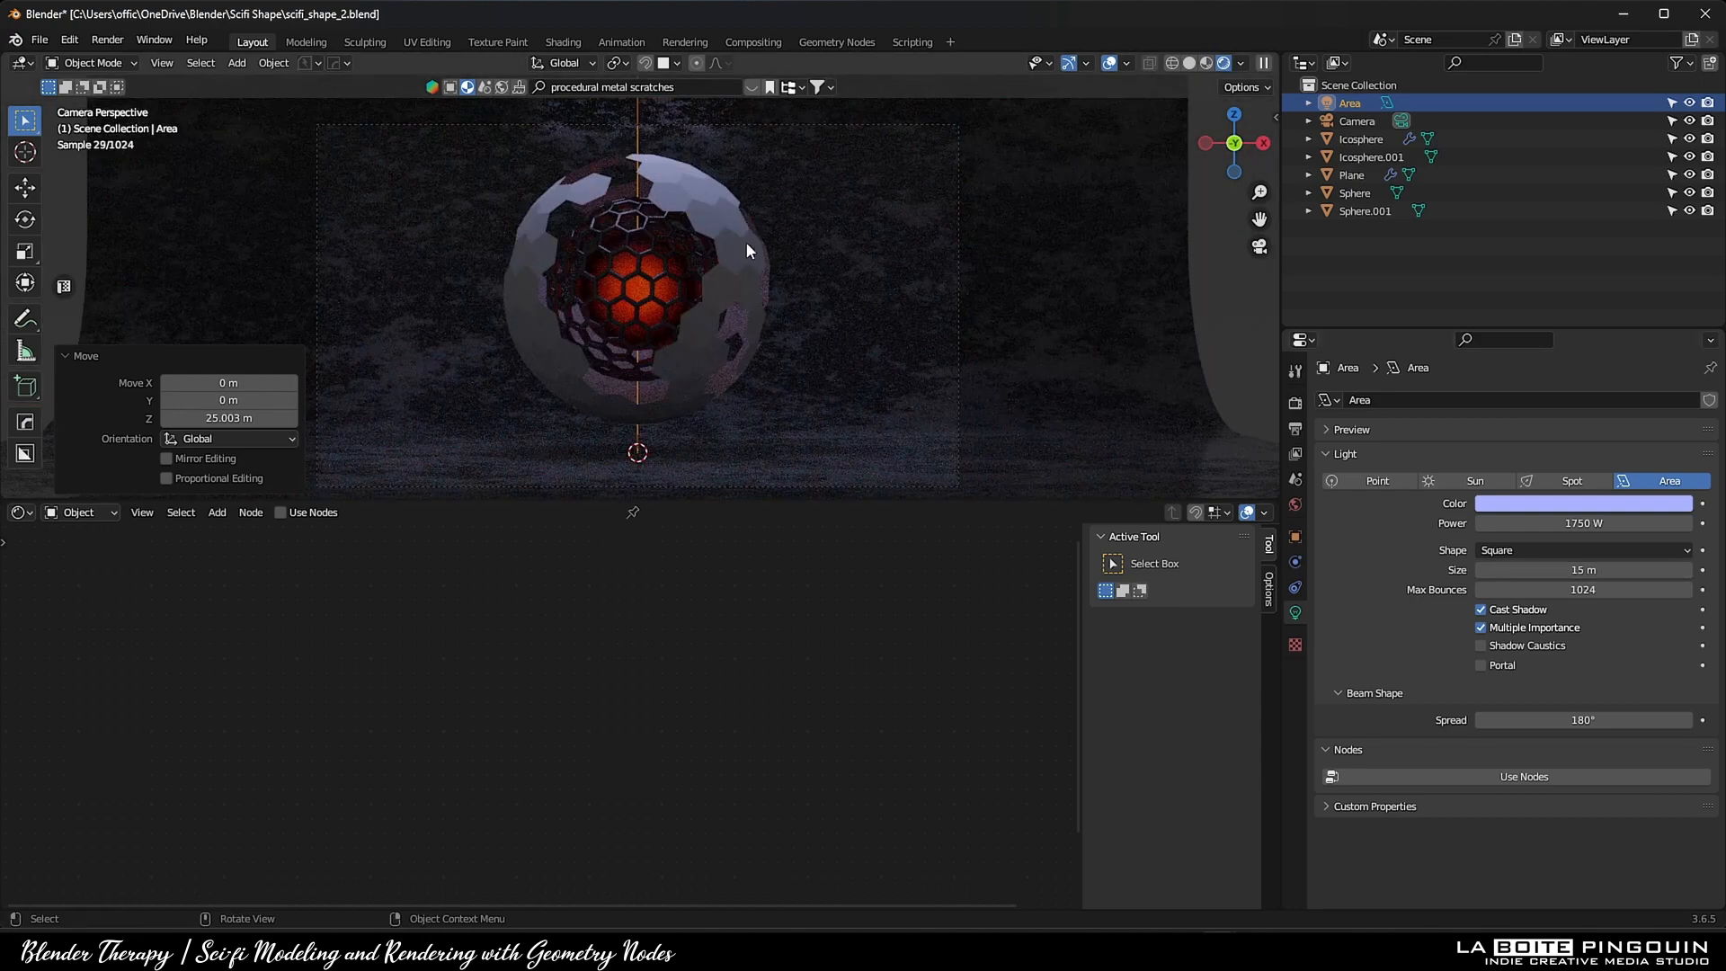
left_click(1350, 174)
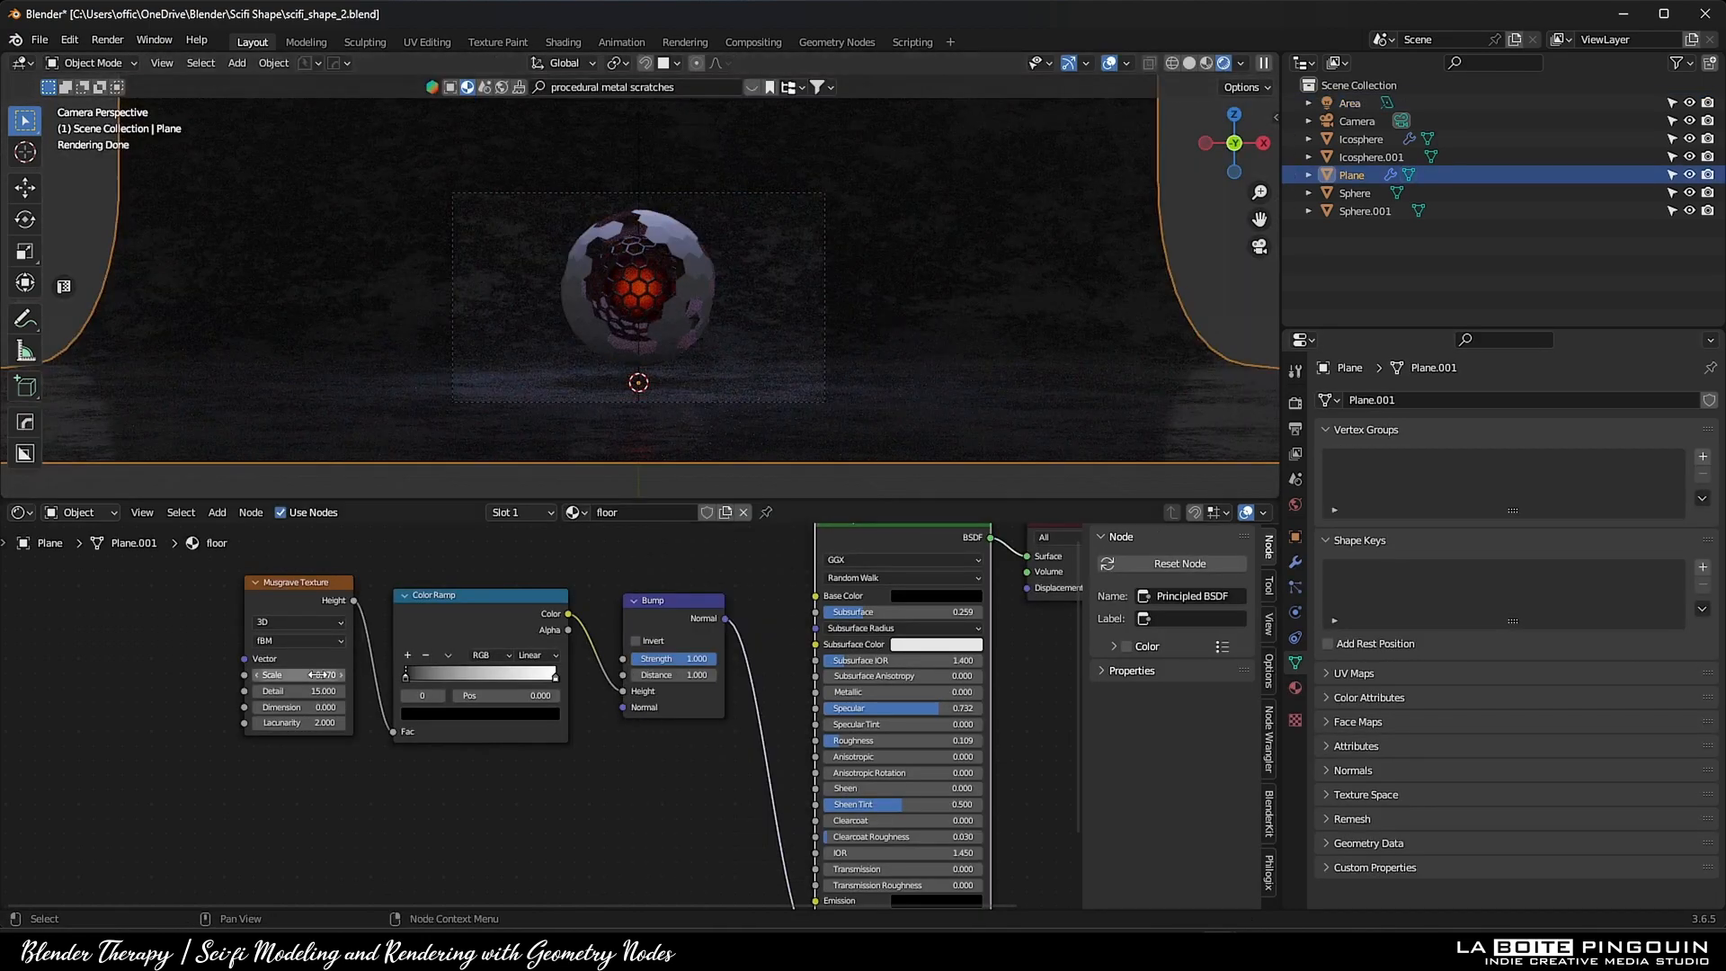
left_click(1355, 120)
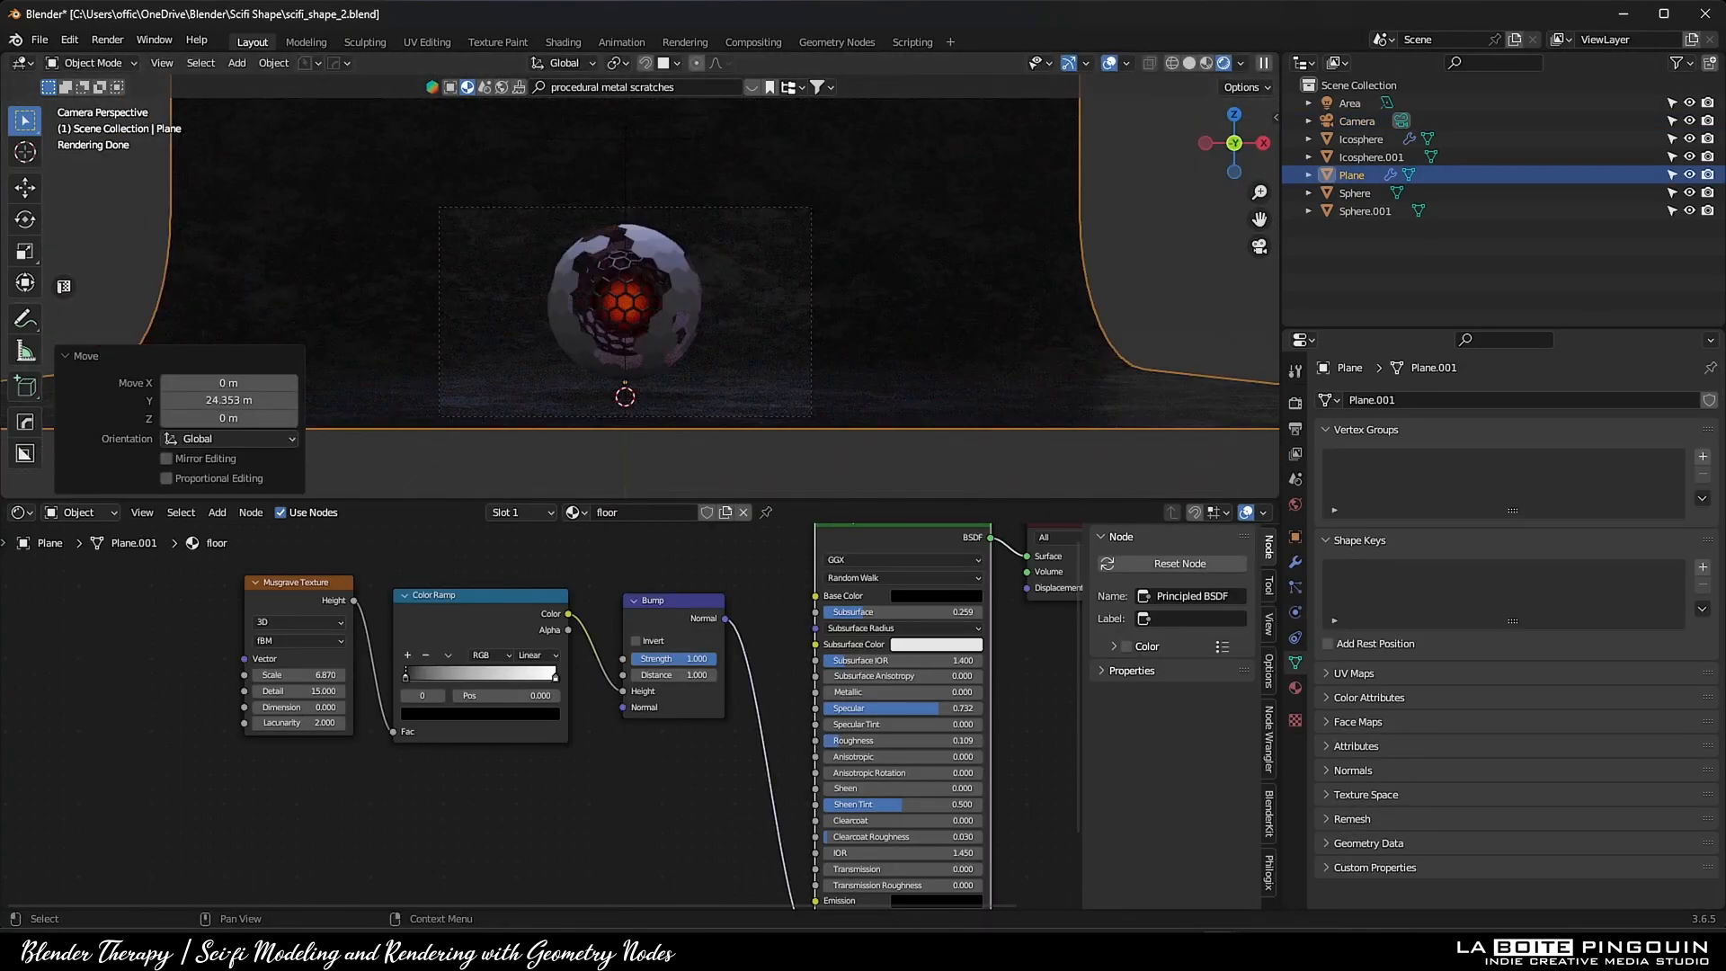
left_click(1355, 193)
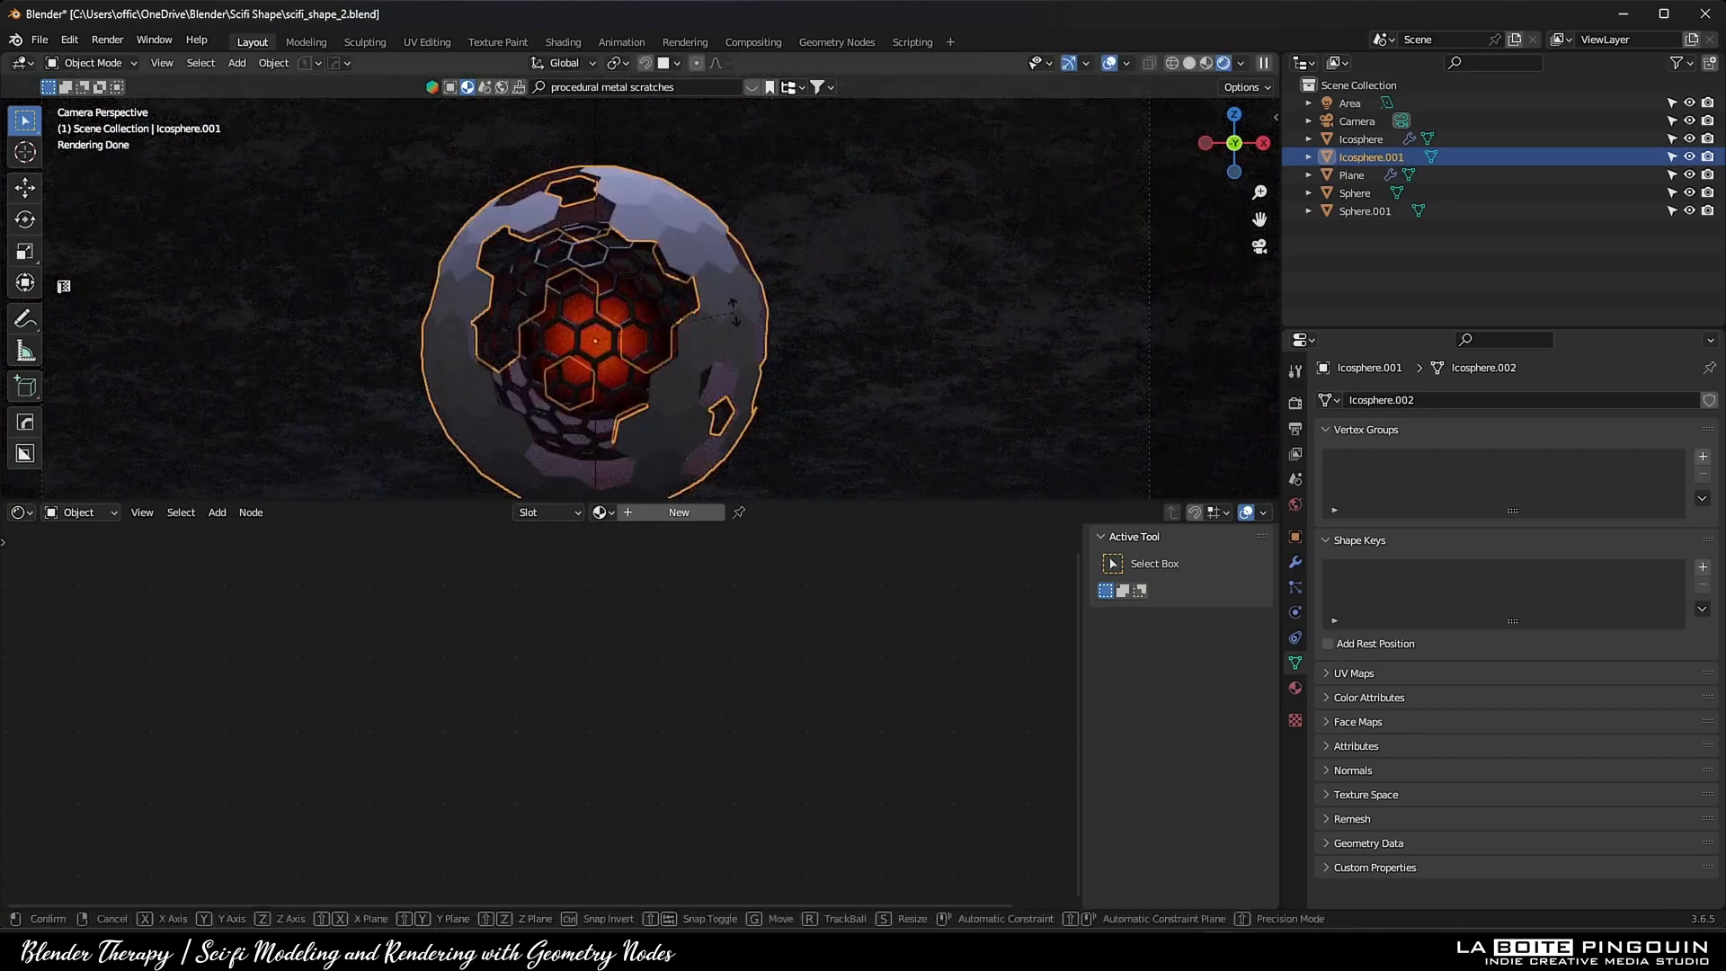
Scale a cube around the scene and give it a 'fog' Principled Volume material
key("Tab")
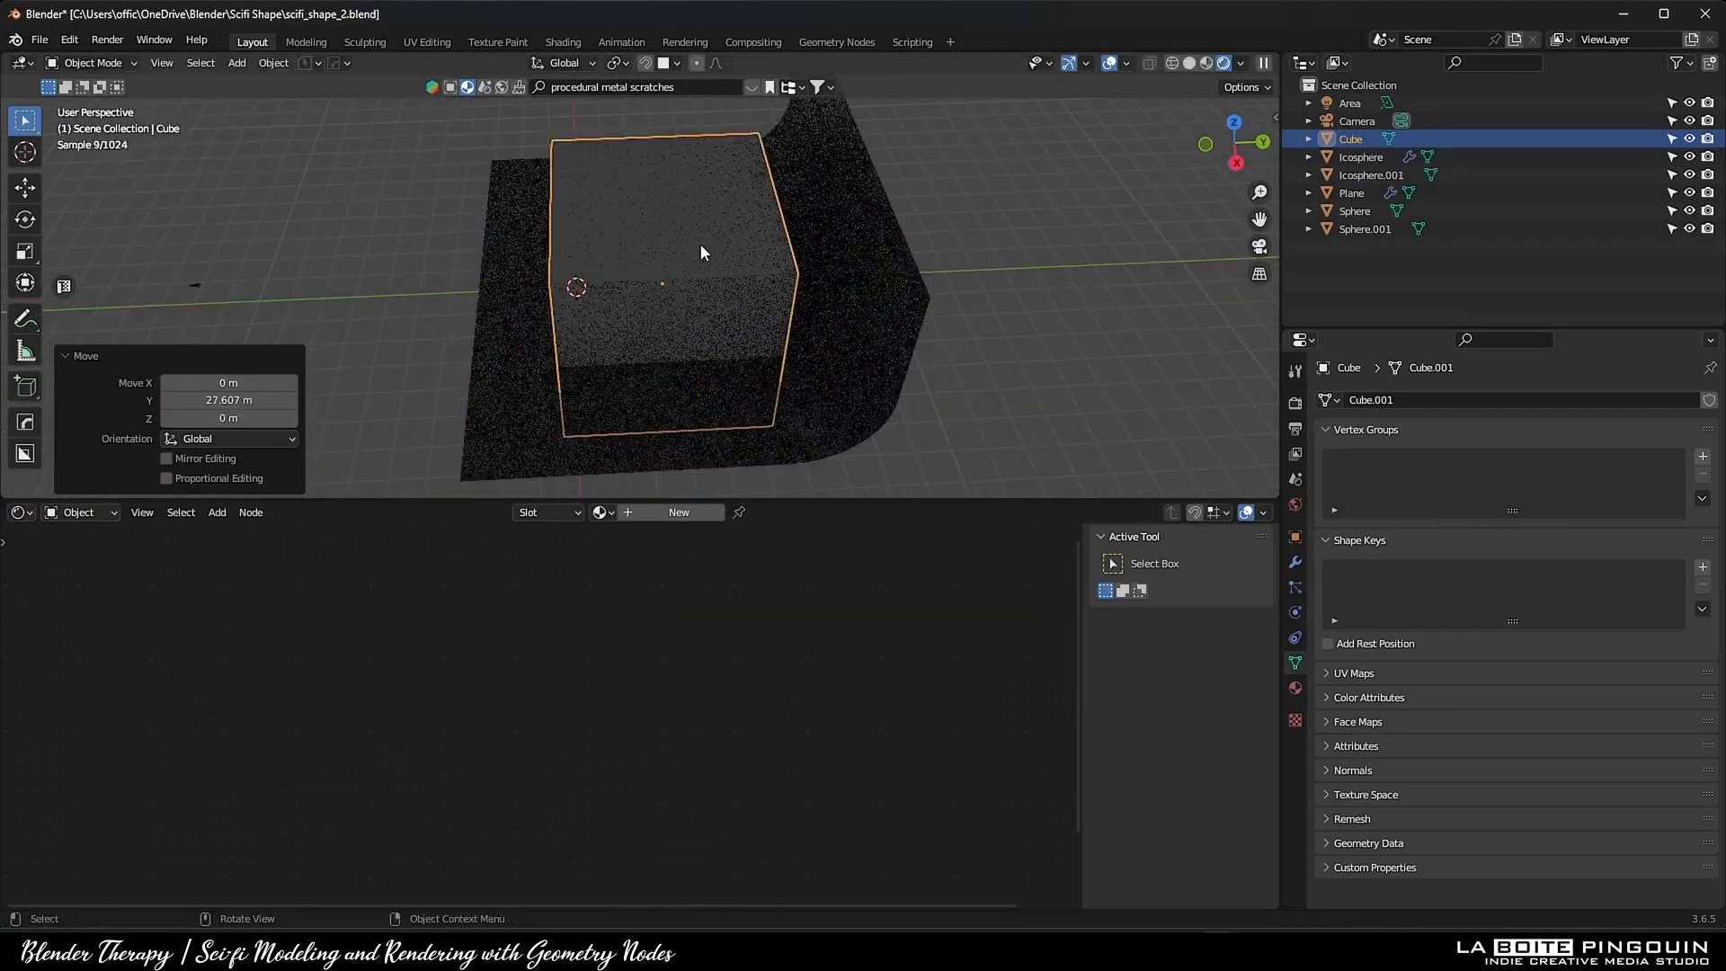
key("s")
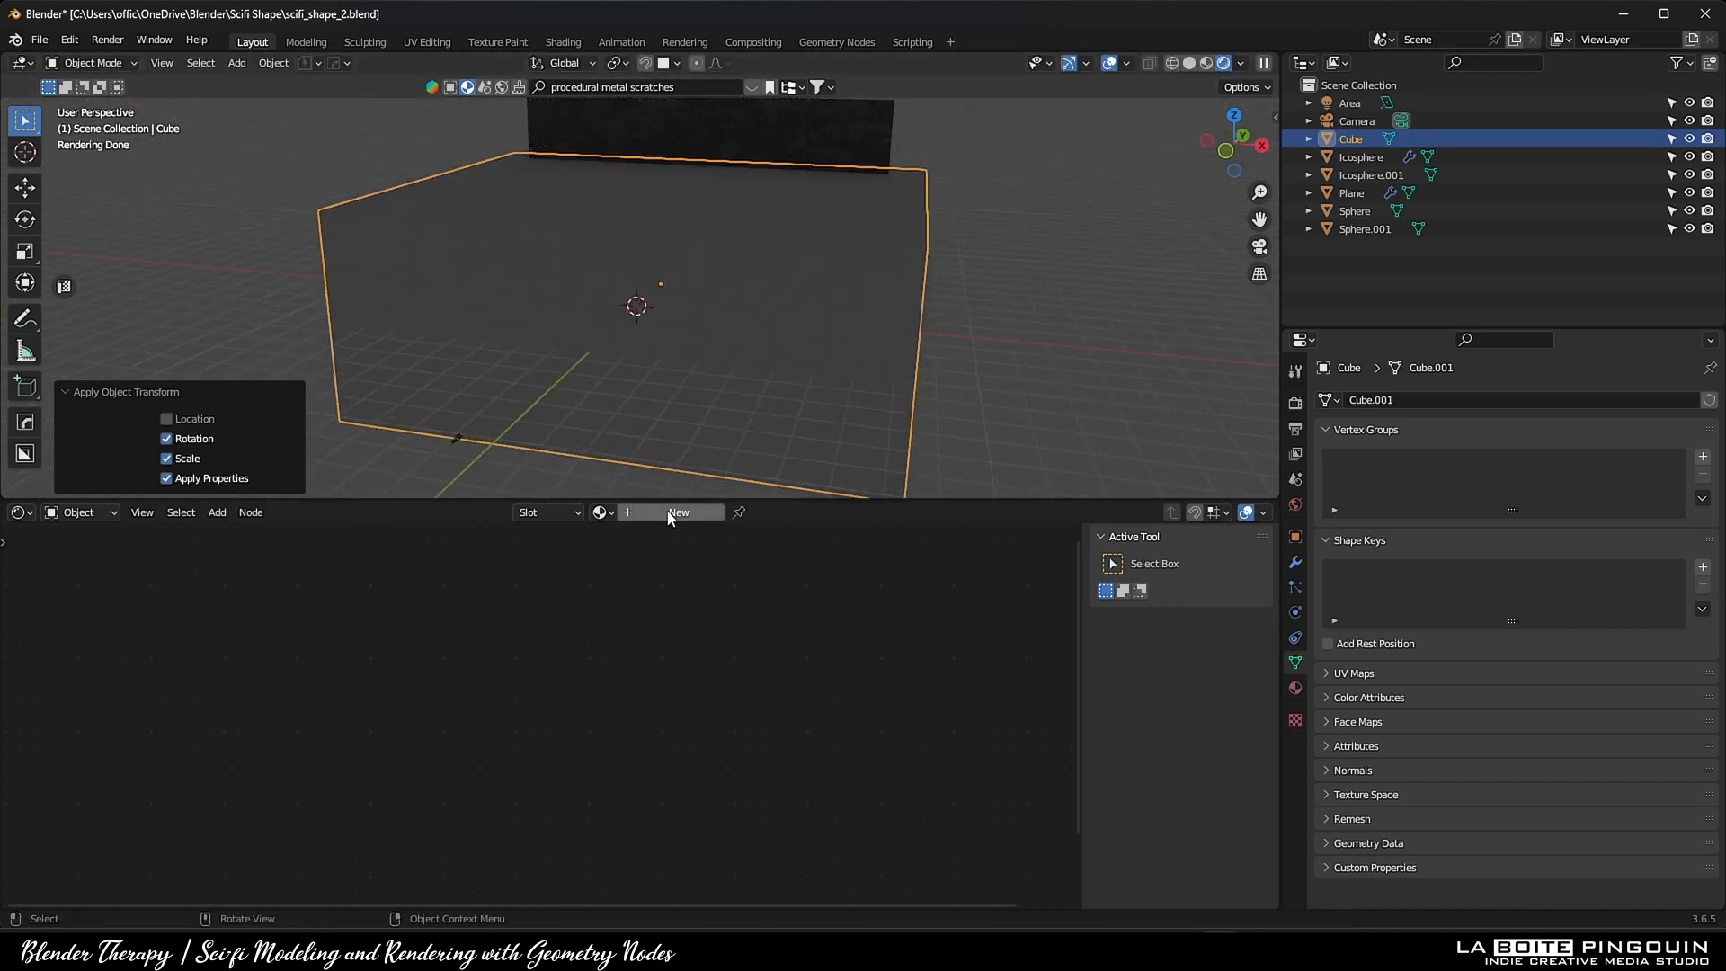
left_click(678, 513)
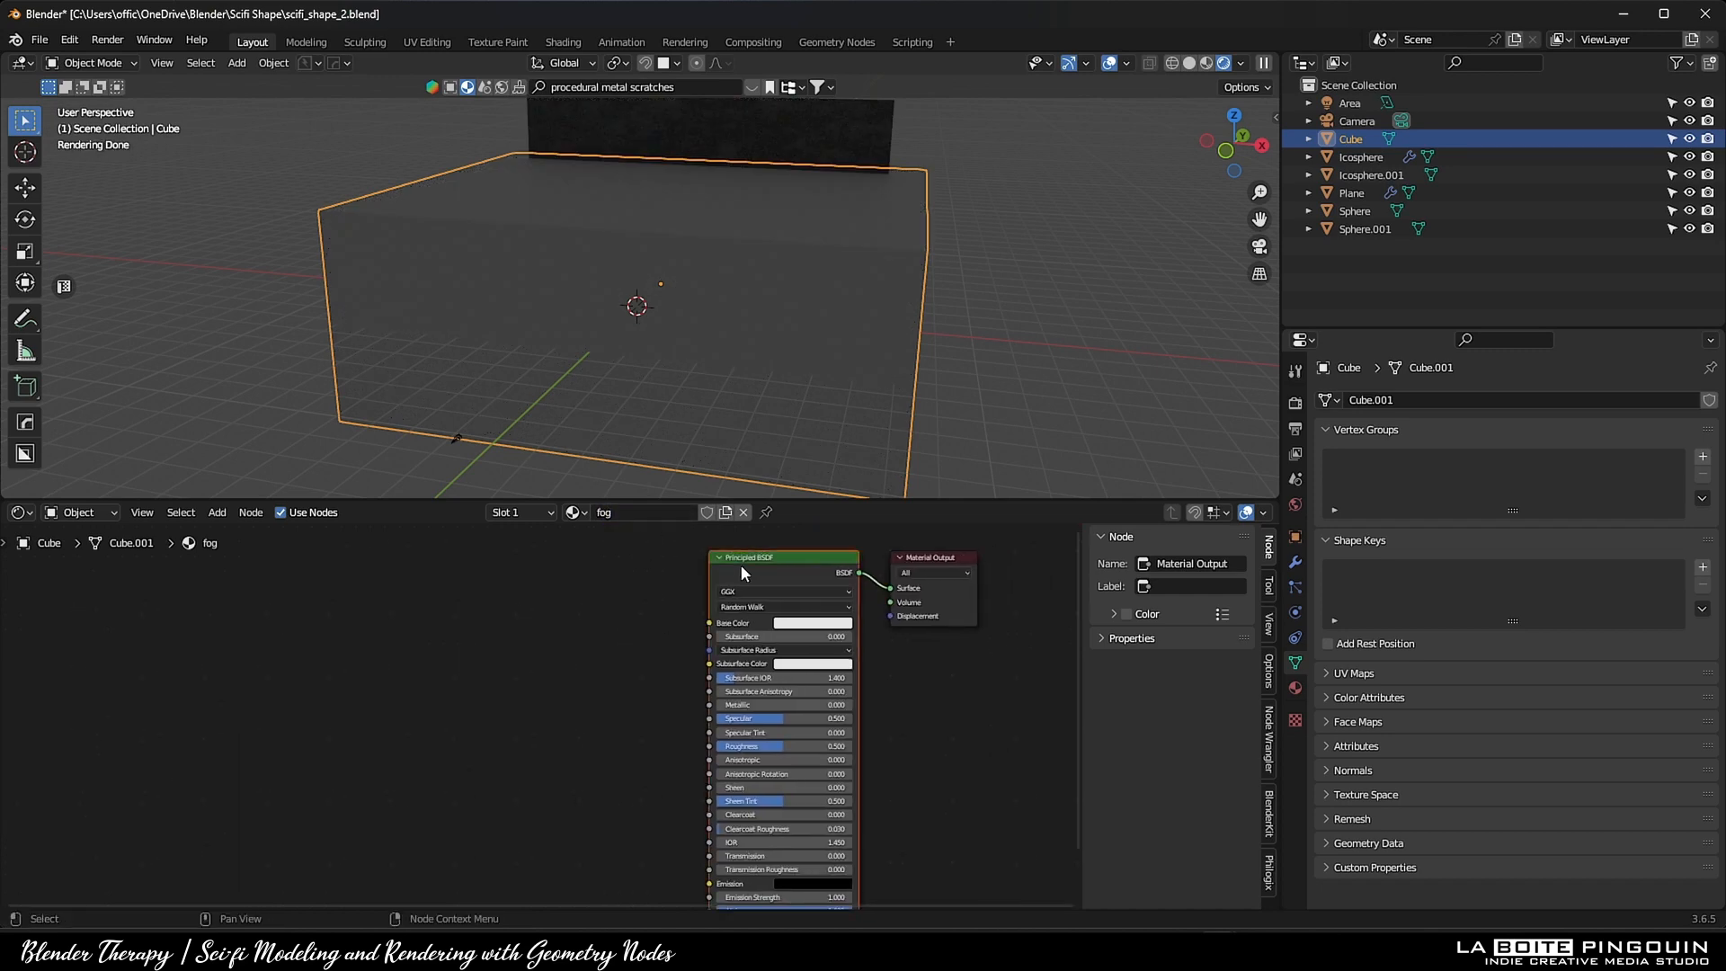
type("volume")
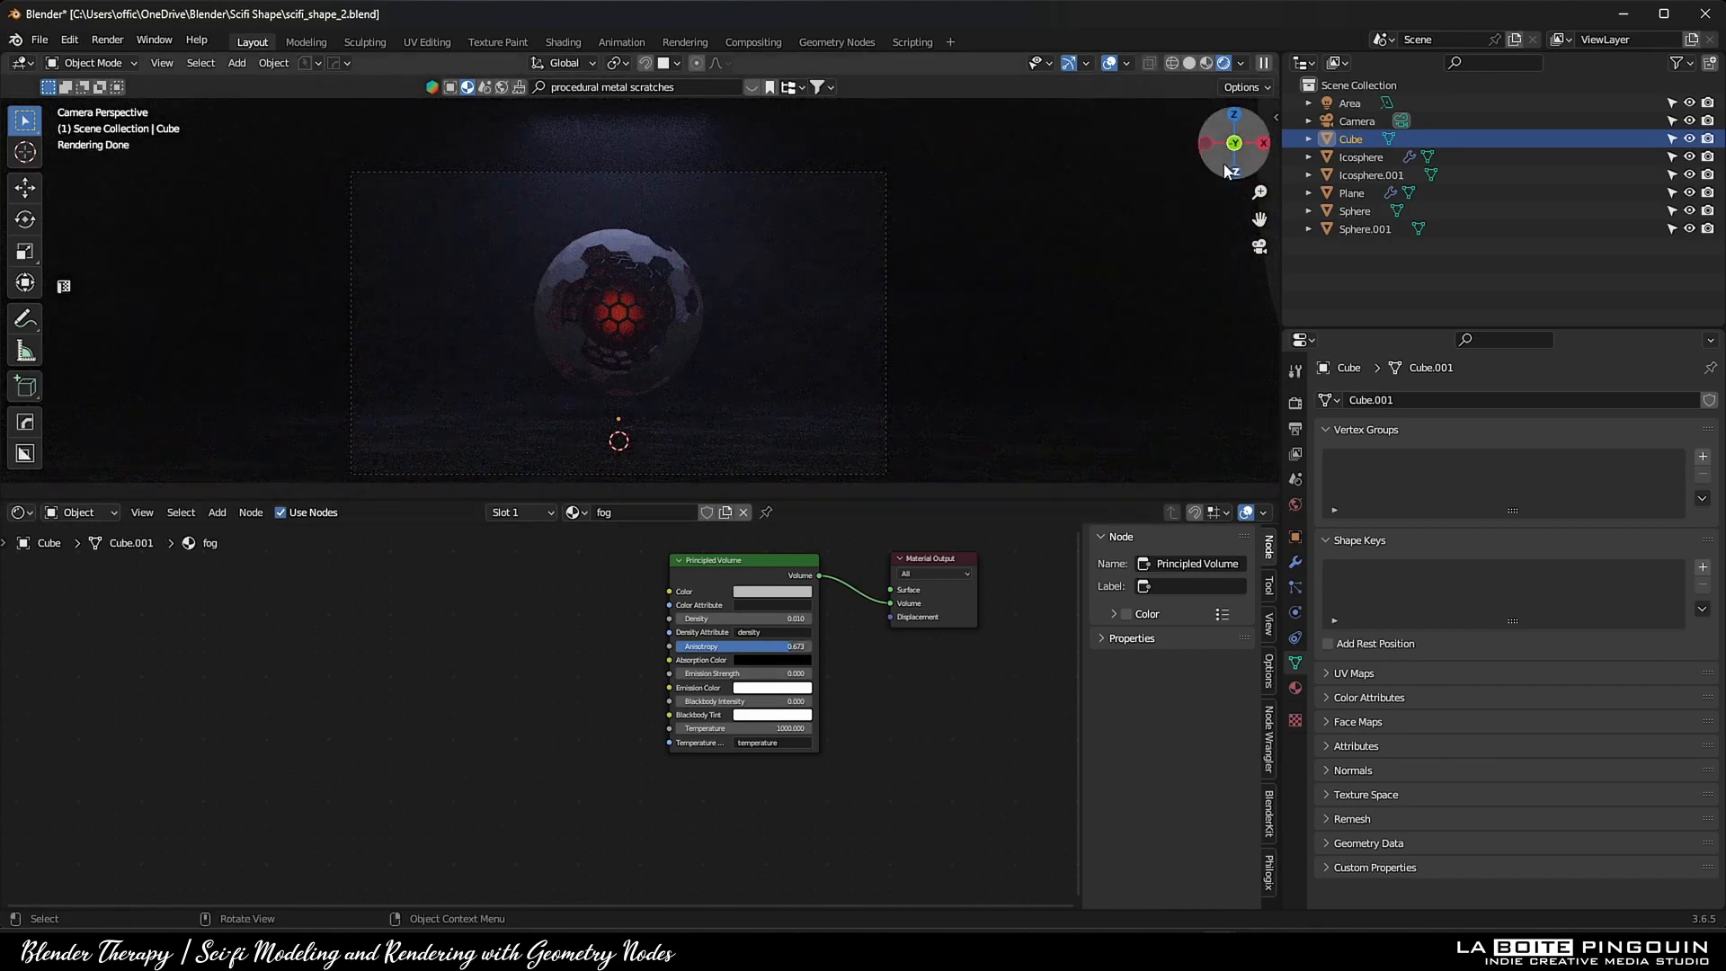
Hide the fog Cube and give Icosphere.001 a bevel and scratched Procedural Metal material
left_click(1351, 102)
type("dark steel")
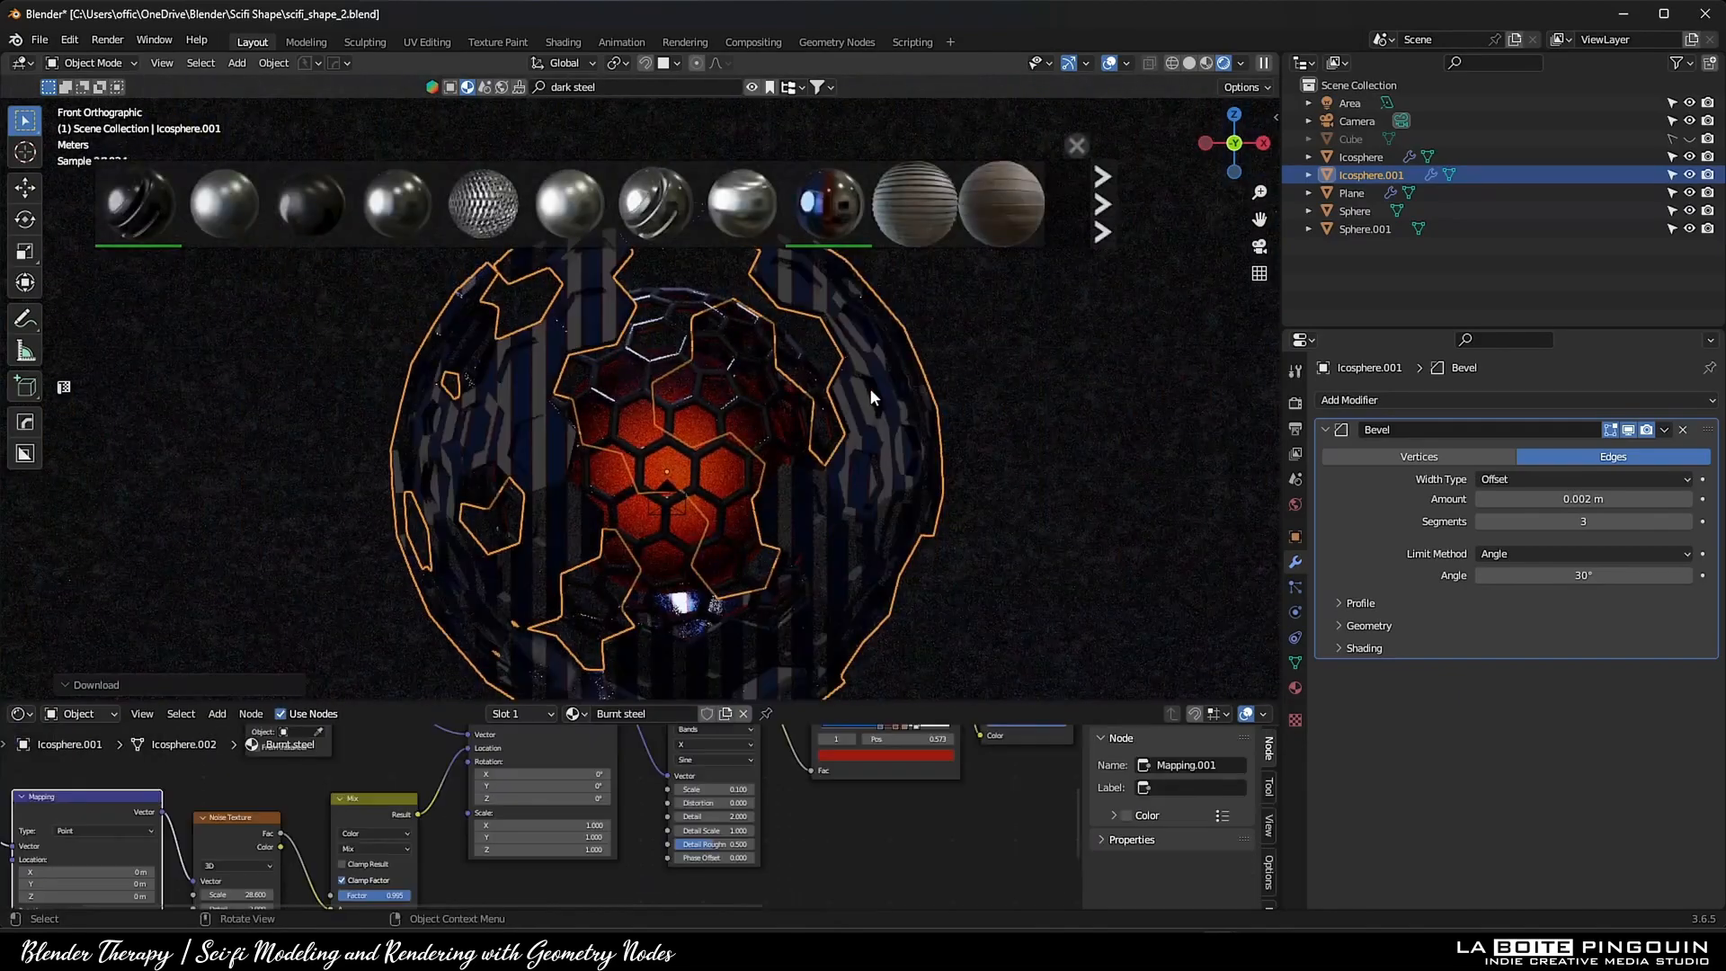
left_click(311, 205)
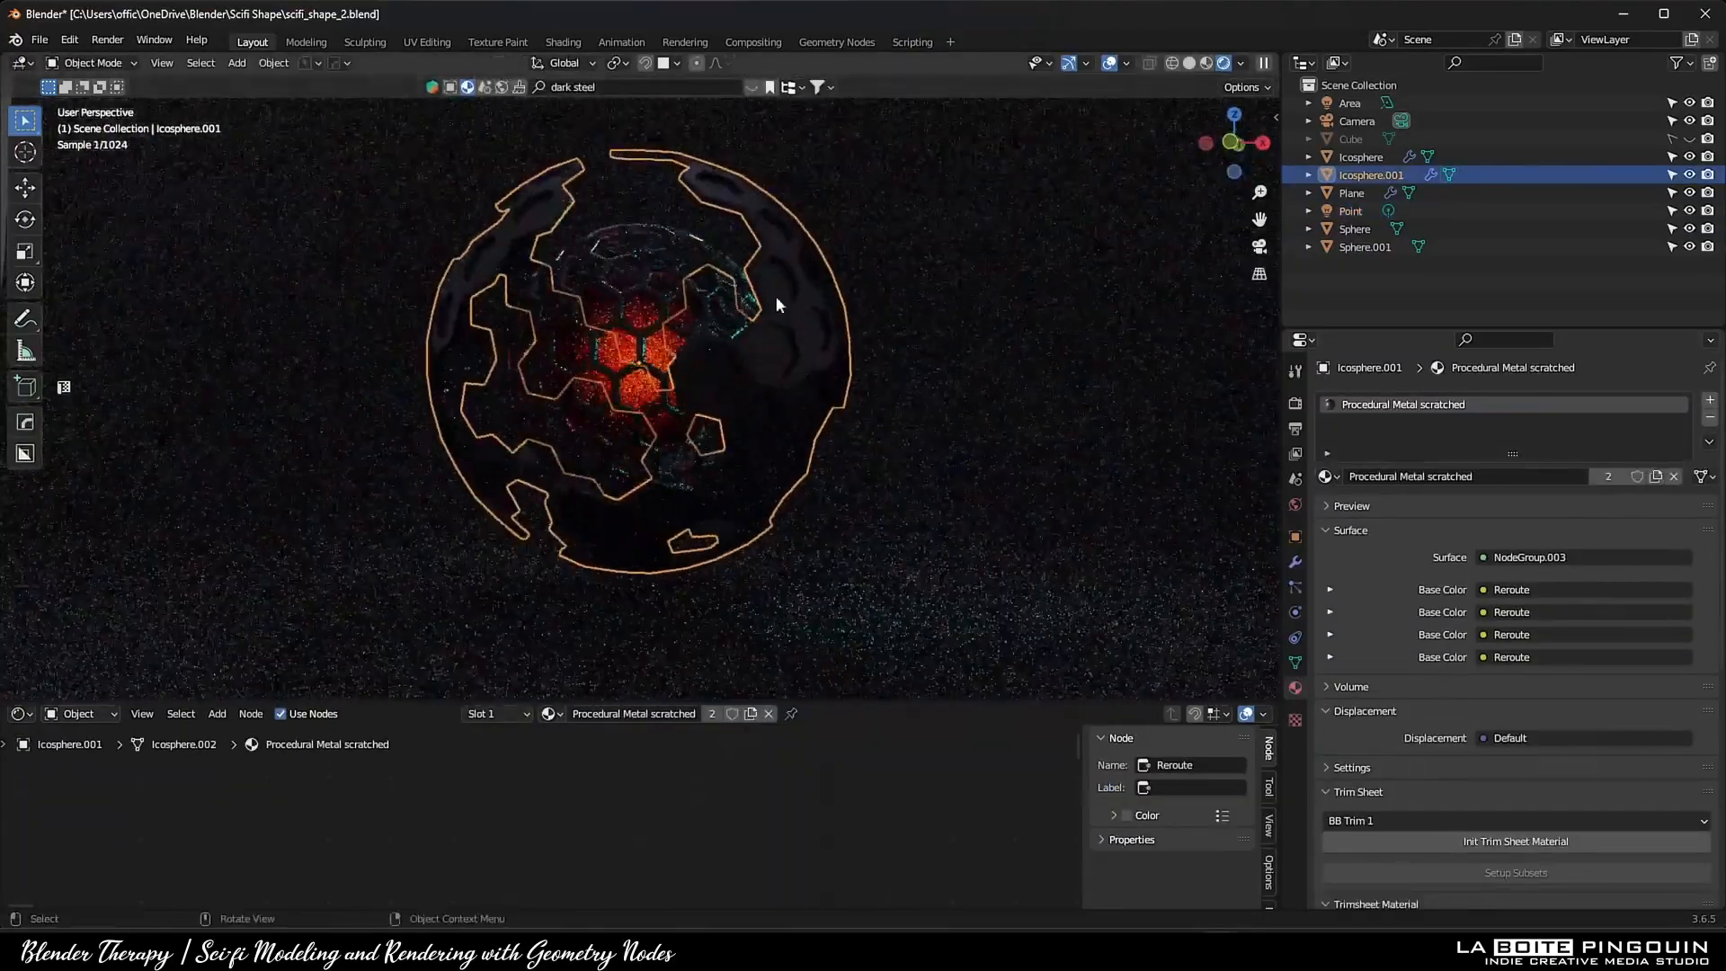
Switch the viewport to Solid shading before opening the Add-ons preferences
key("Tab")
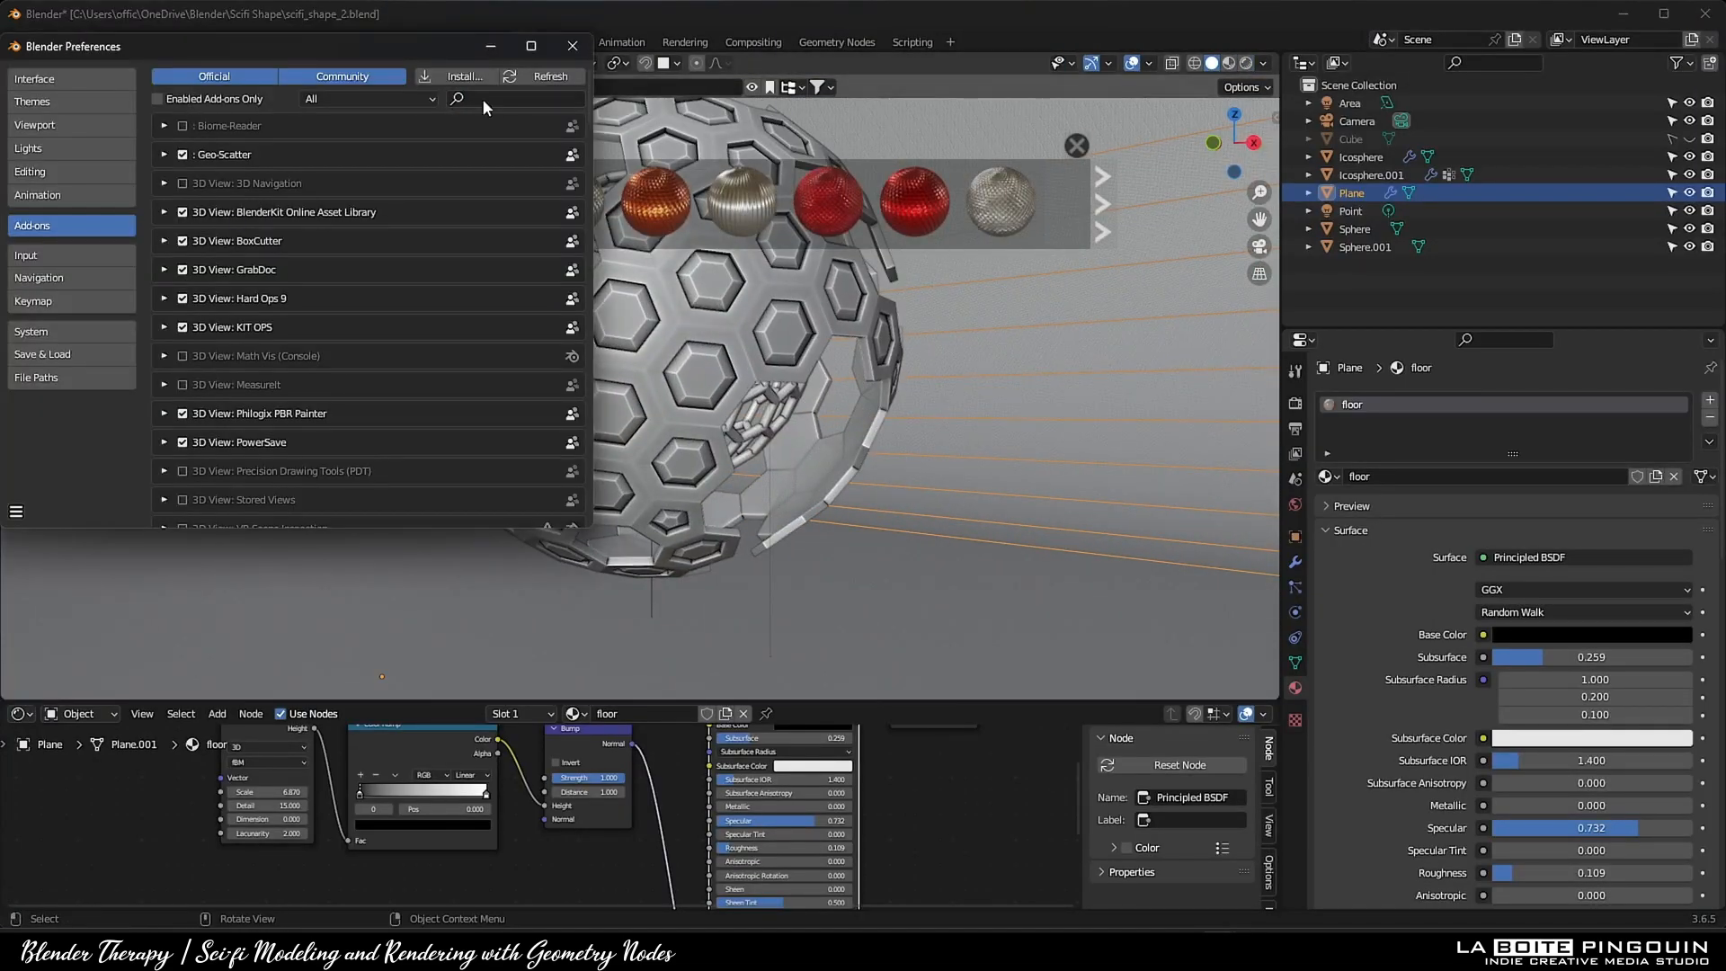
Create cables from the sphere to the backdrop, reshape their points, and shrink the Area light to 4.46 m
left_click(572, 45)
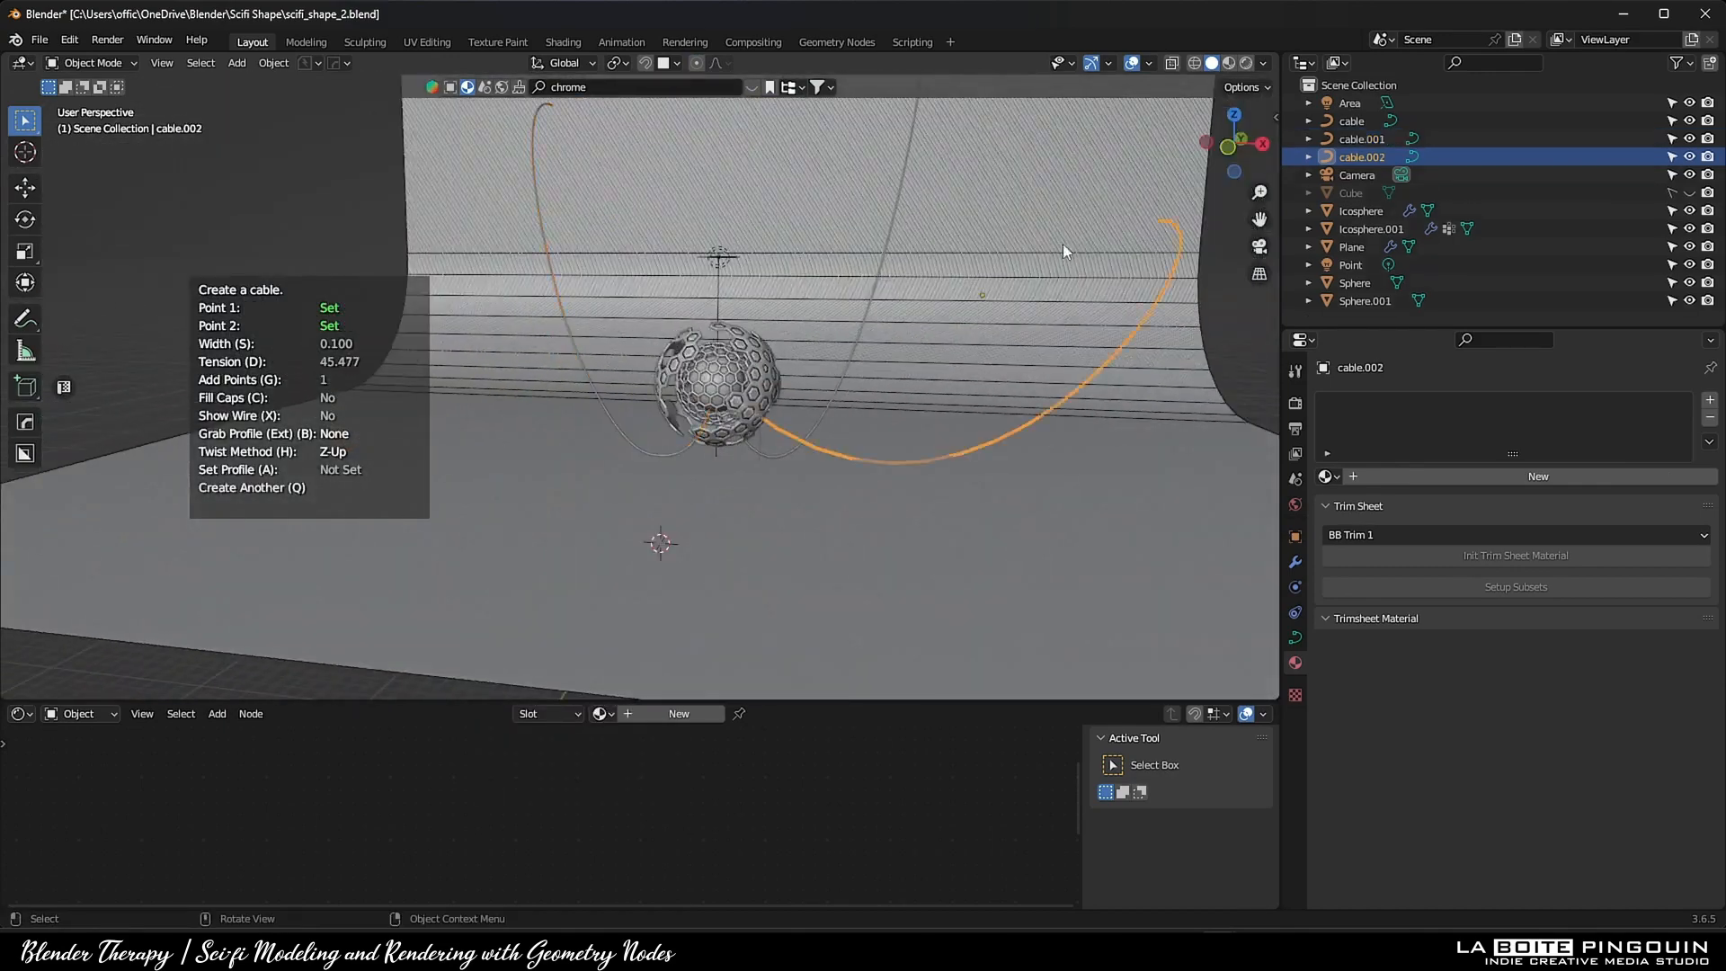
key("Tab")
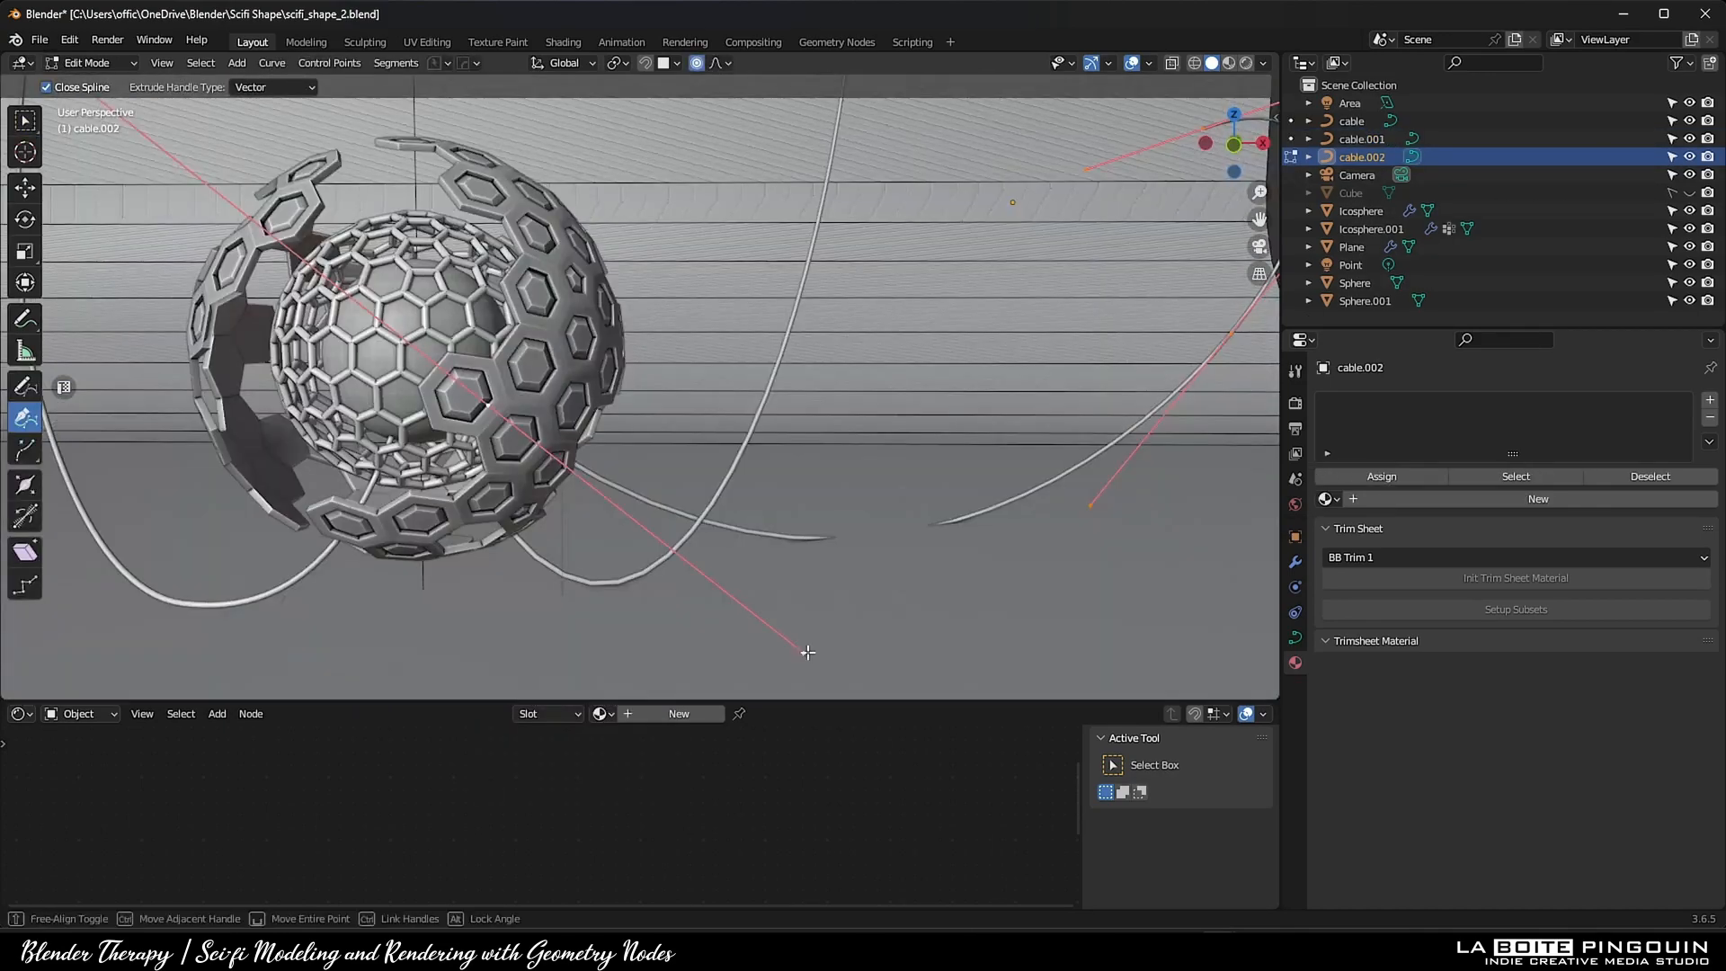
key("F12")
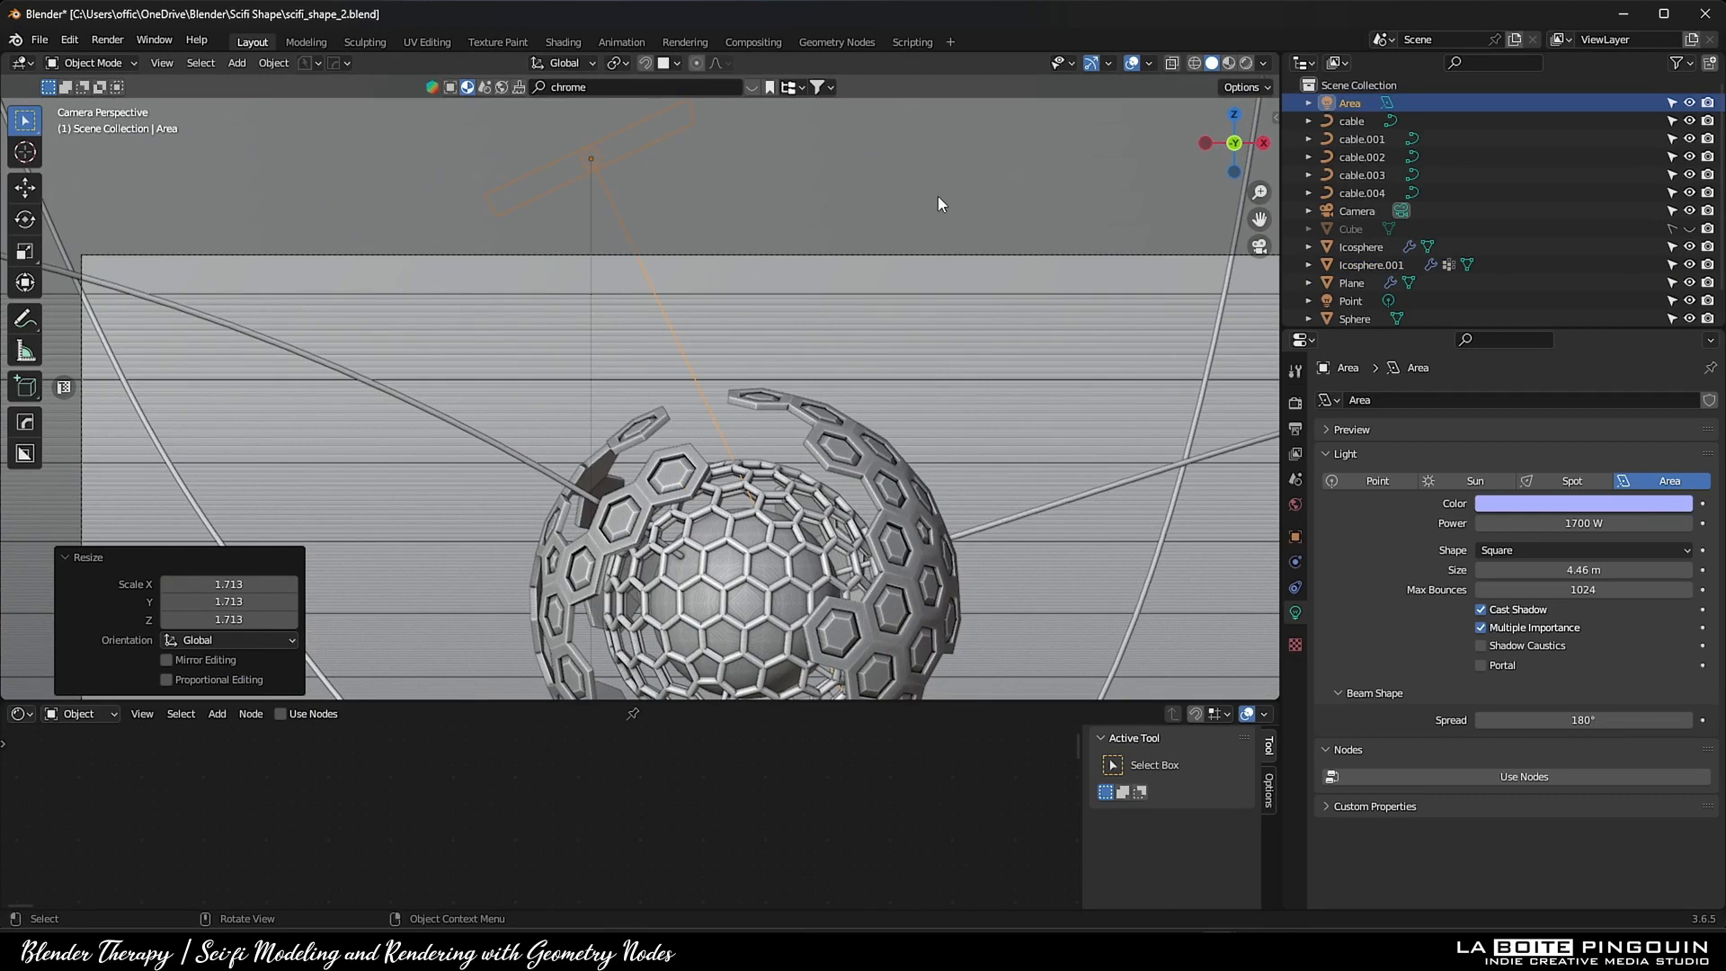
key("F12")
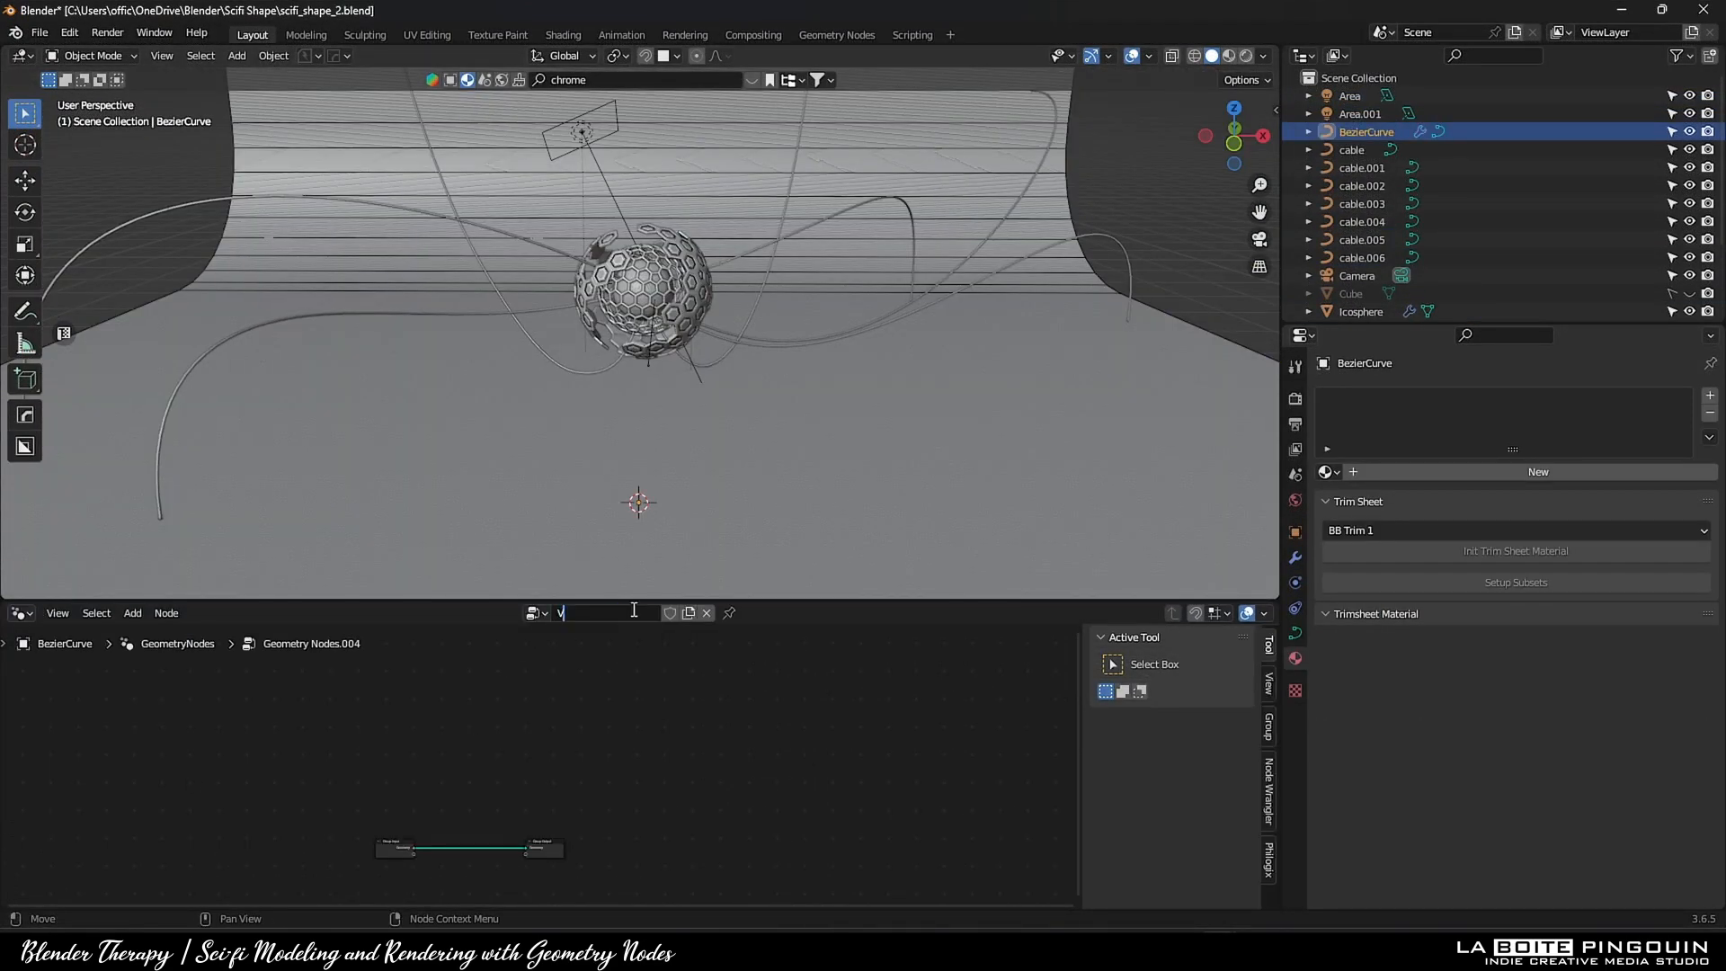
Name the geometry nodes tree 'Vines', taper the curve radius, and draw vine curves on the sphere
type("Vines")
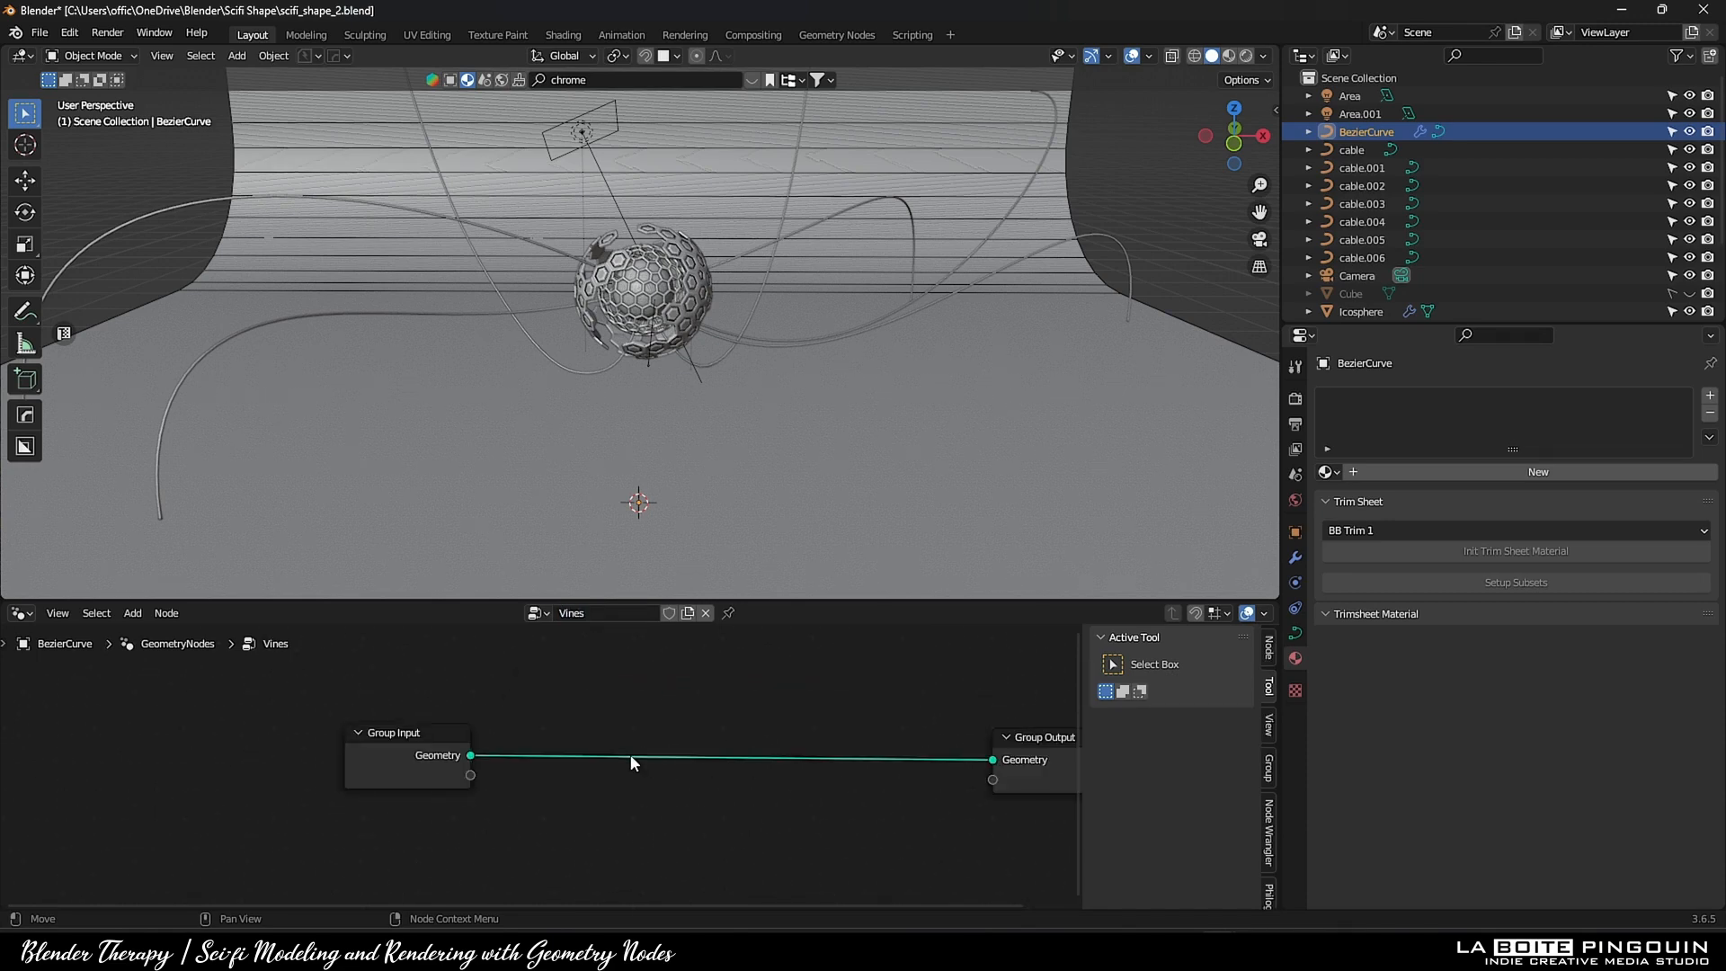
key("Tab")
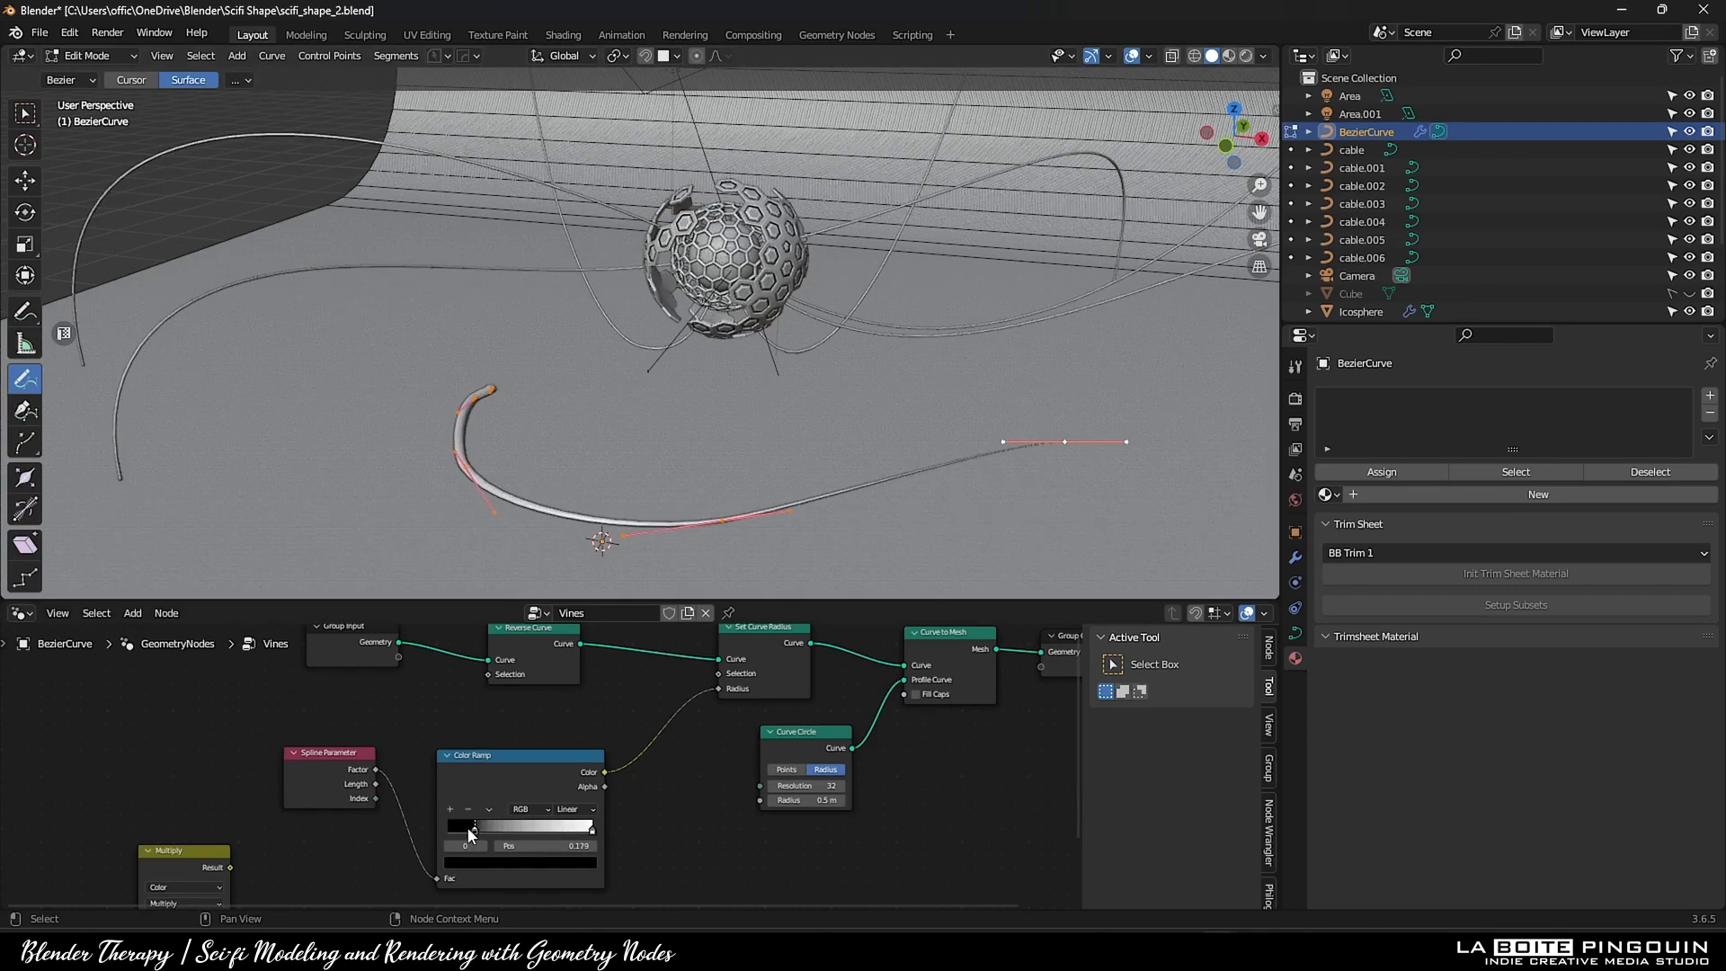
left_click_drag(473, 826, 592, 826)
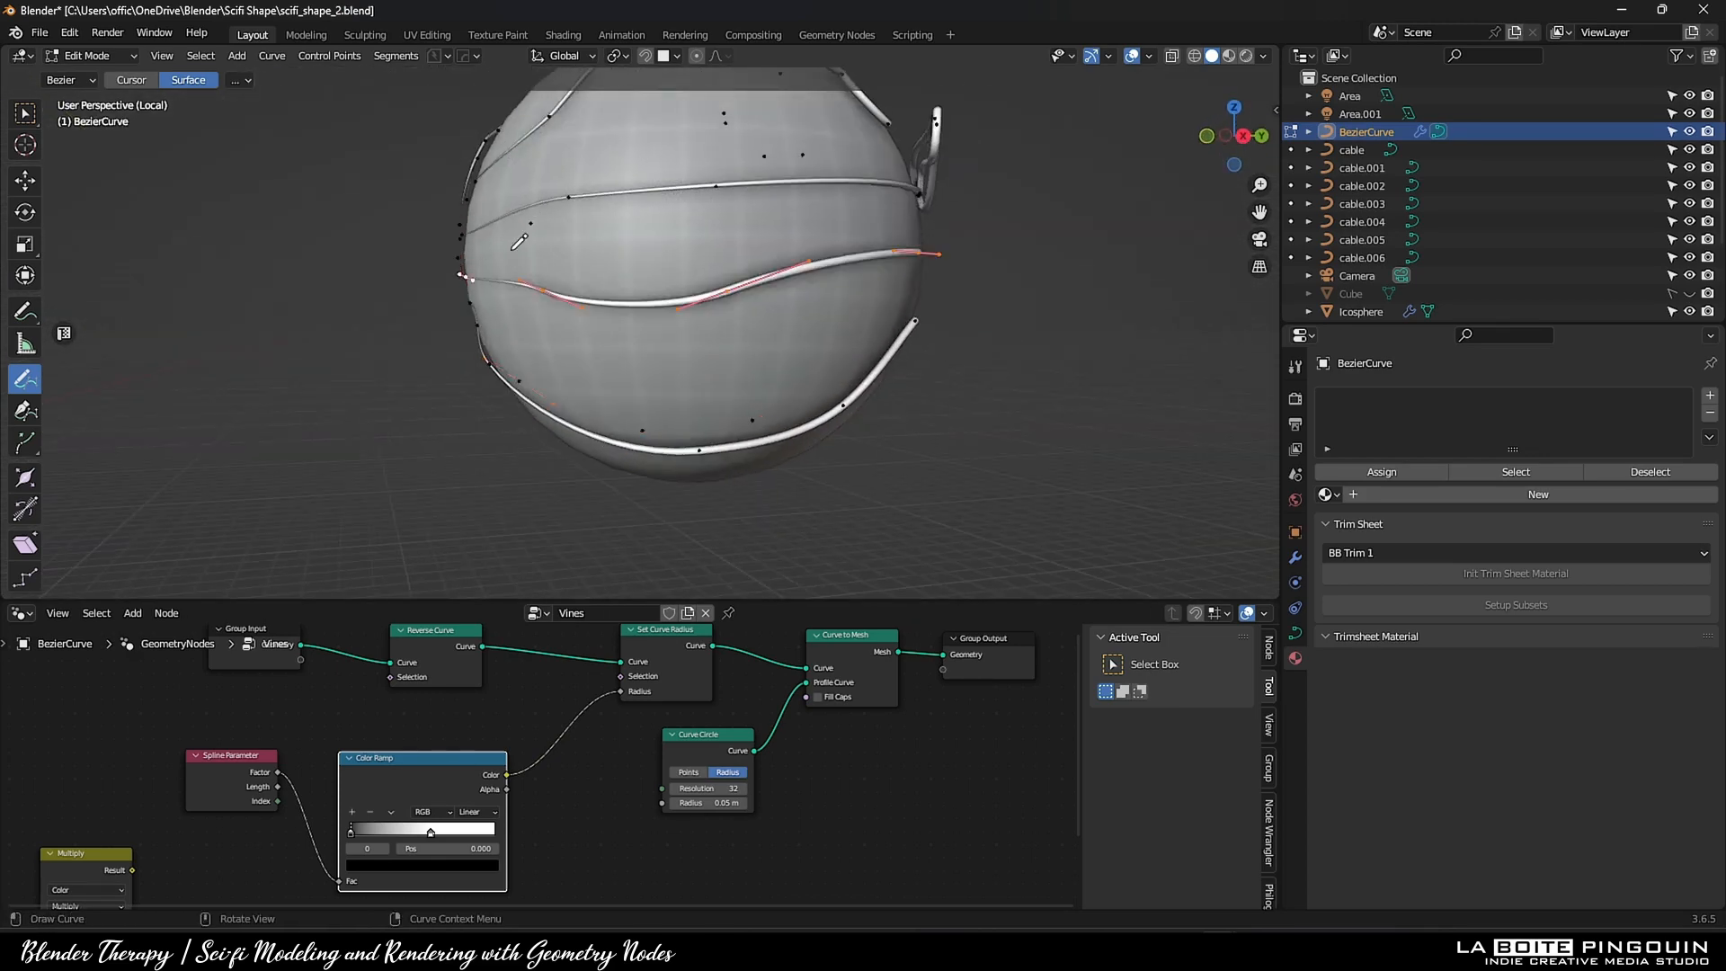
key("F12")
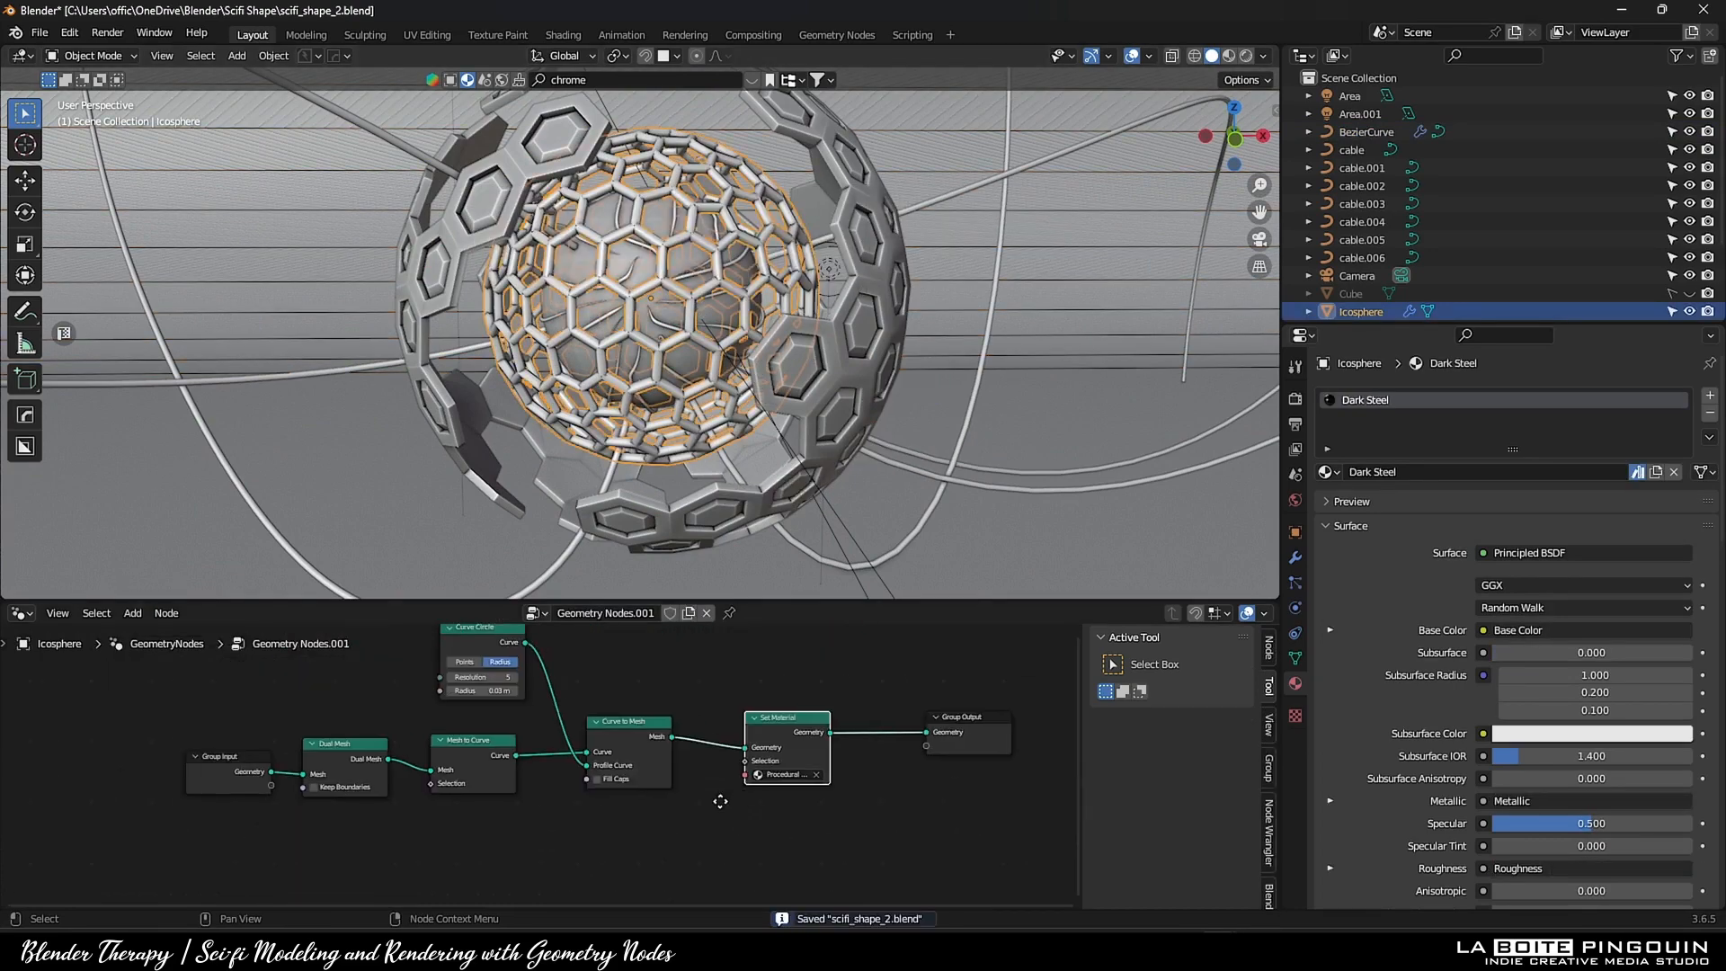
Check the applied inner cage mesh in Edit Mode and frame the vines inside it through the camera
key("Tab")
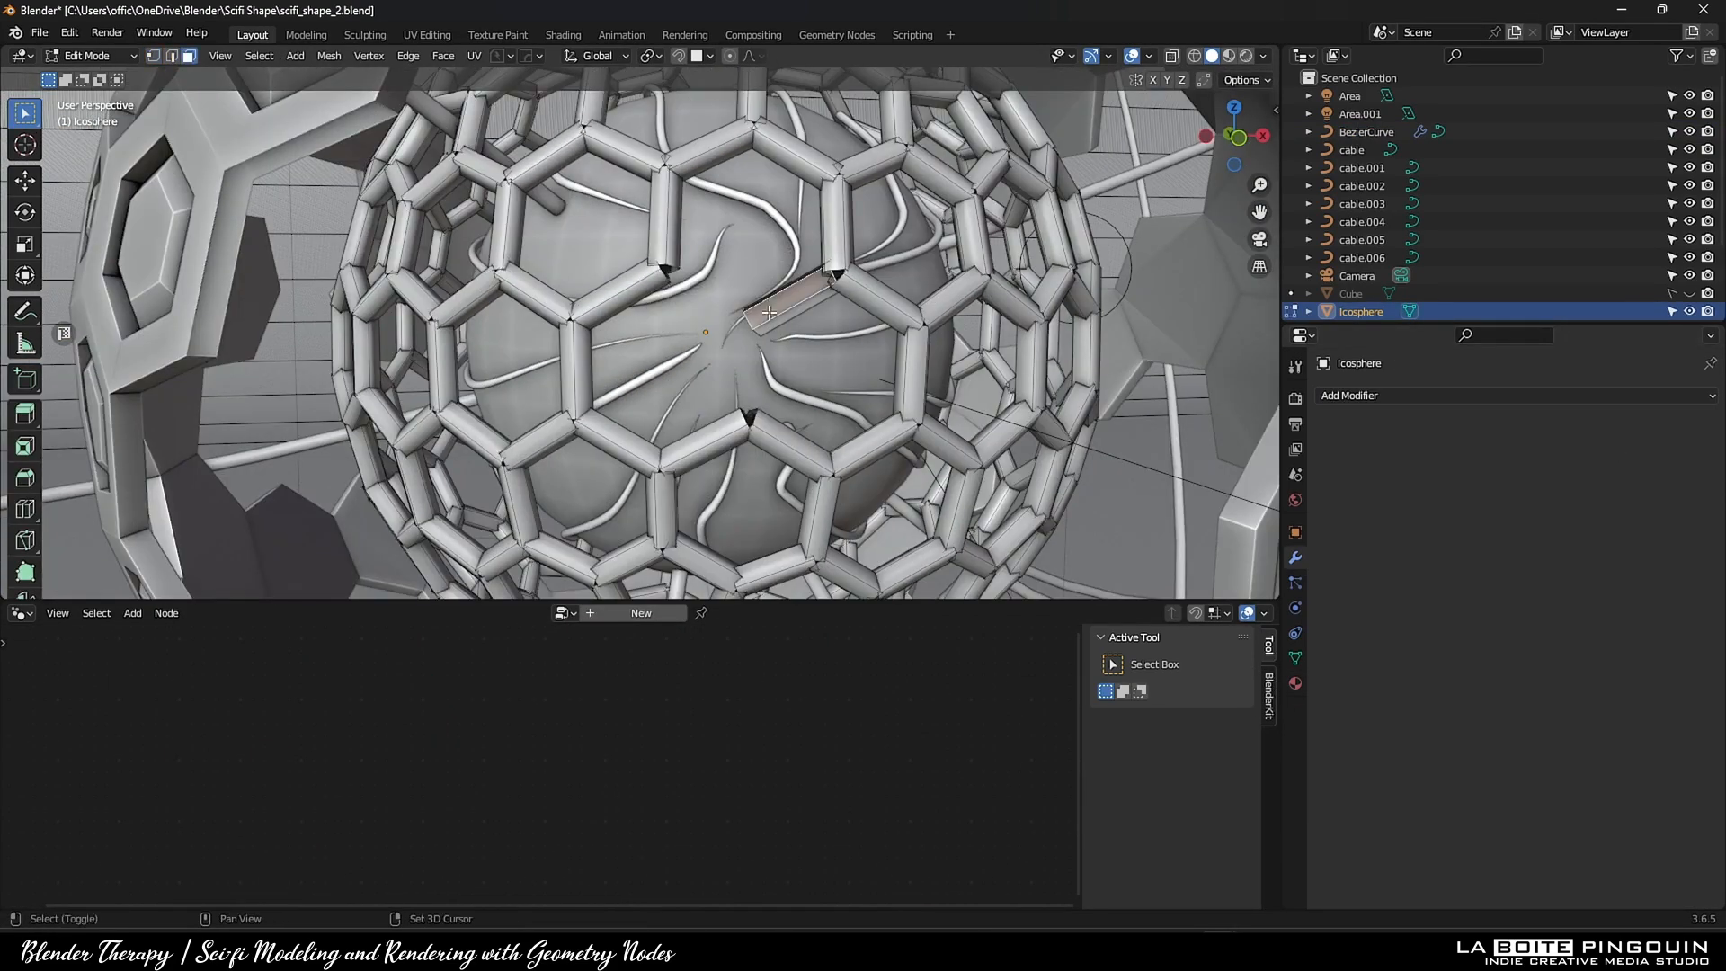
key("x")
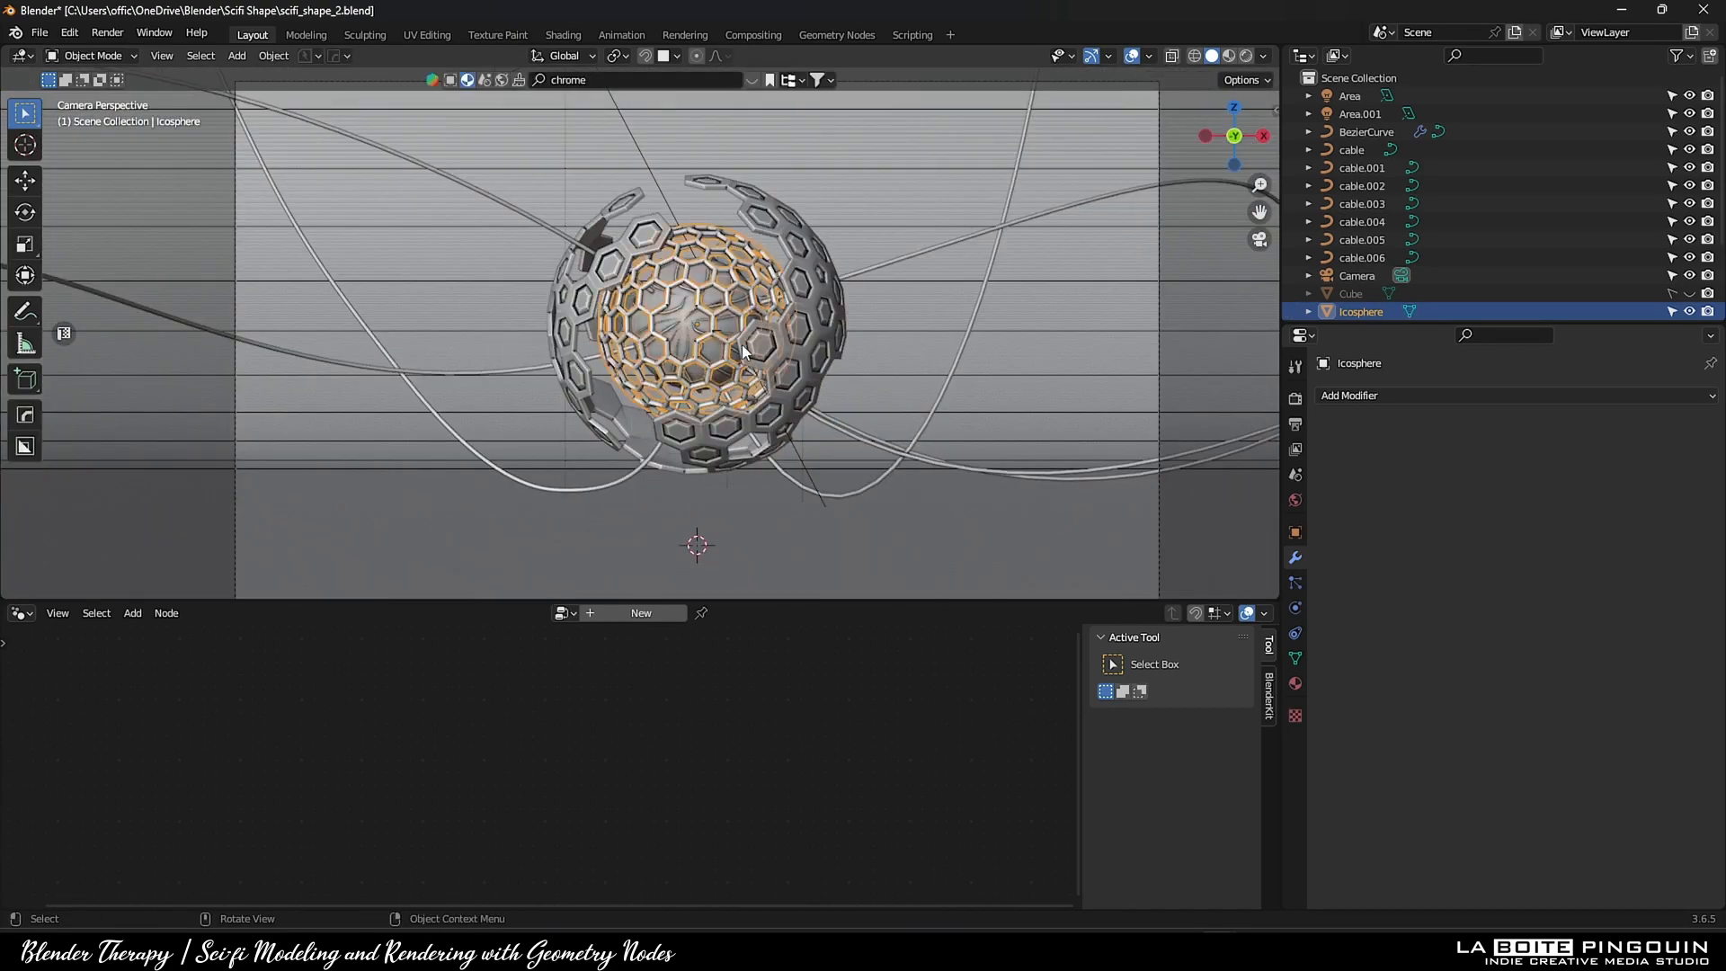
key("F12")
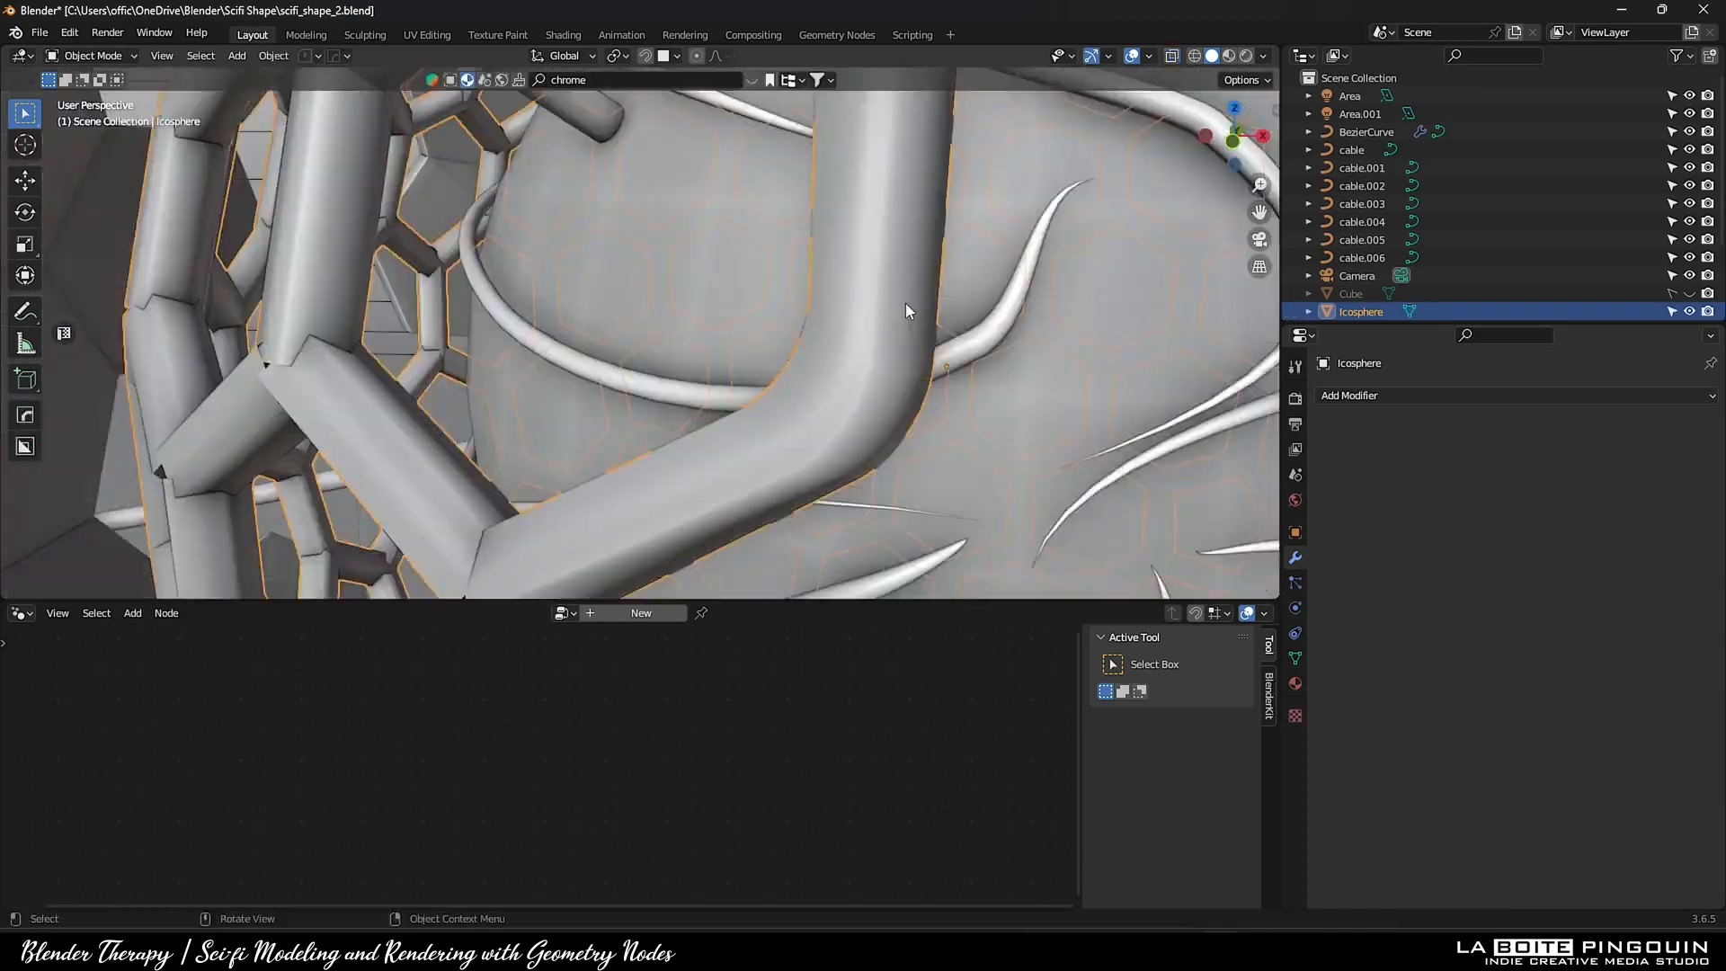
key("Tab")
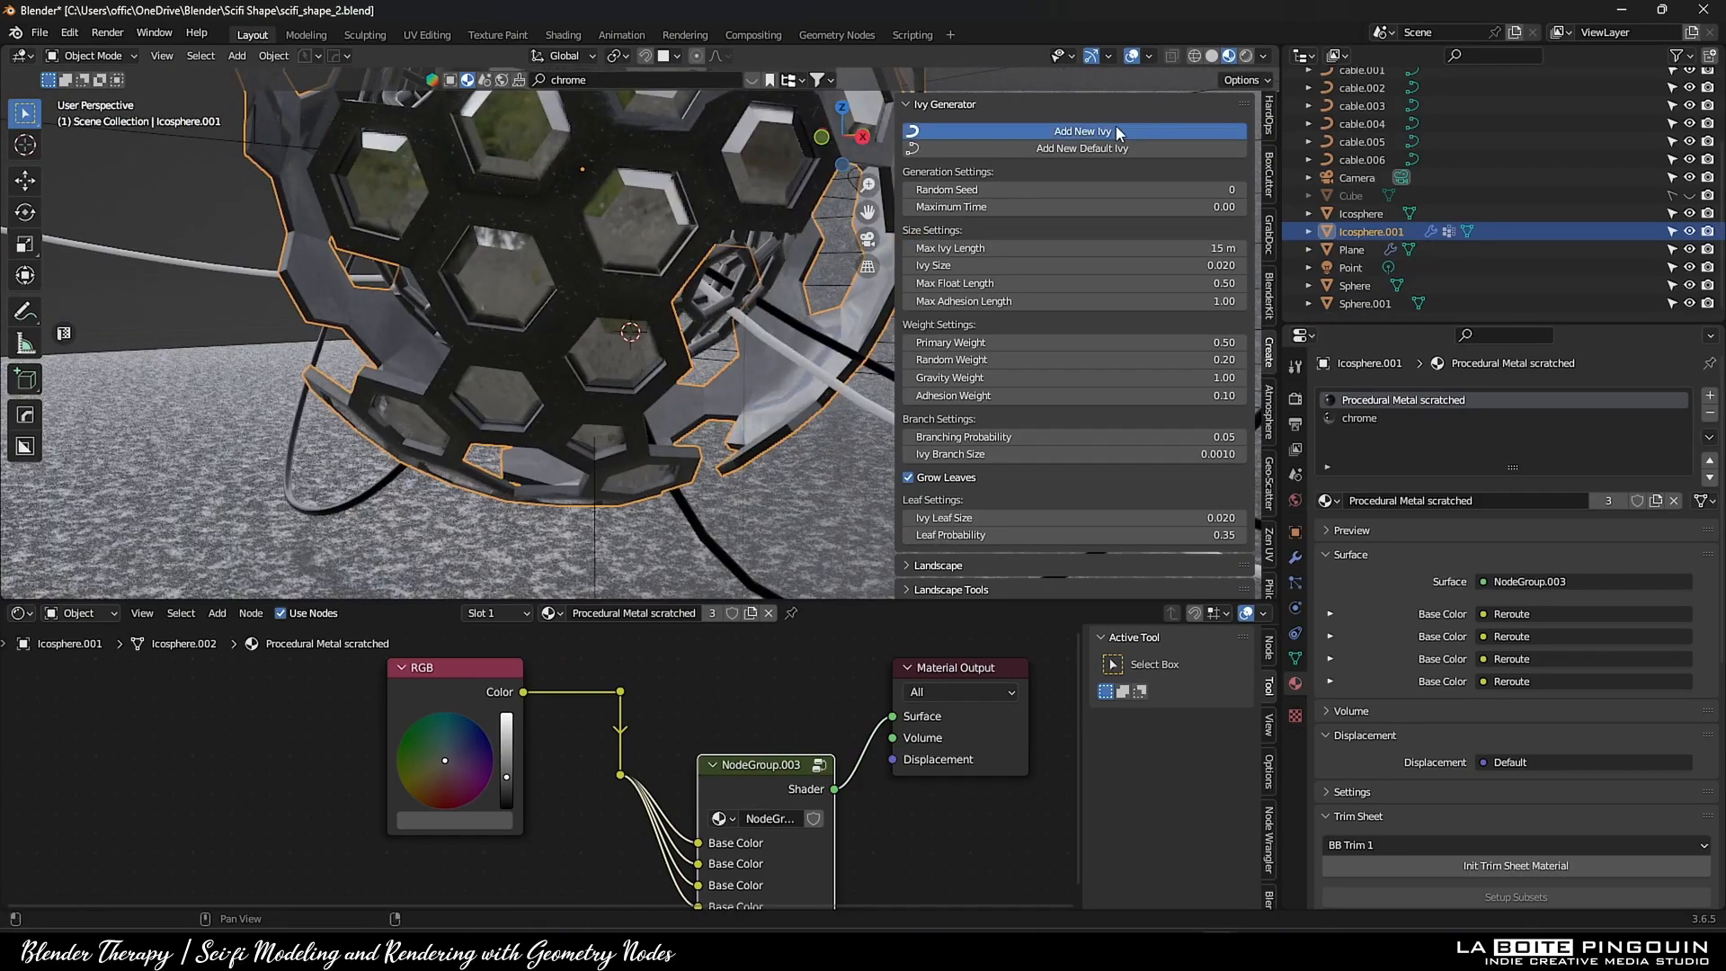
Grow new ivy on the chrome-and-metal outer hex shell with the Ivy Generator
left_click(1081, 129)
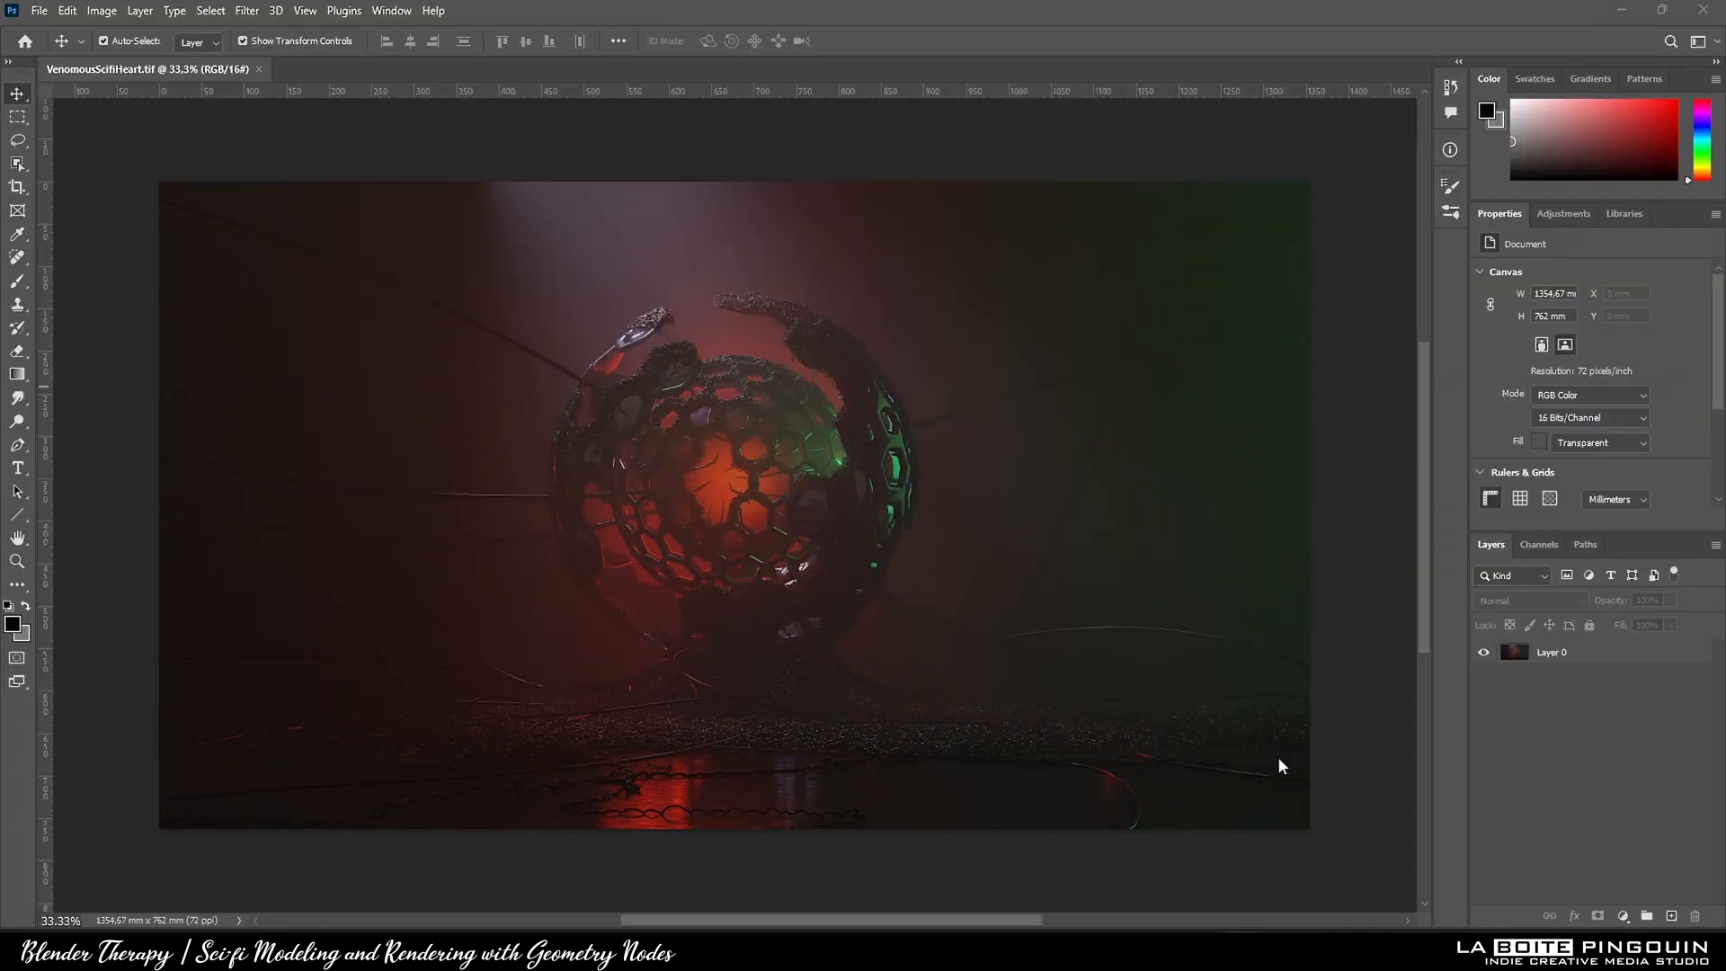
Grade the render in Camera Raw with vibrance +25 and temperature -6 alongside texture and saturation boosts
left_click(246, 11)
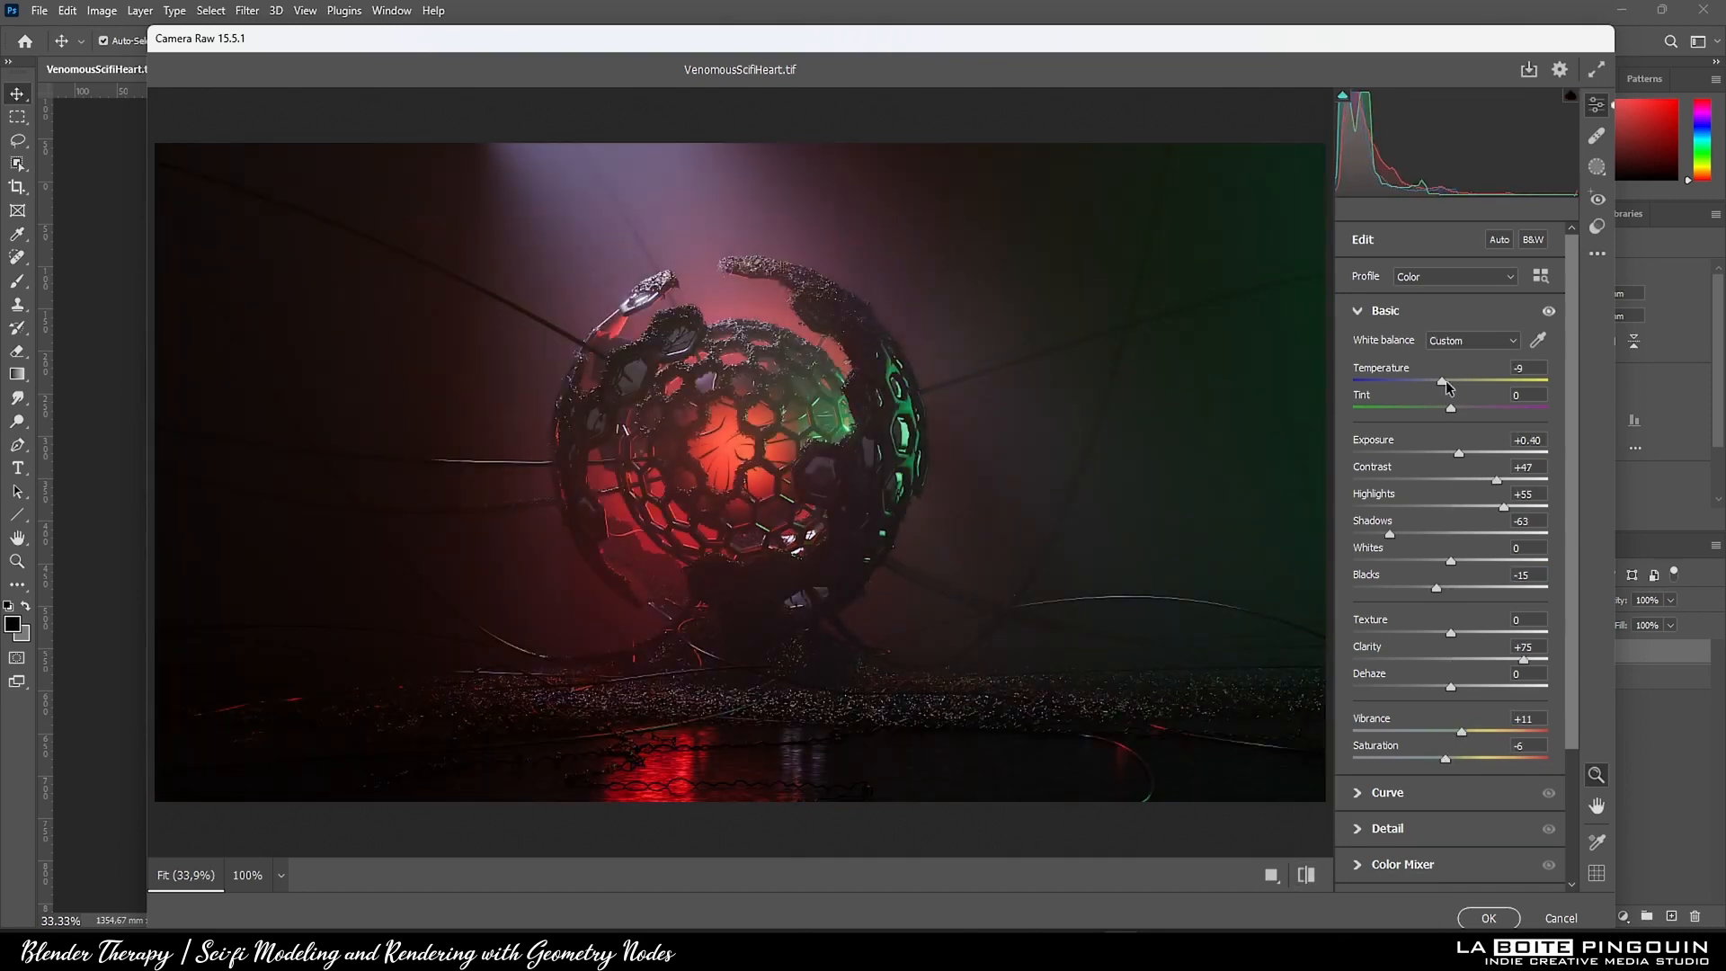
left_click_drag(1462, 732, 1520, 732)
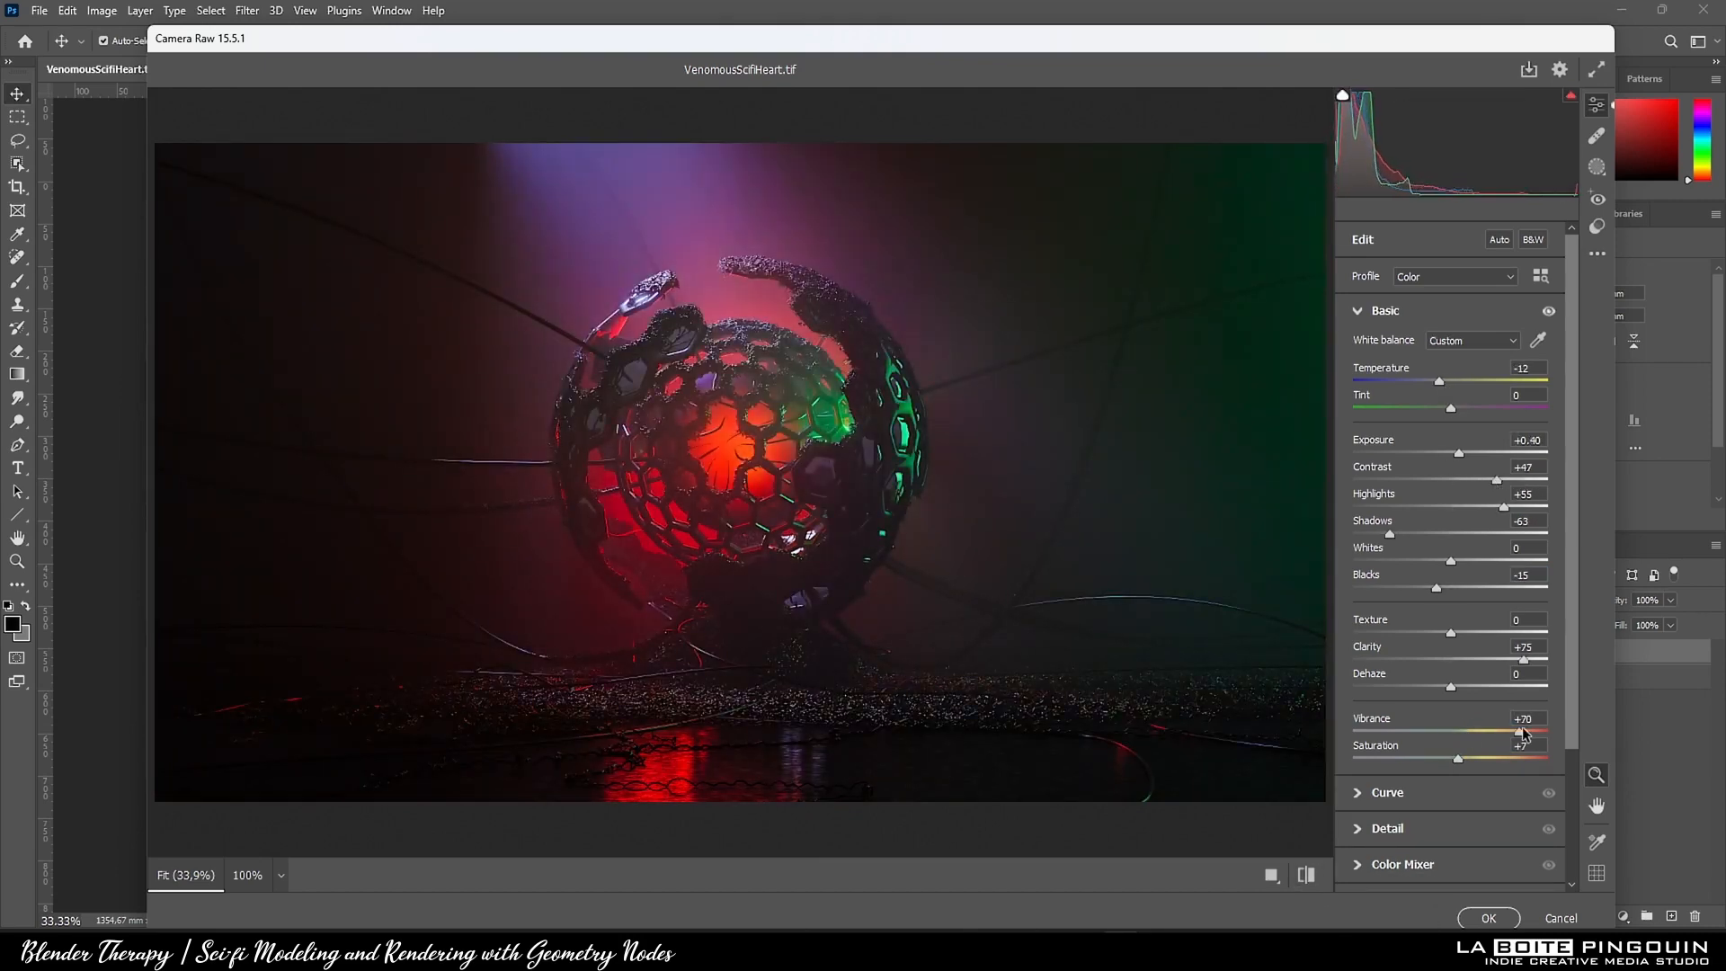
left_click_drag(1541, 732, 1475, 732)
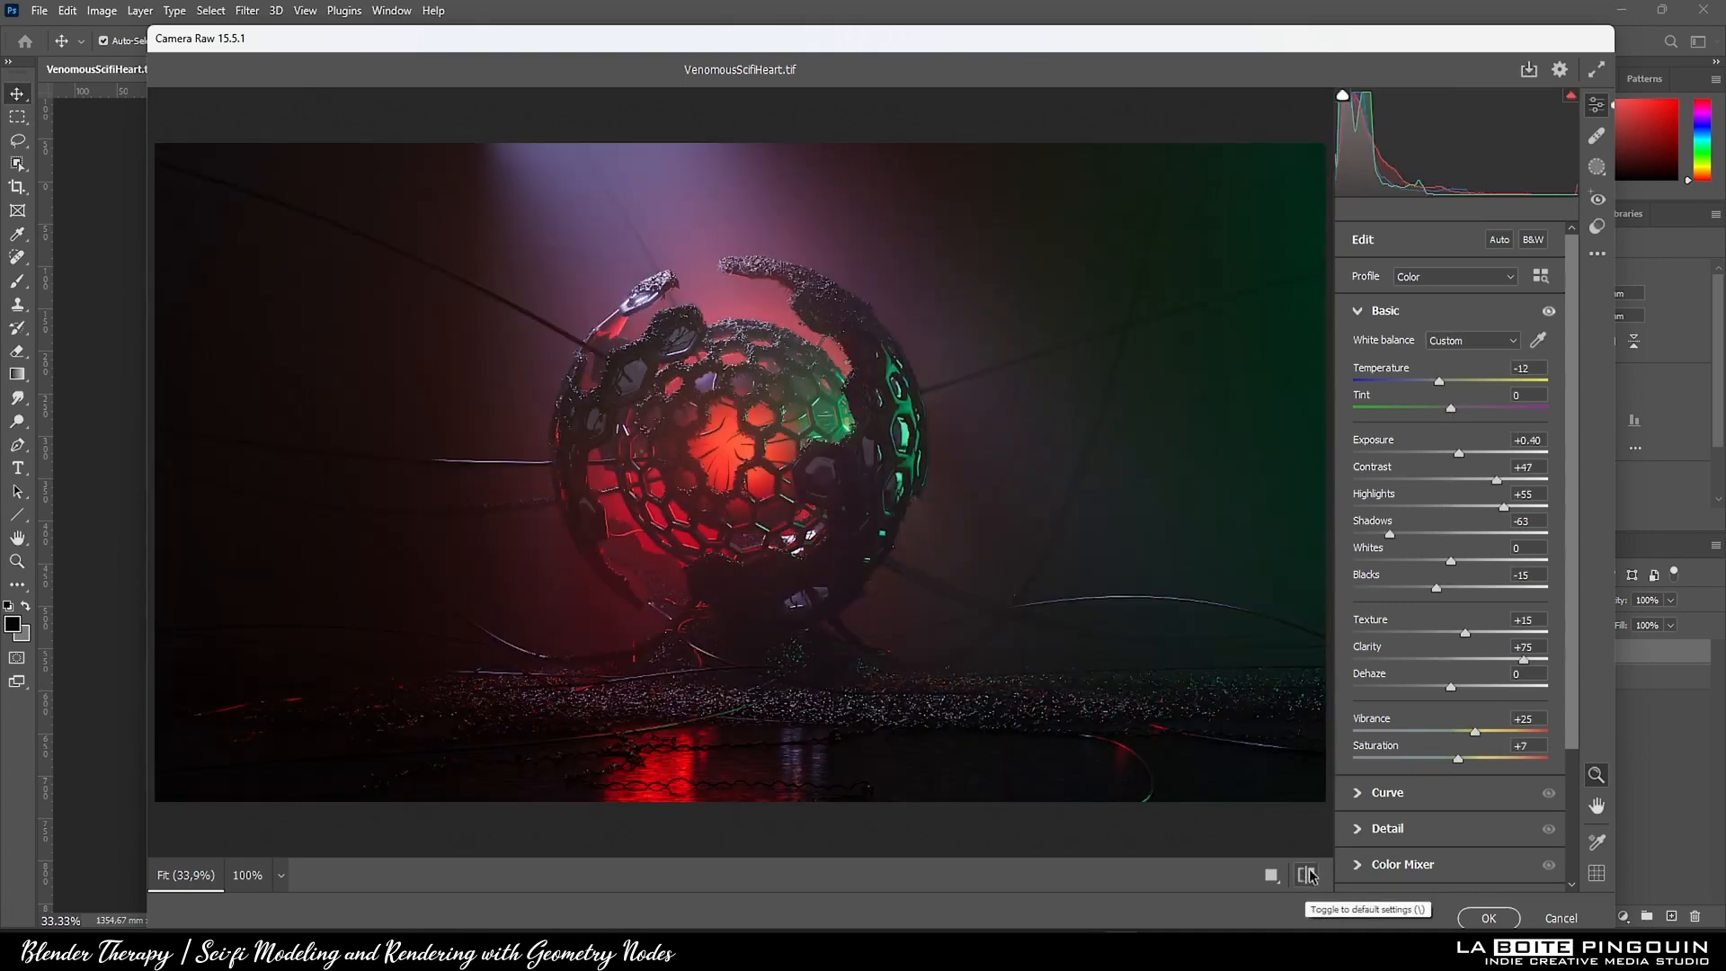
left_click_drag(1433, 380, 1442, 379)
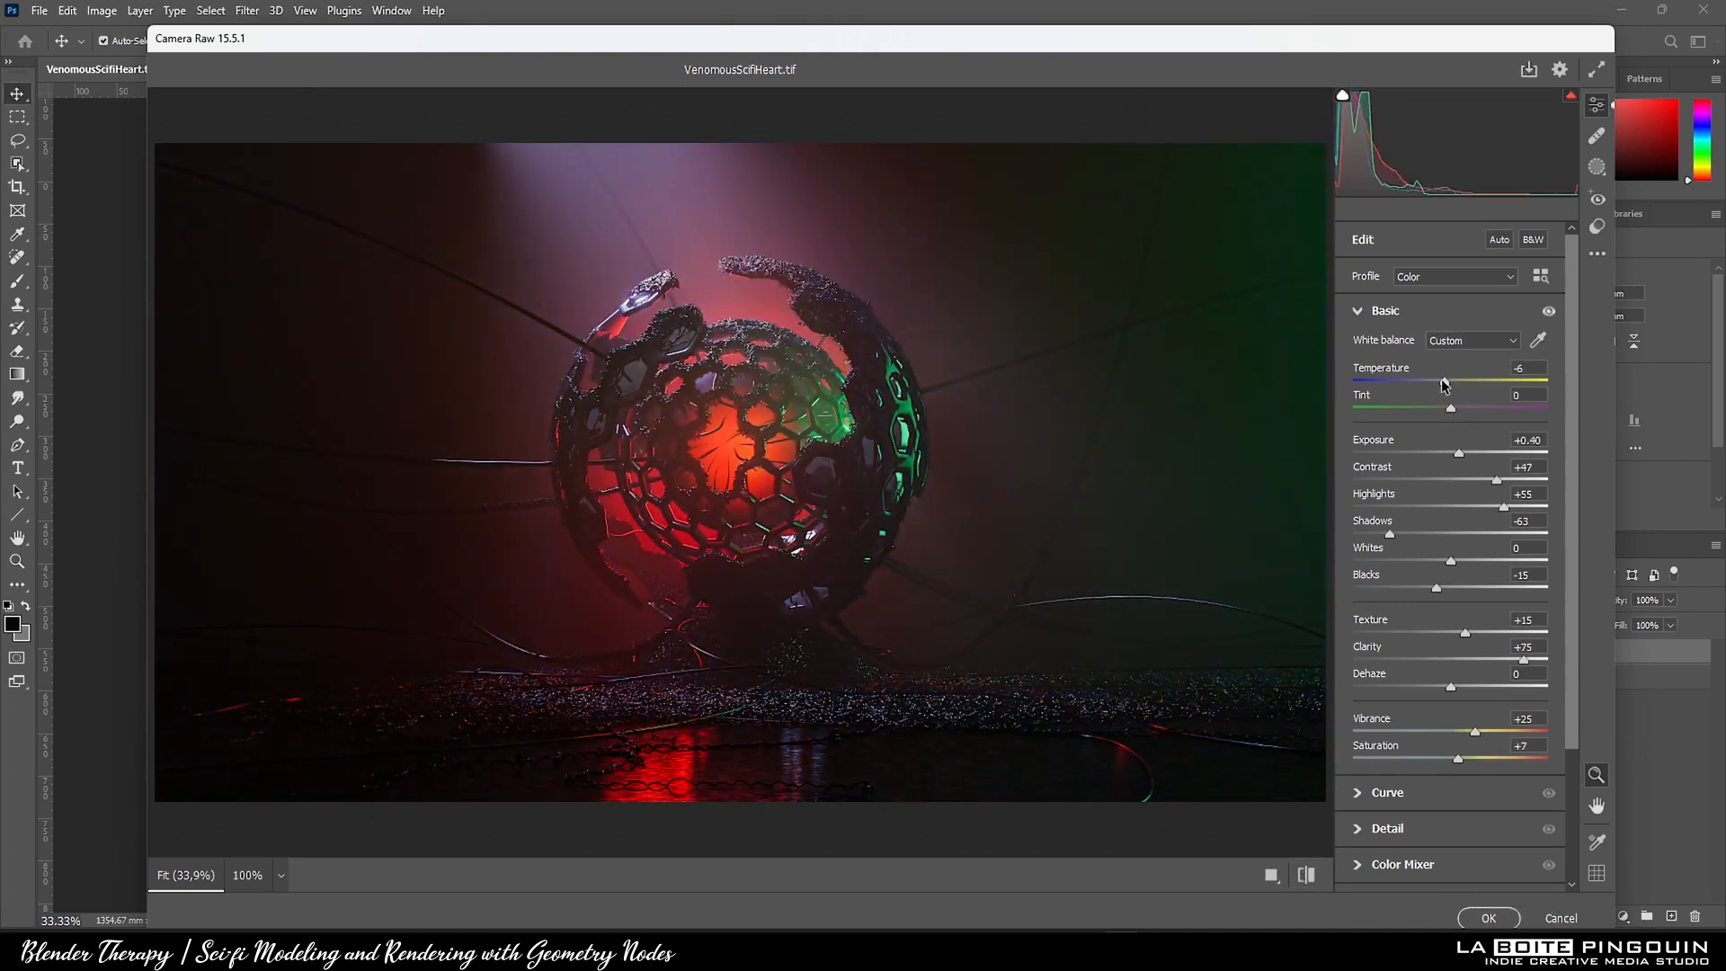